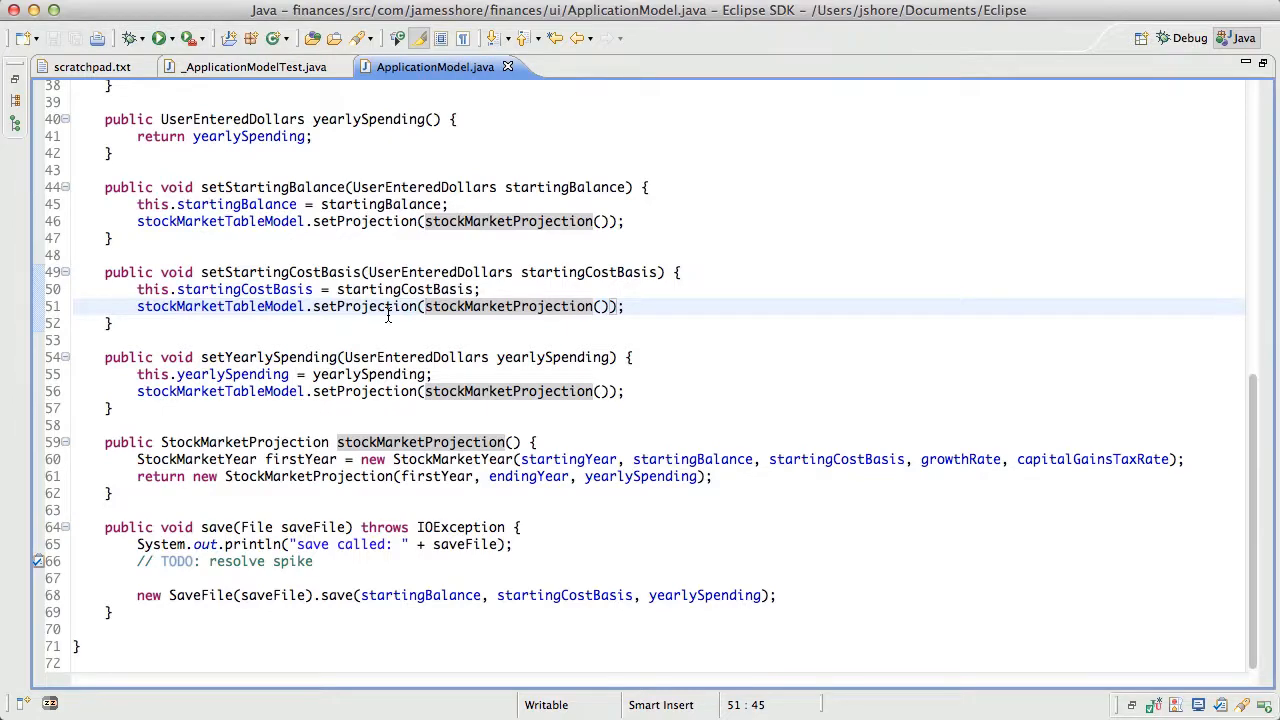
Comment out the new SaveFile(saveFile).save(...) line in ApplicationModel.save, keeping the debug print
left_click(92, 66)
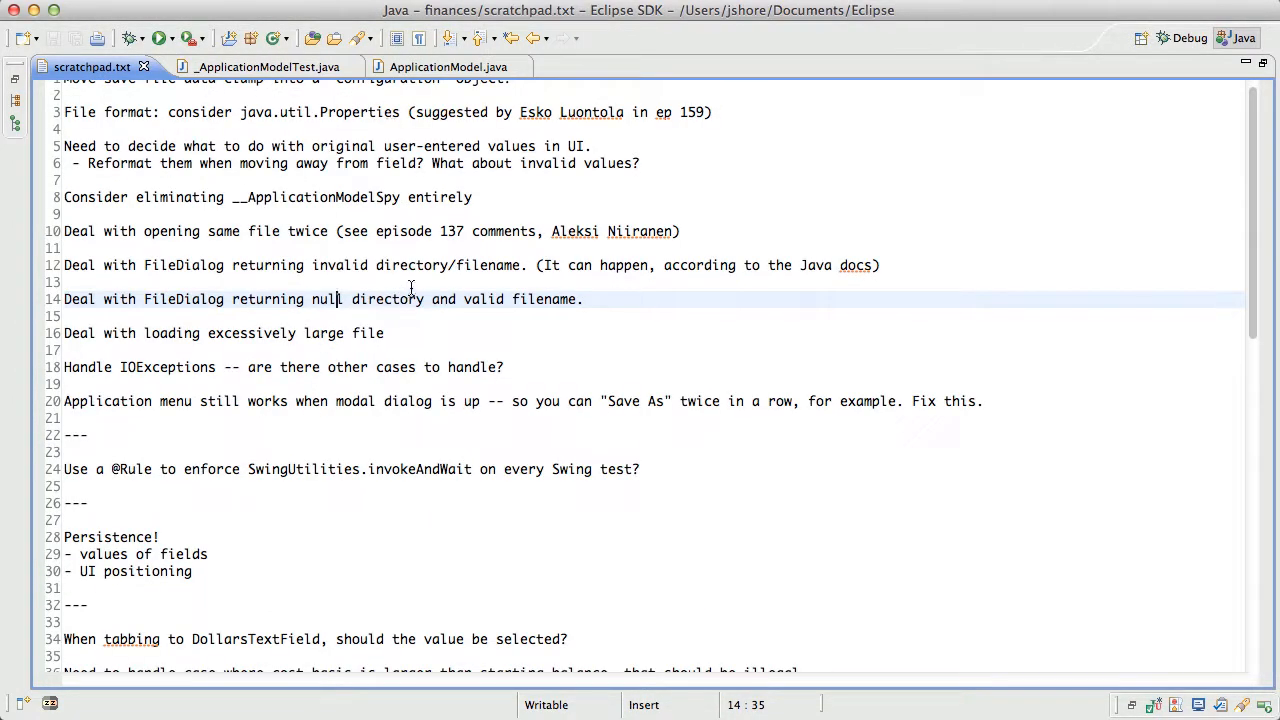
left_click(436, 68)
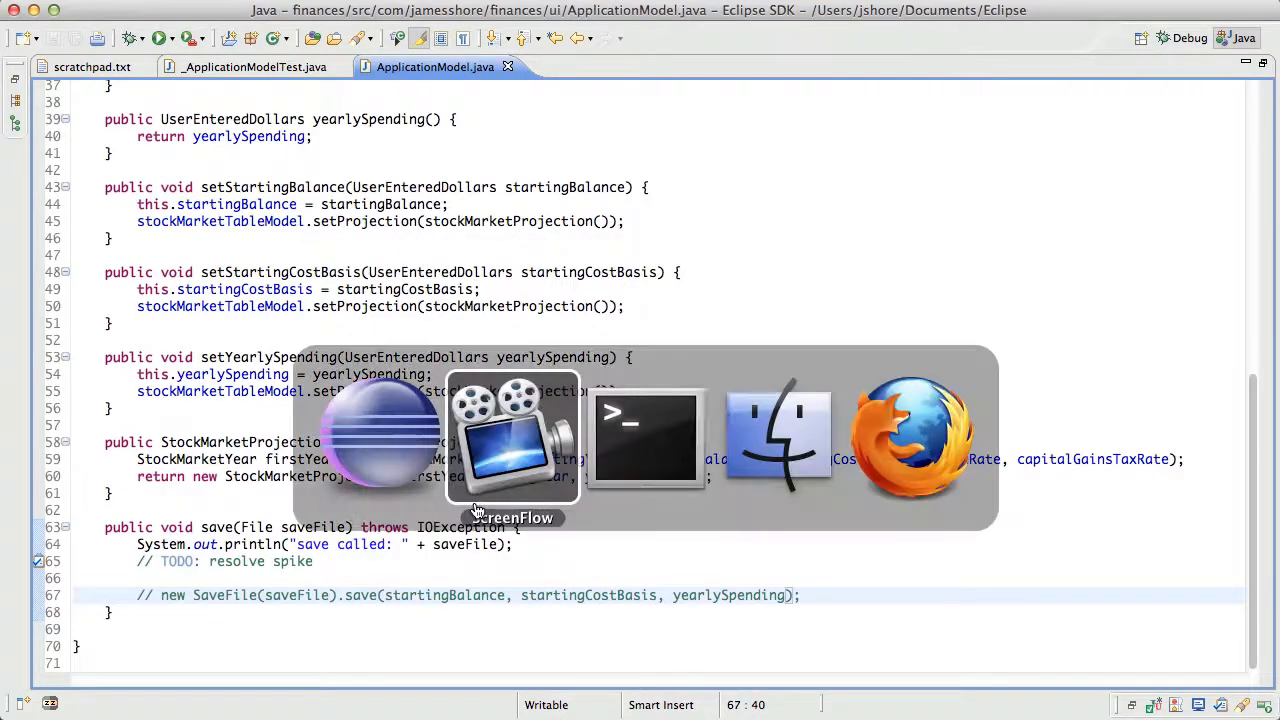
In Terminal run ./run.sh, save as 'deleteme' to see save-called printed, Ctrl+C and cat ~/deleteme
left_click(644, 438)
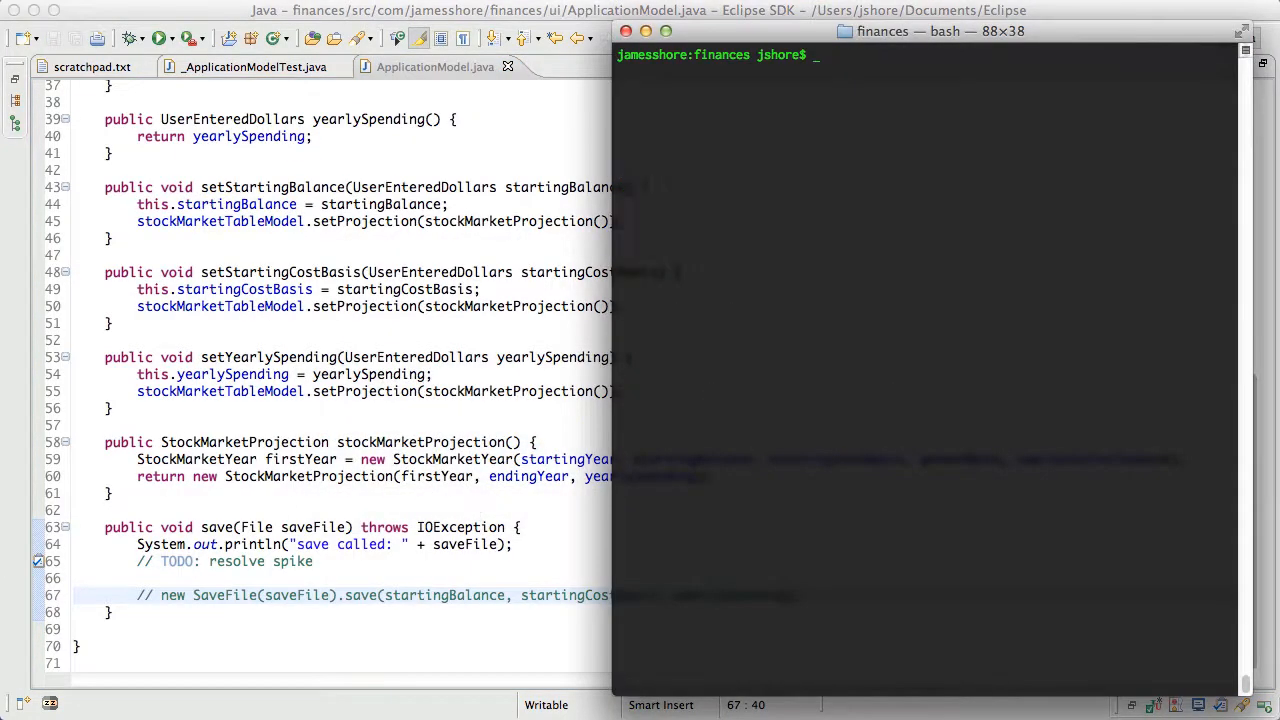
type("./run.sh")
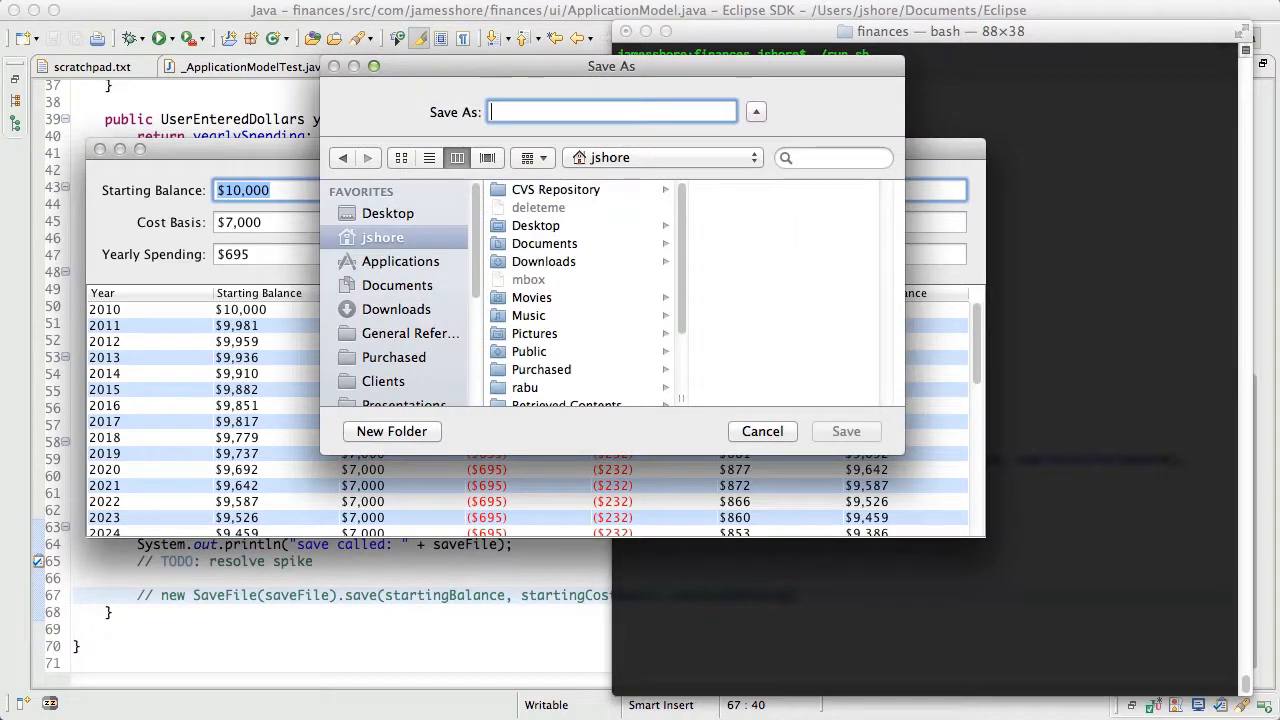
type("deleteme")
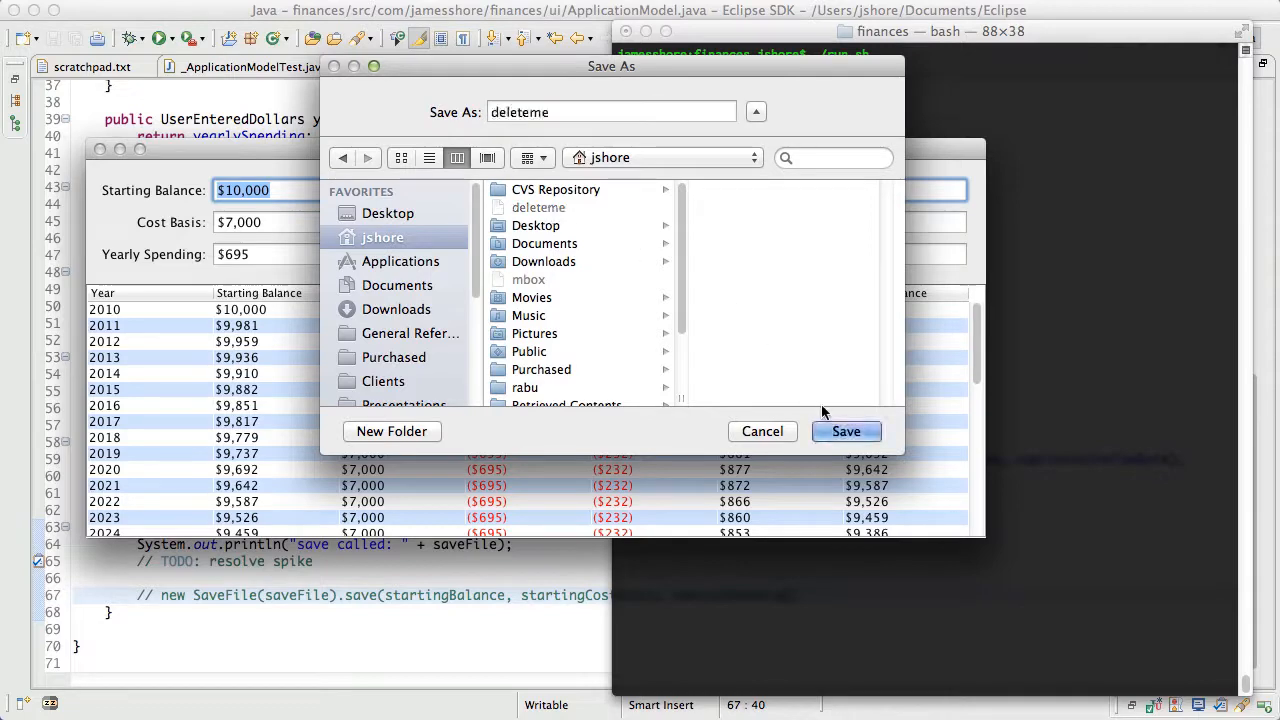
left_click(846, 432)
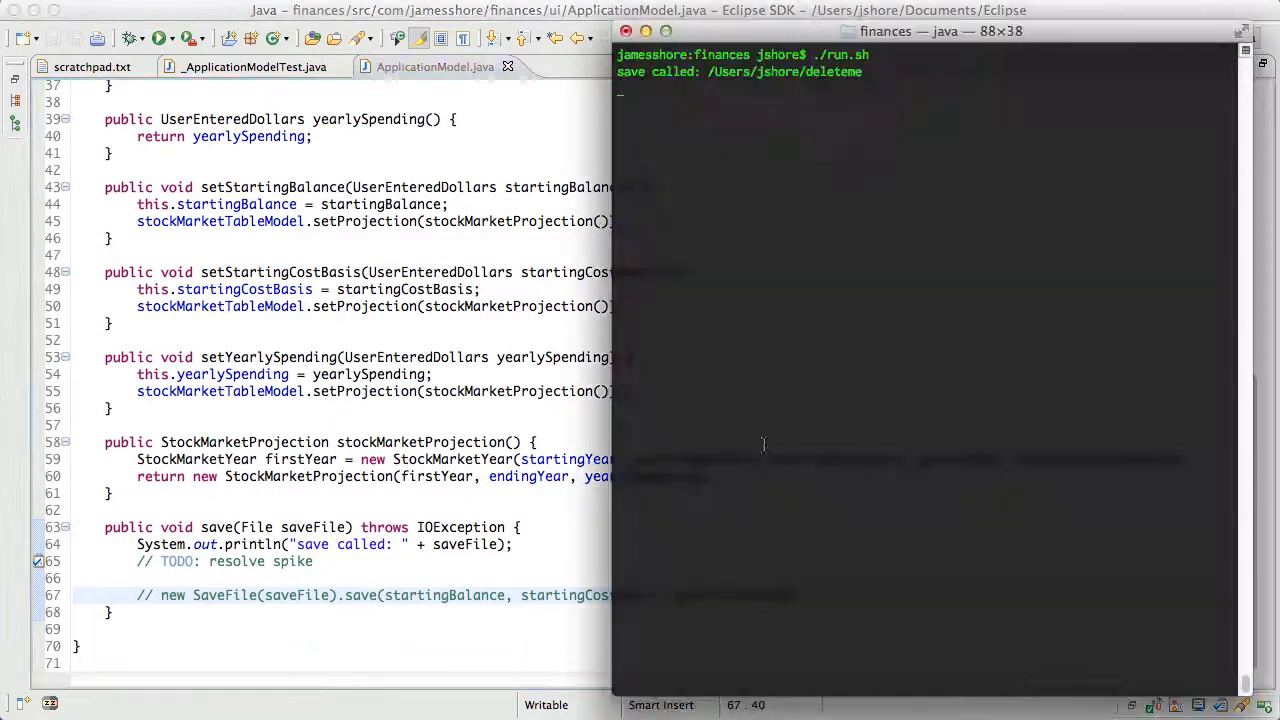
key("ctrl+c")
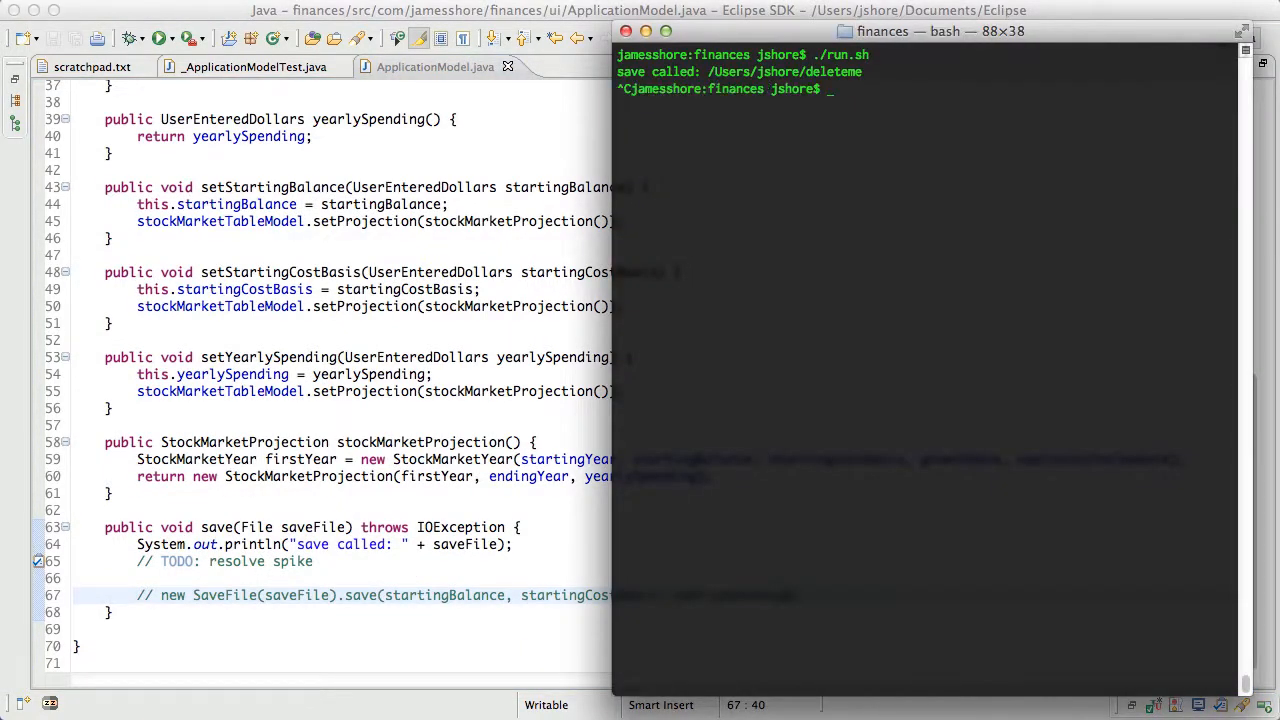
type("cat ~/delet")
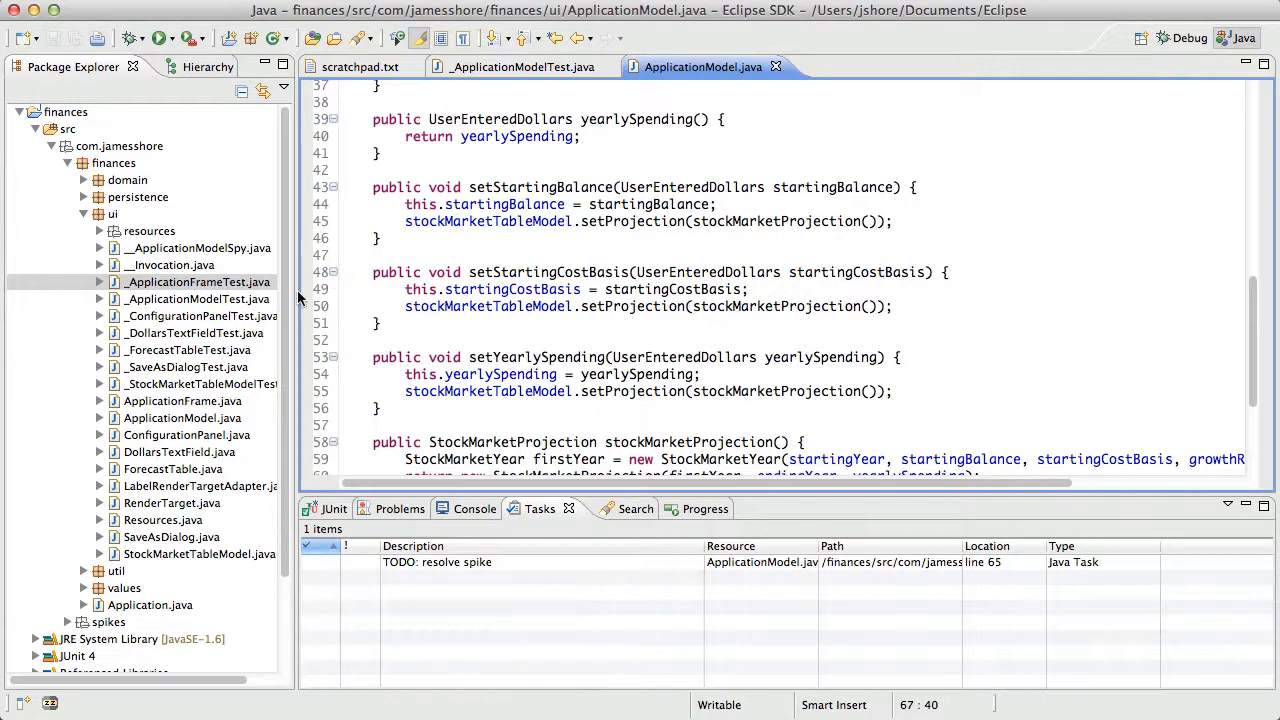
mouse_move(248, 396)
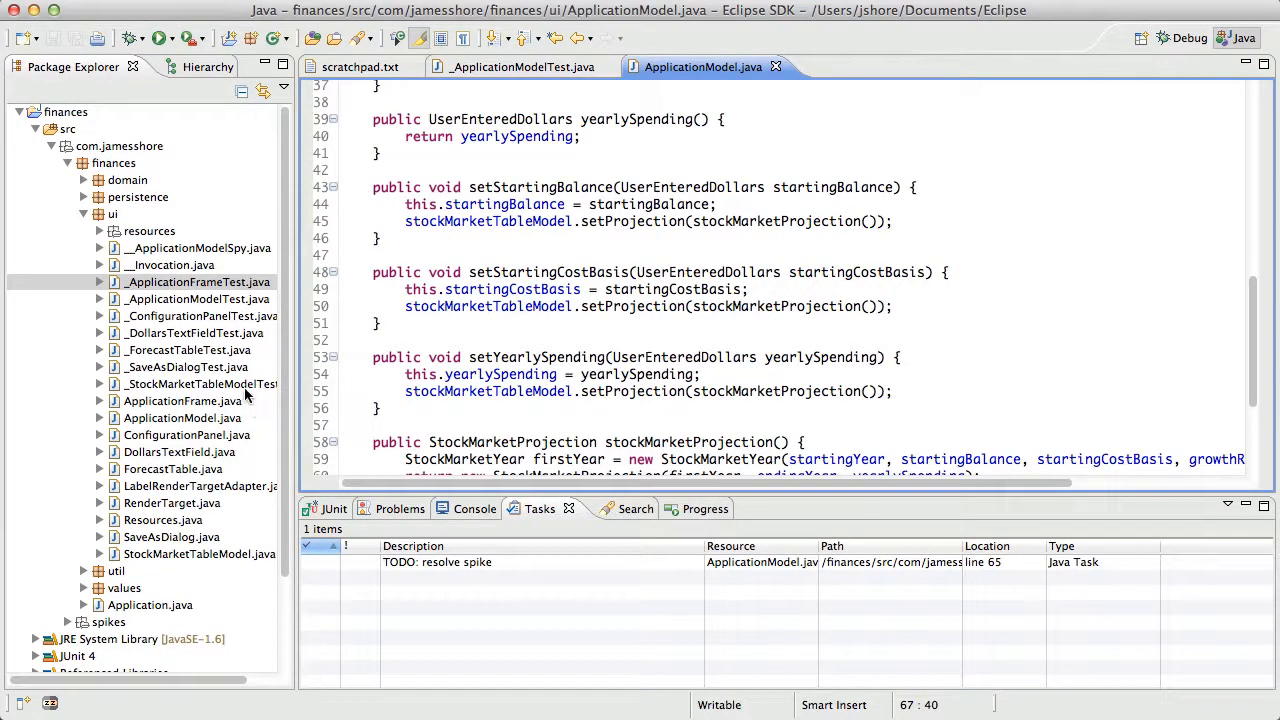
mouse_move(204, 292)
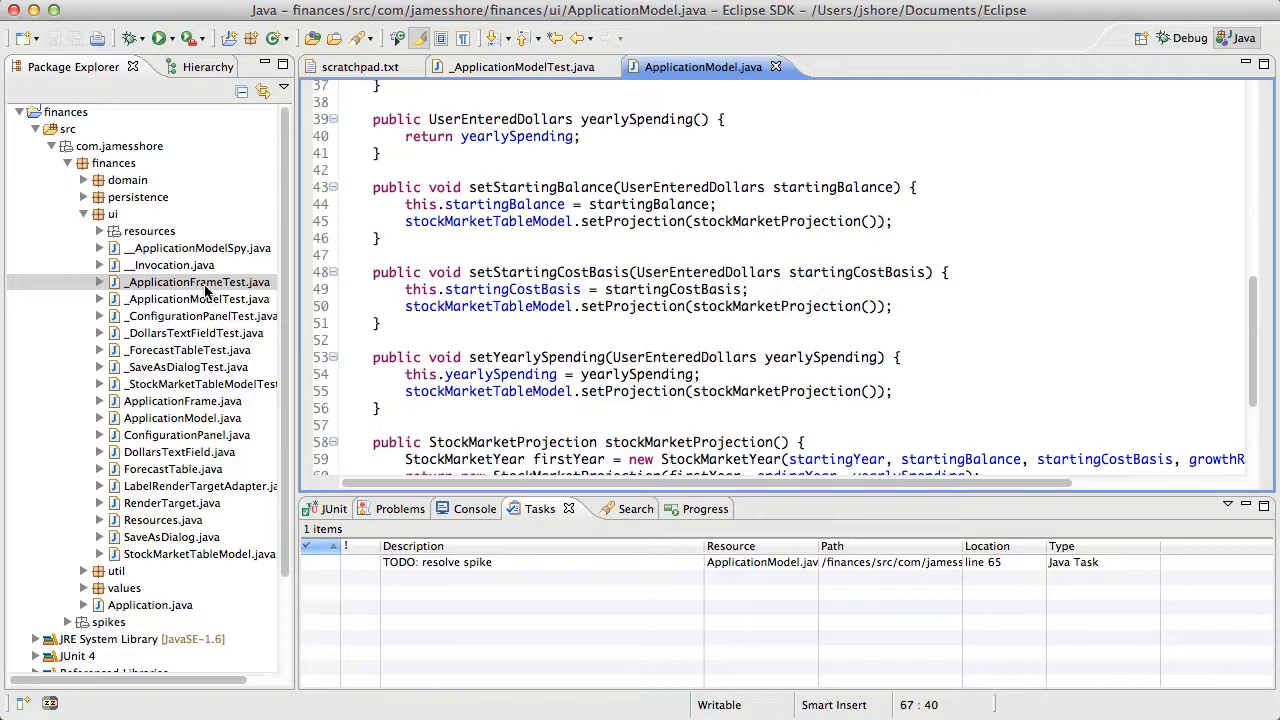
In ApplicationFrame.java find saveAsMenuItem's displayModally call and jump into SaveAsDialog
double_click(182, 400)
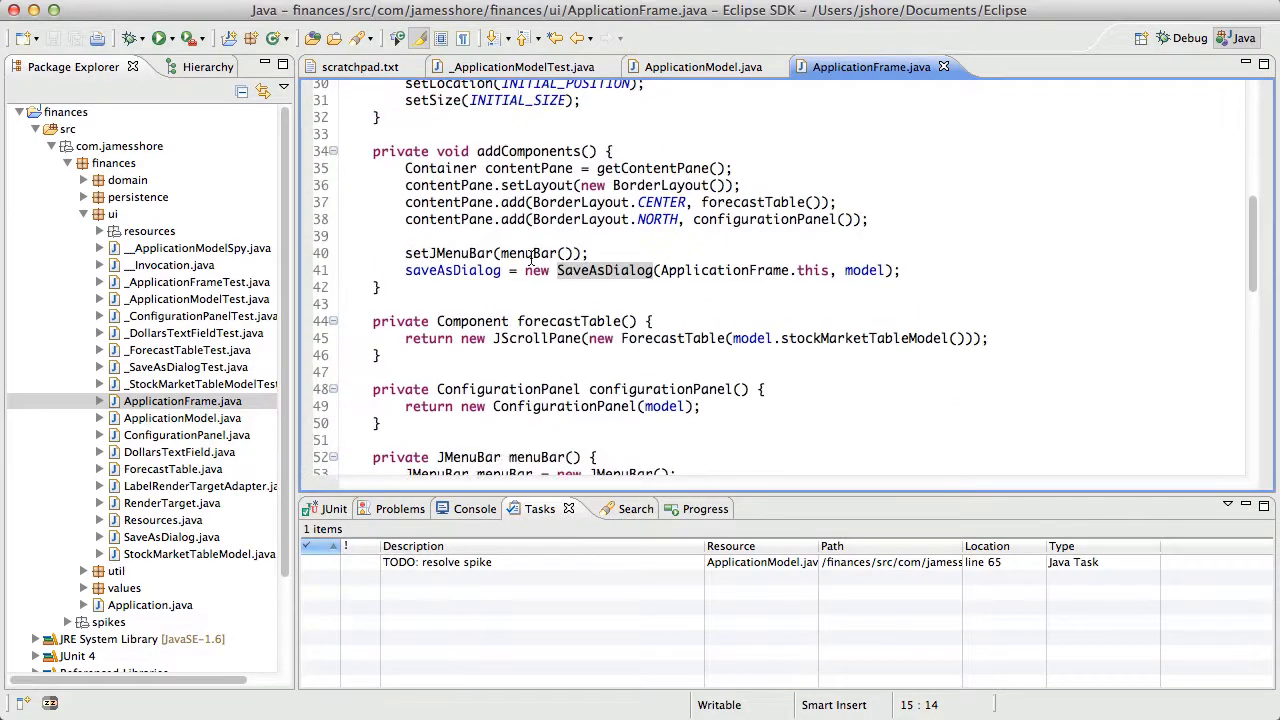
scroll("down", 3)
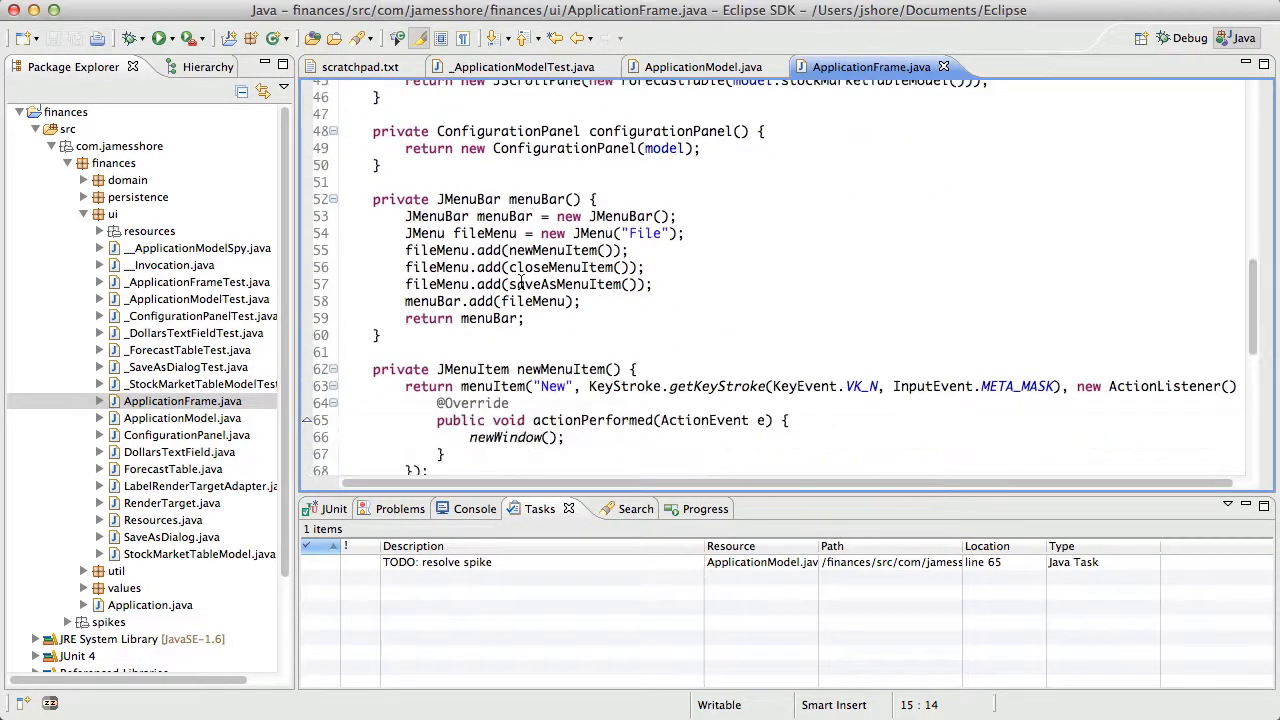
scroll("down", 3)
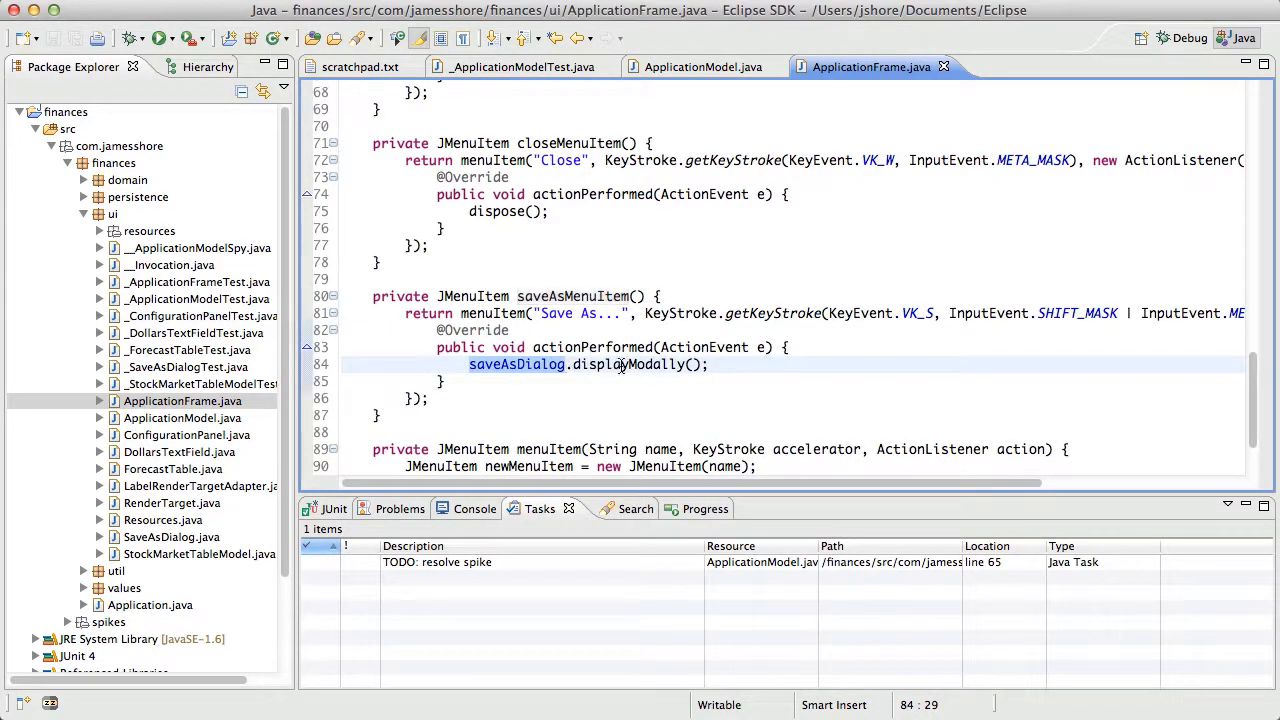
double_click(516, 364)
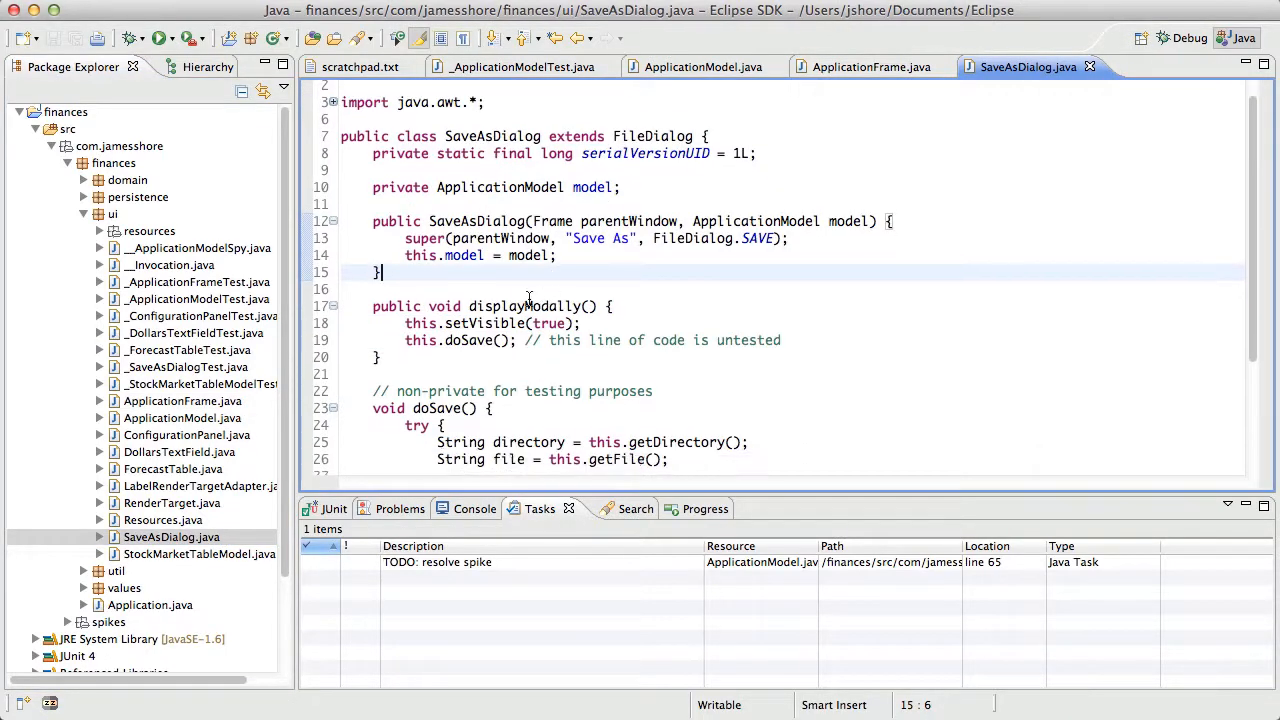
Trace displayModally to doSave and its model.save call, then close SaveAsDialog.java
scroll("down", 3)
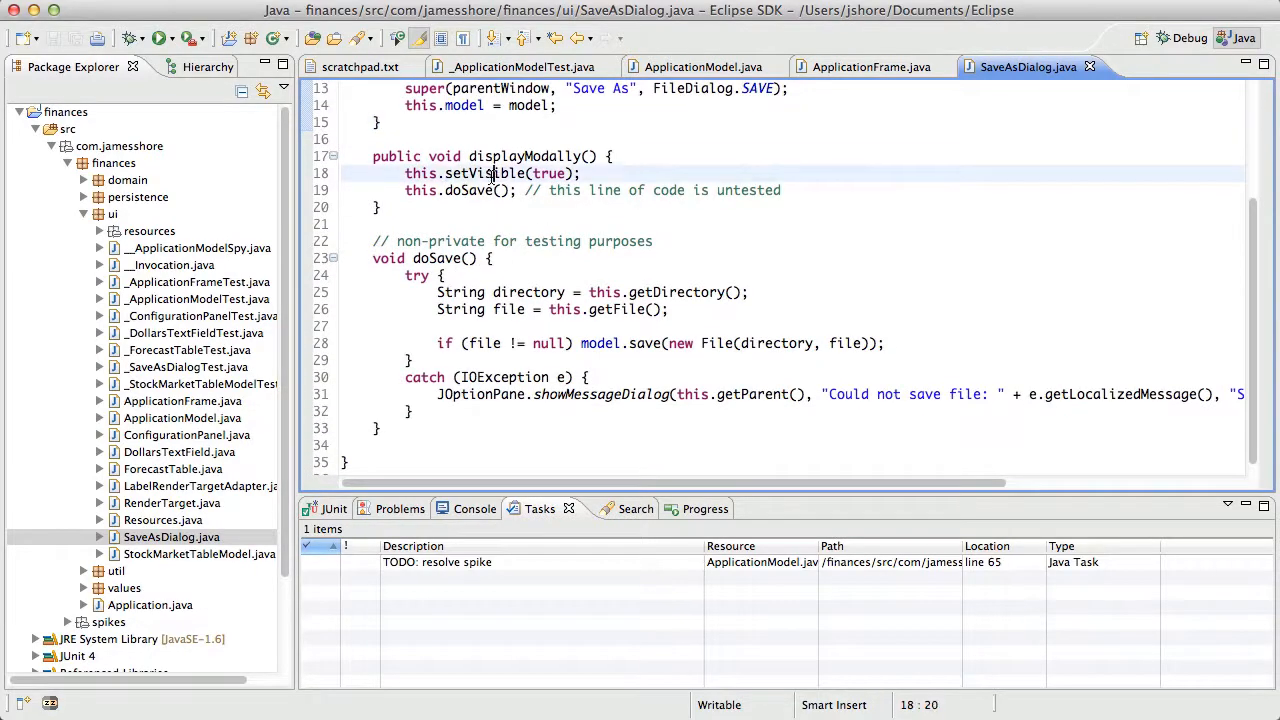
left_click(580, 172)
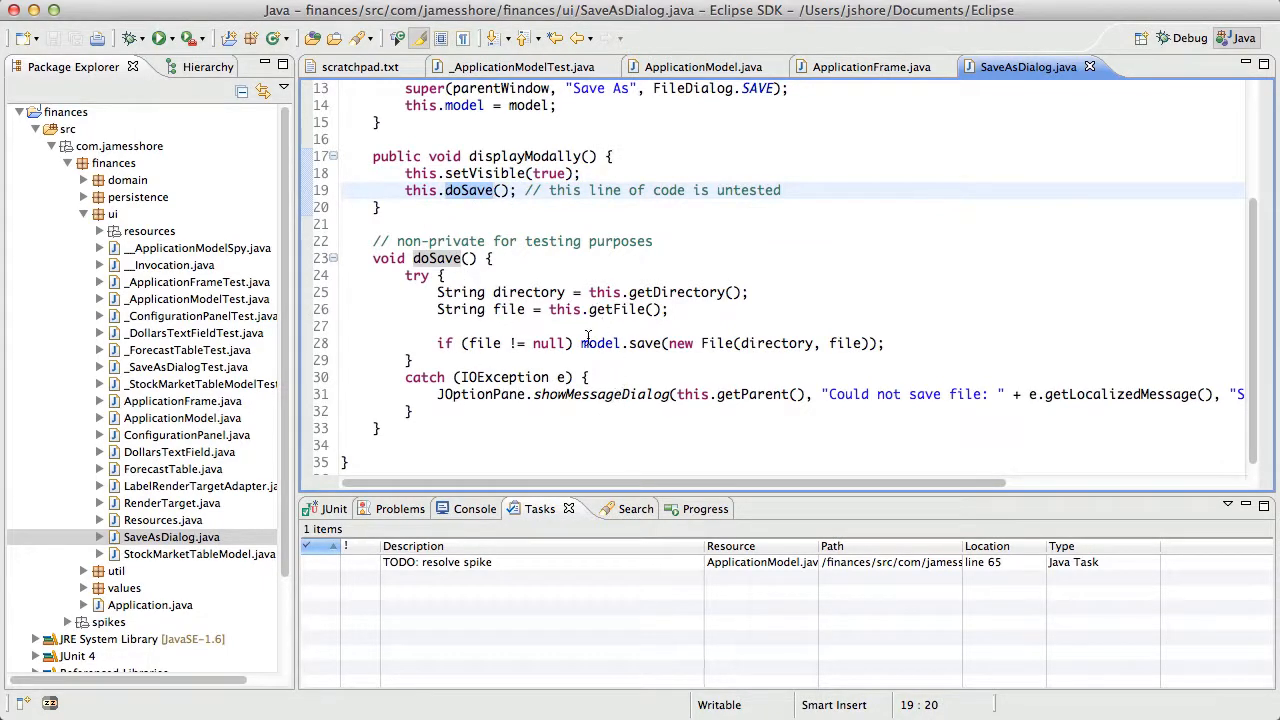
left_click(600, 344)
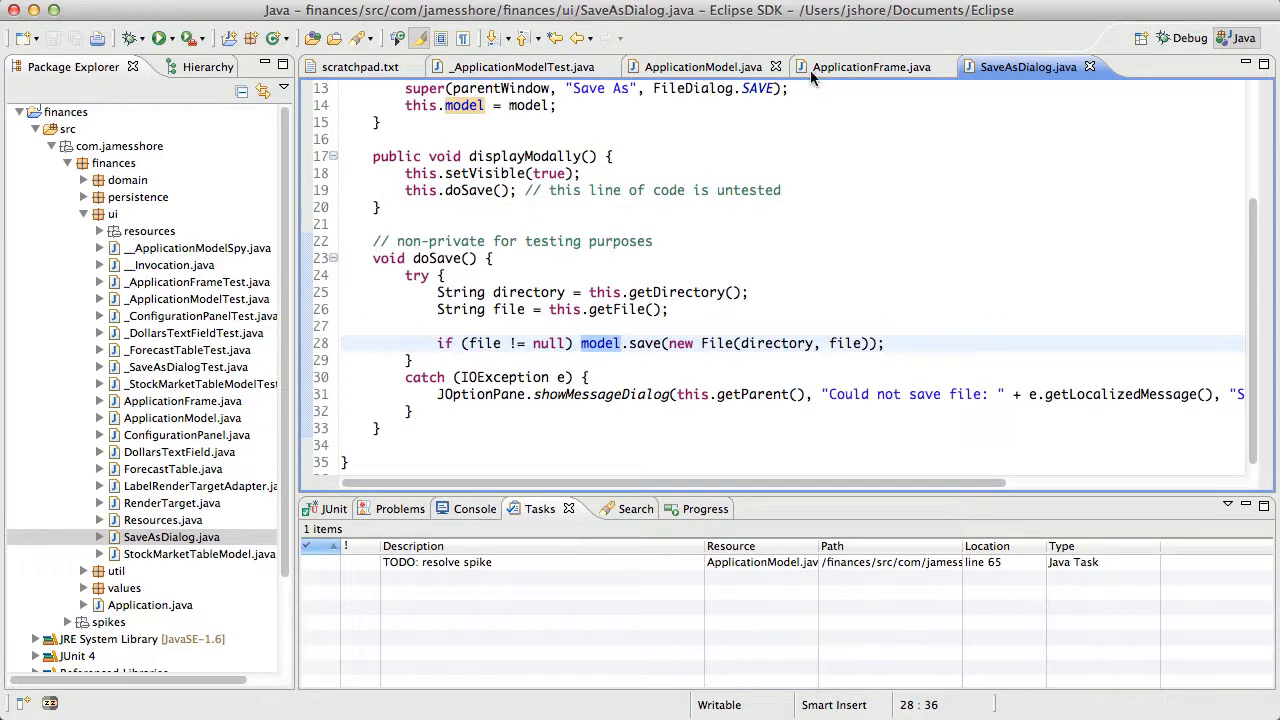
left_click(870, 68)
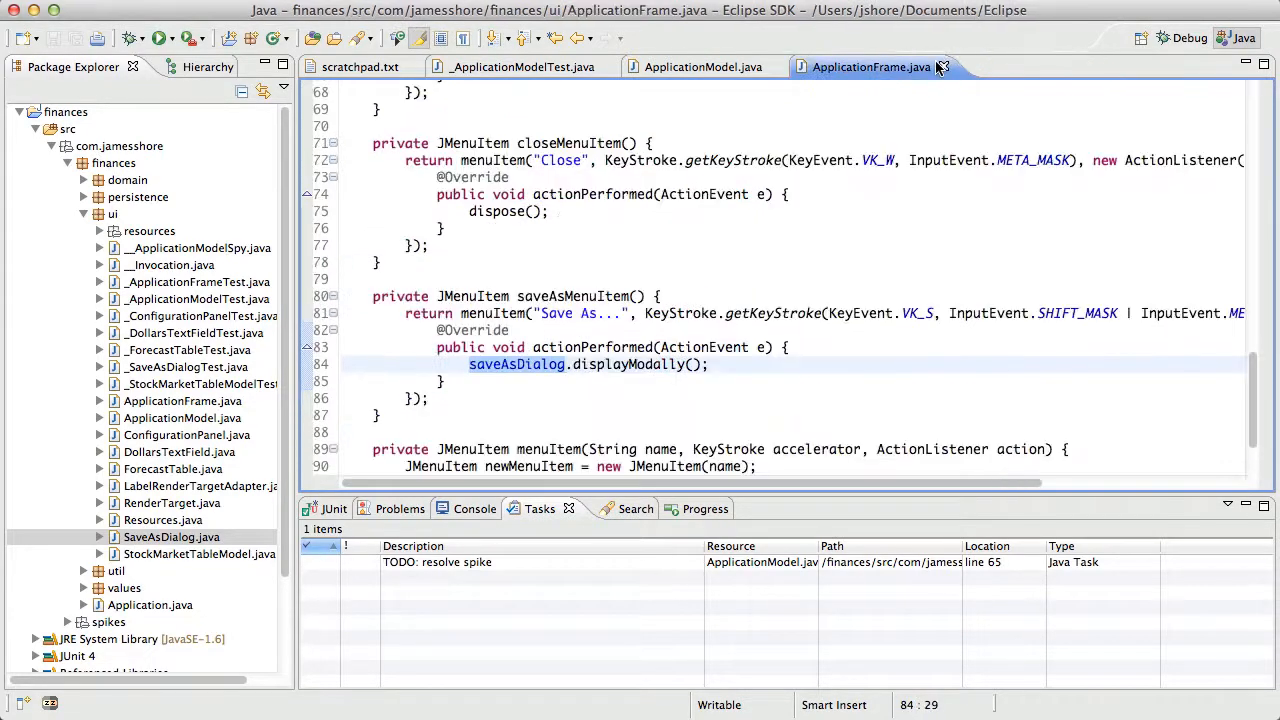
left_click(704, 68)
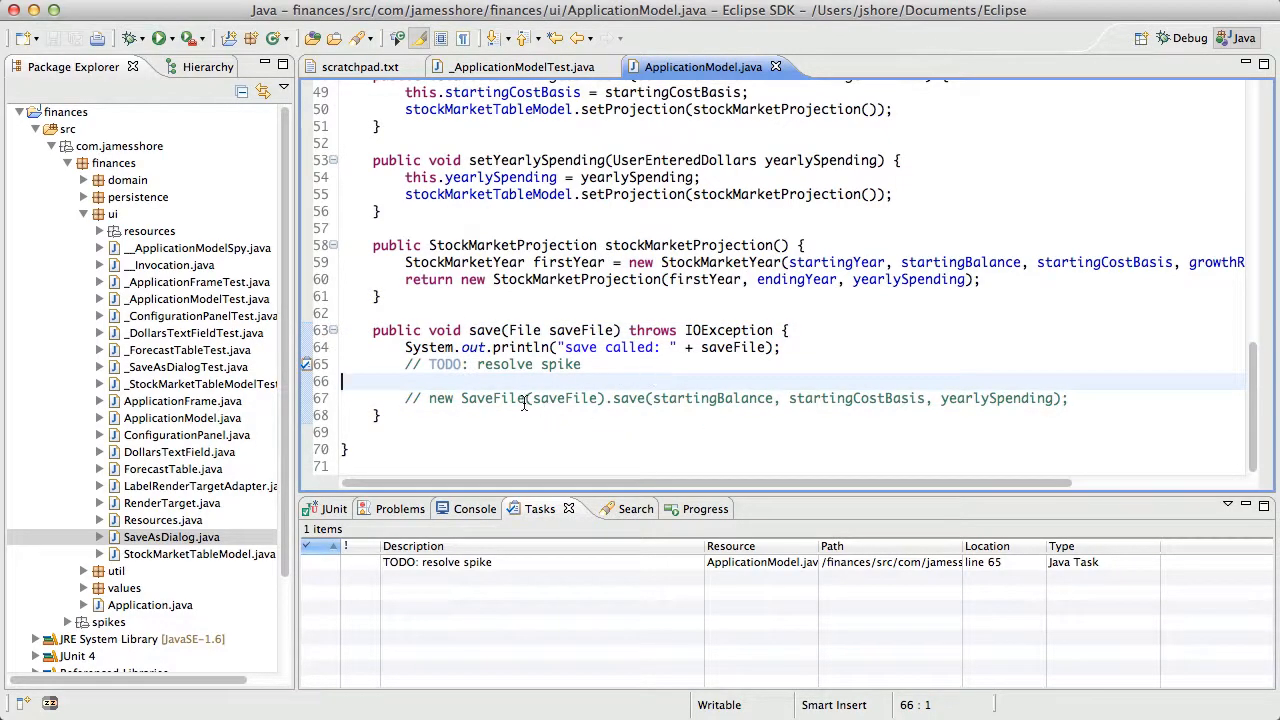
double_click(492, 398)
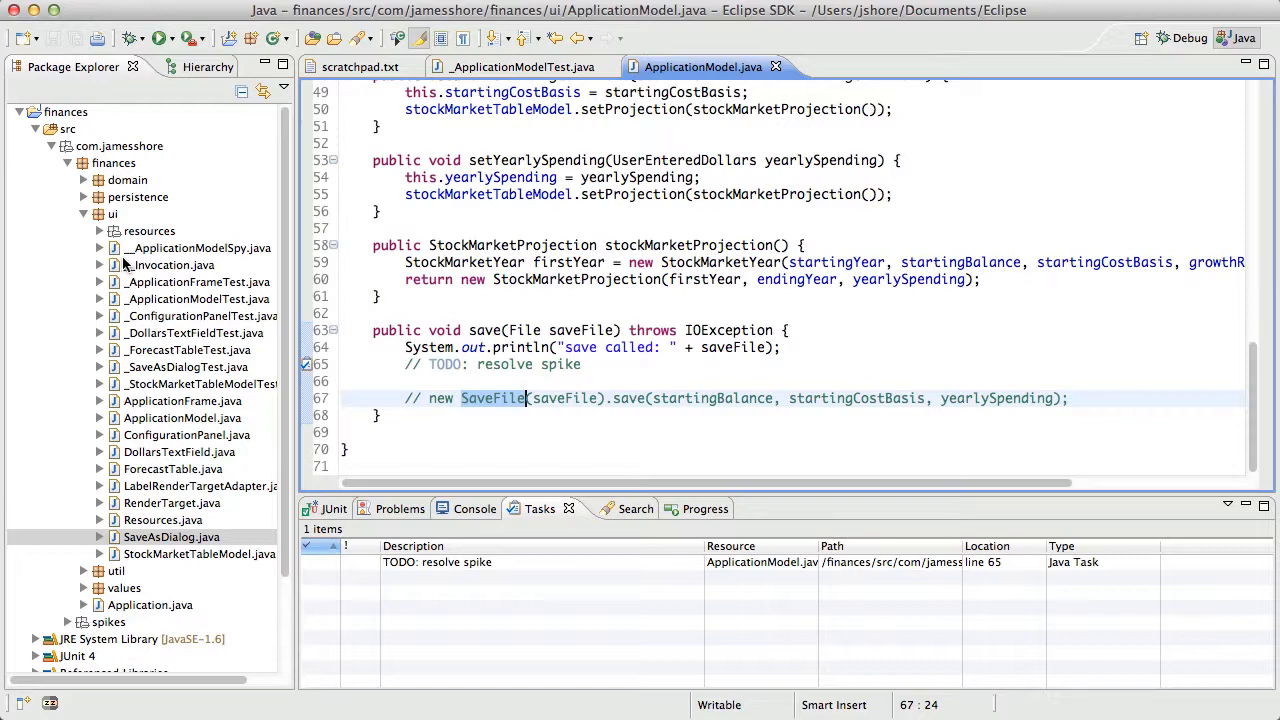
left_click(84, 198)
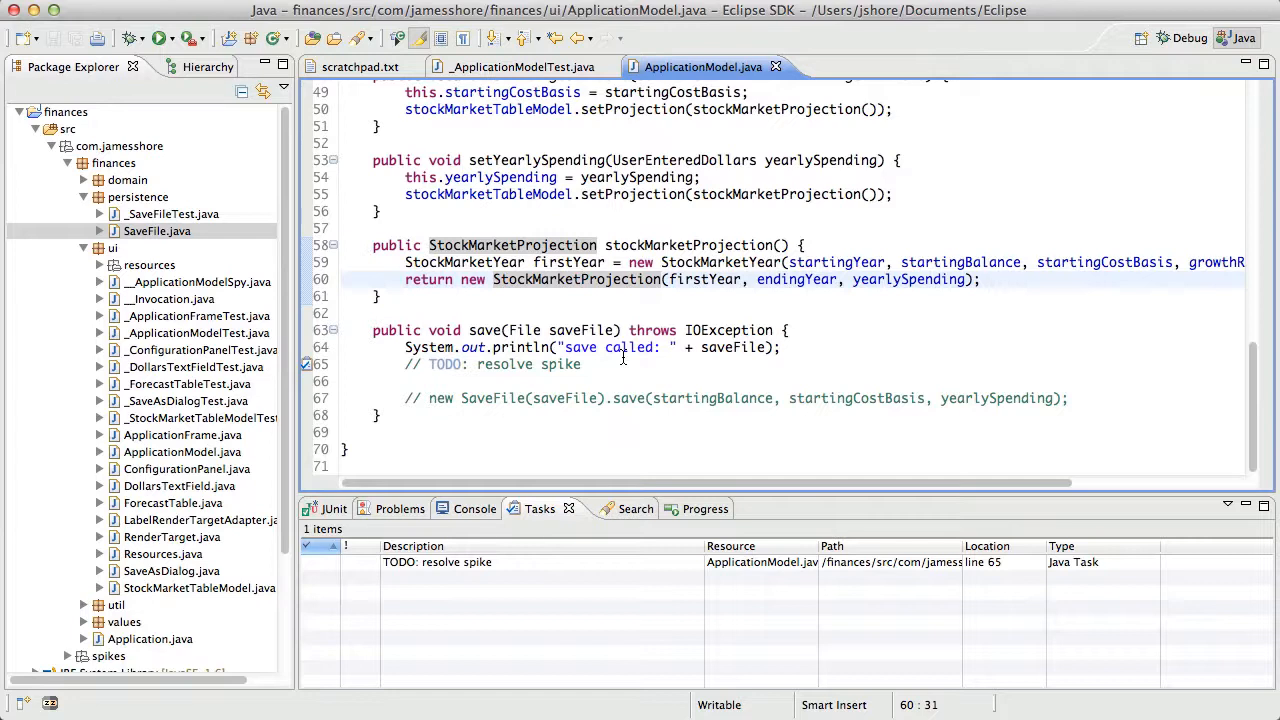
left_click(580, 280)
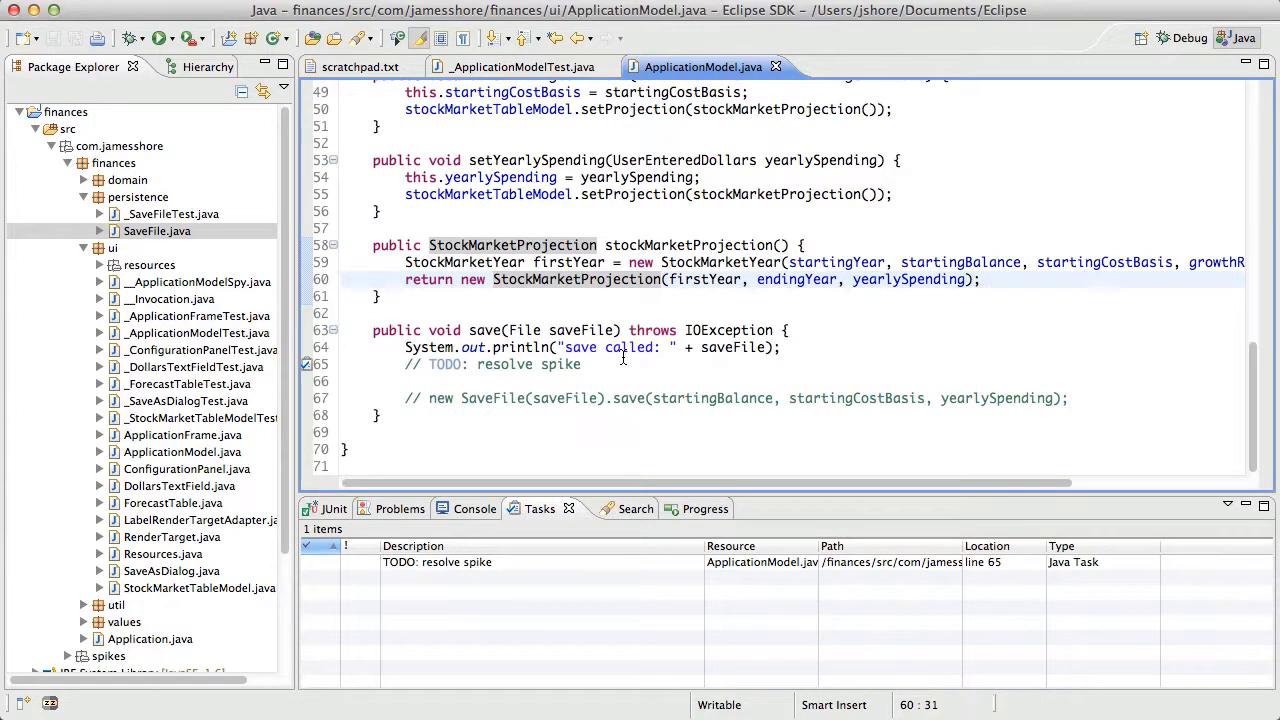
left_click(580, 280)
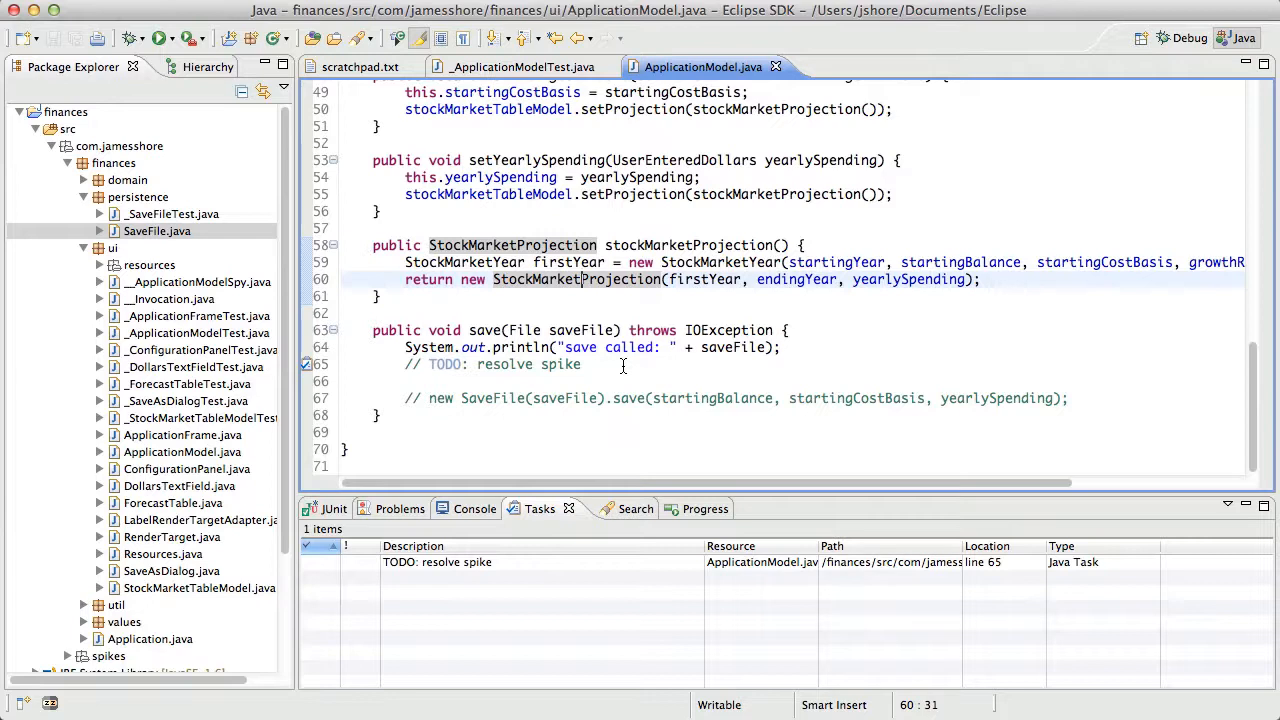
mouse_move(444, 388)
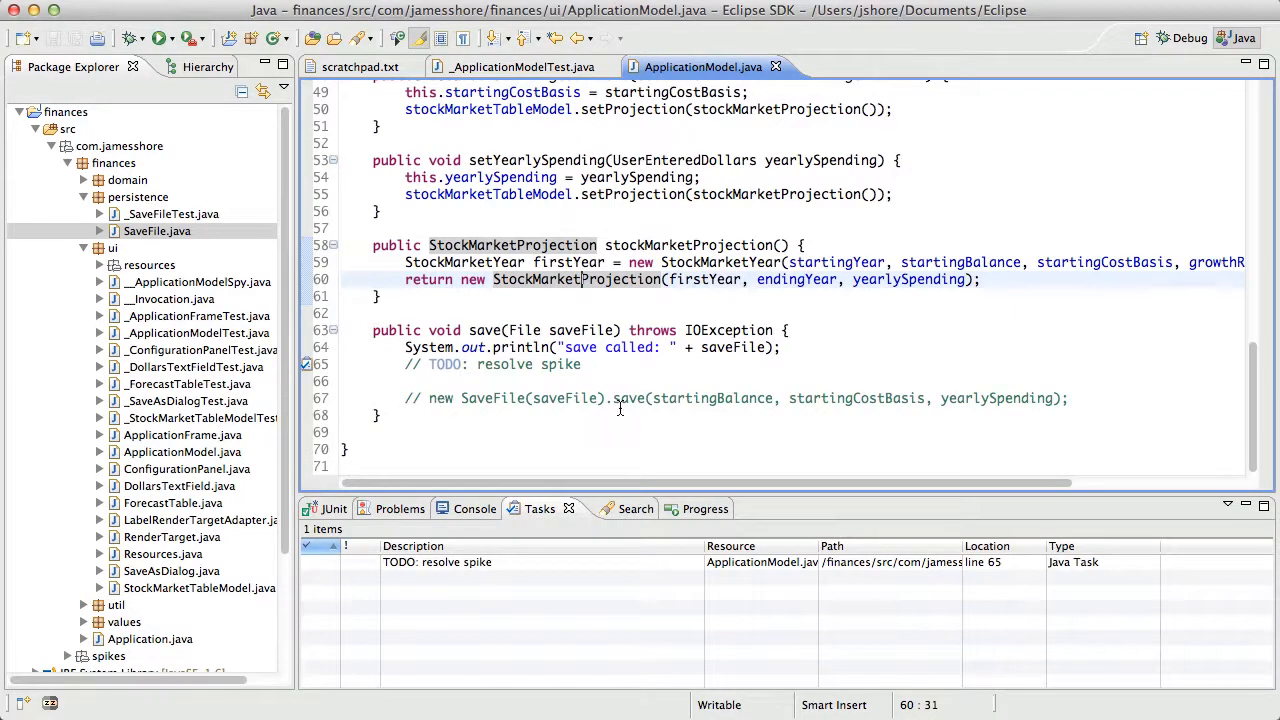
double_click(628, 398)
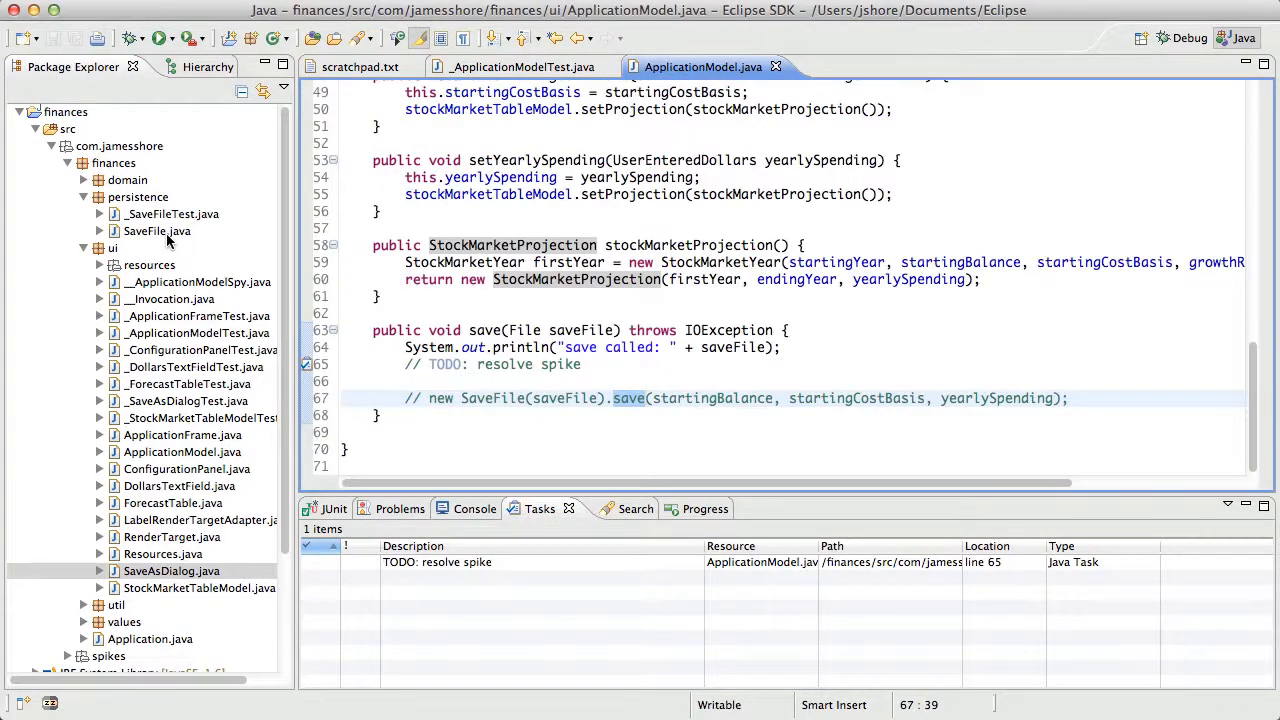
left_click(156, 232)
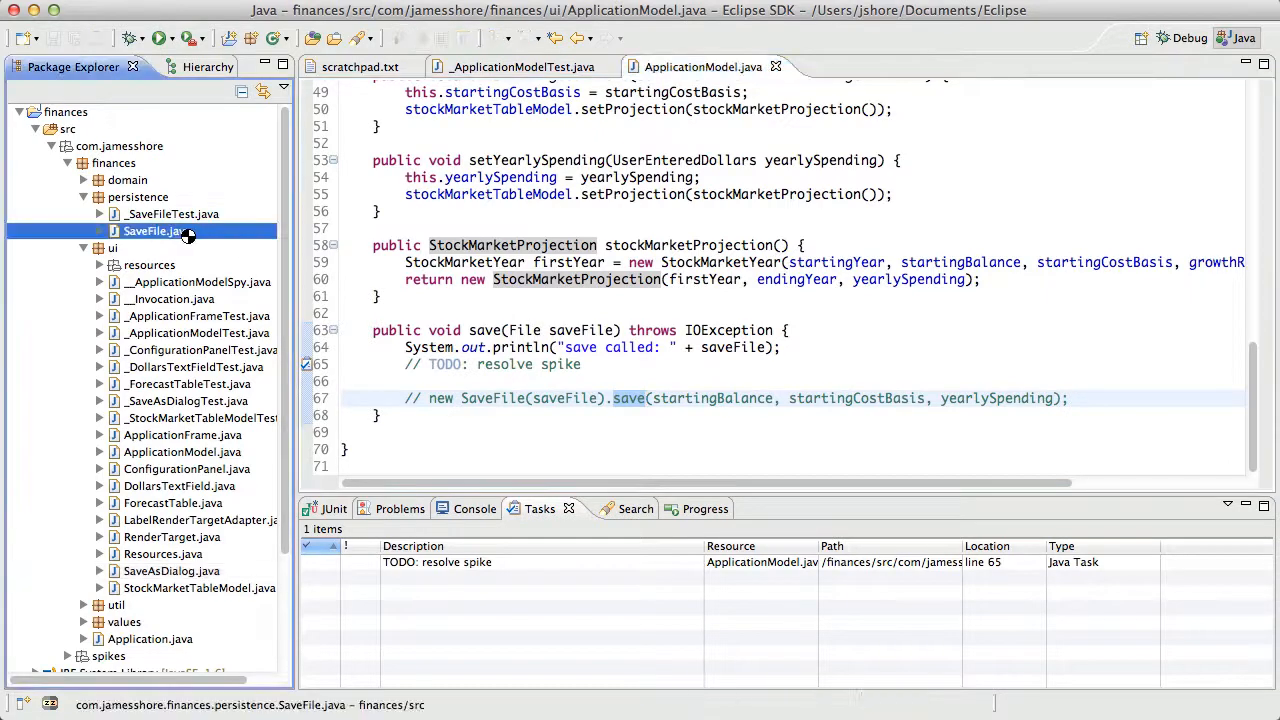
double_click(152, 232)
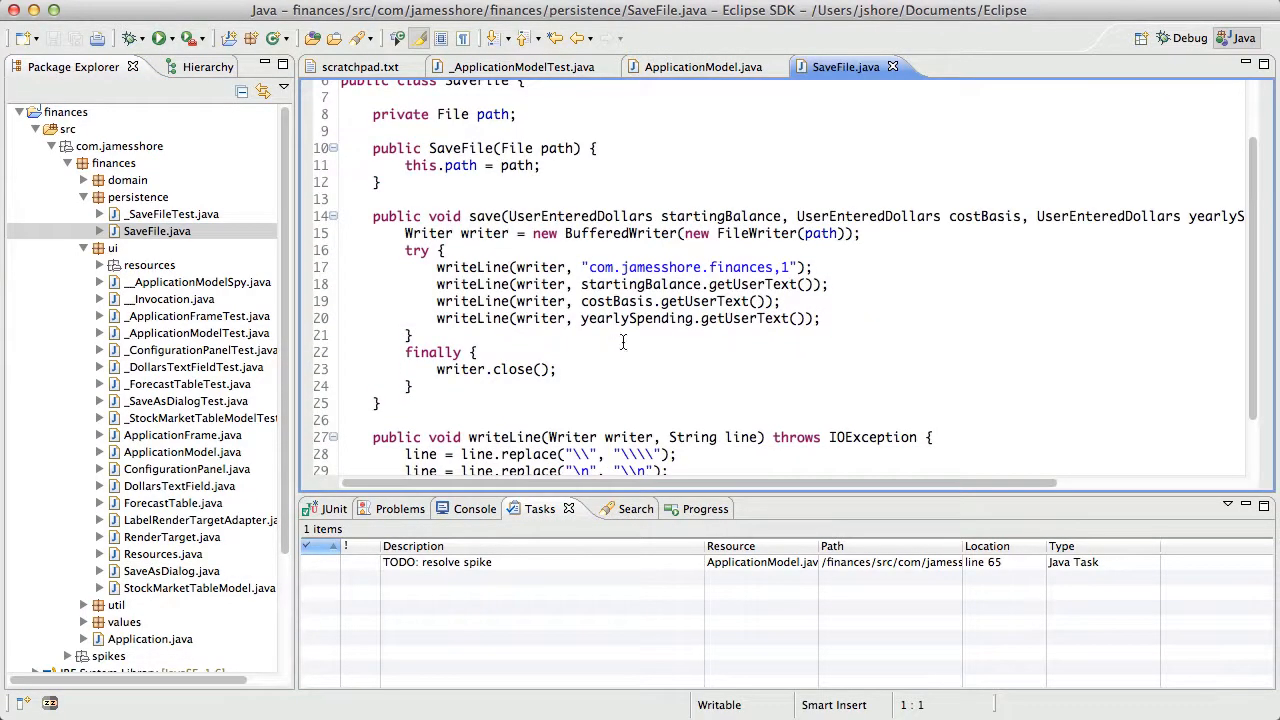
mouse_move(632, 52)
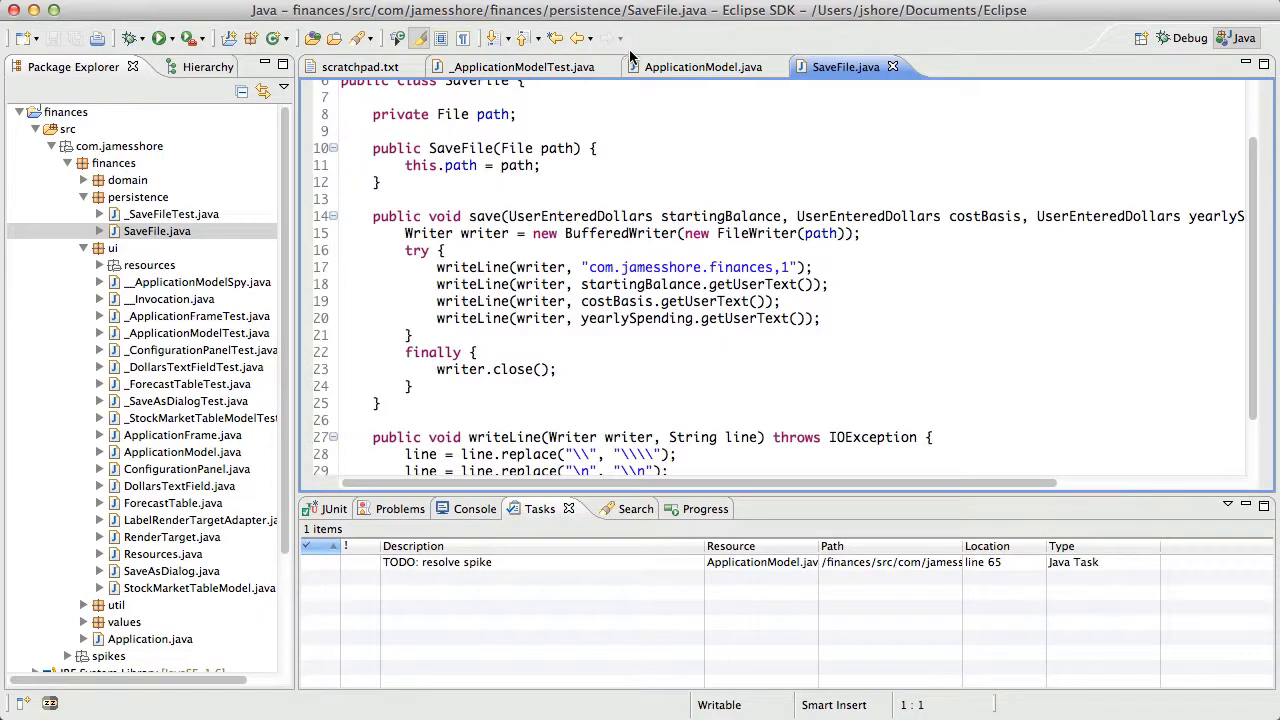
left_click(704, 66)
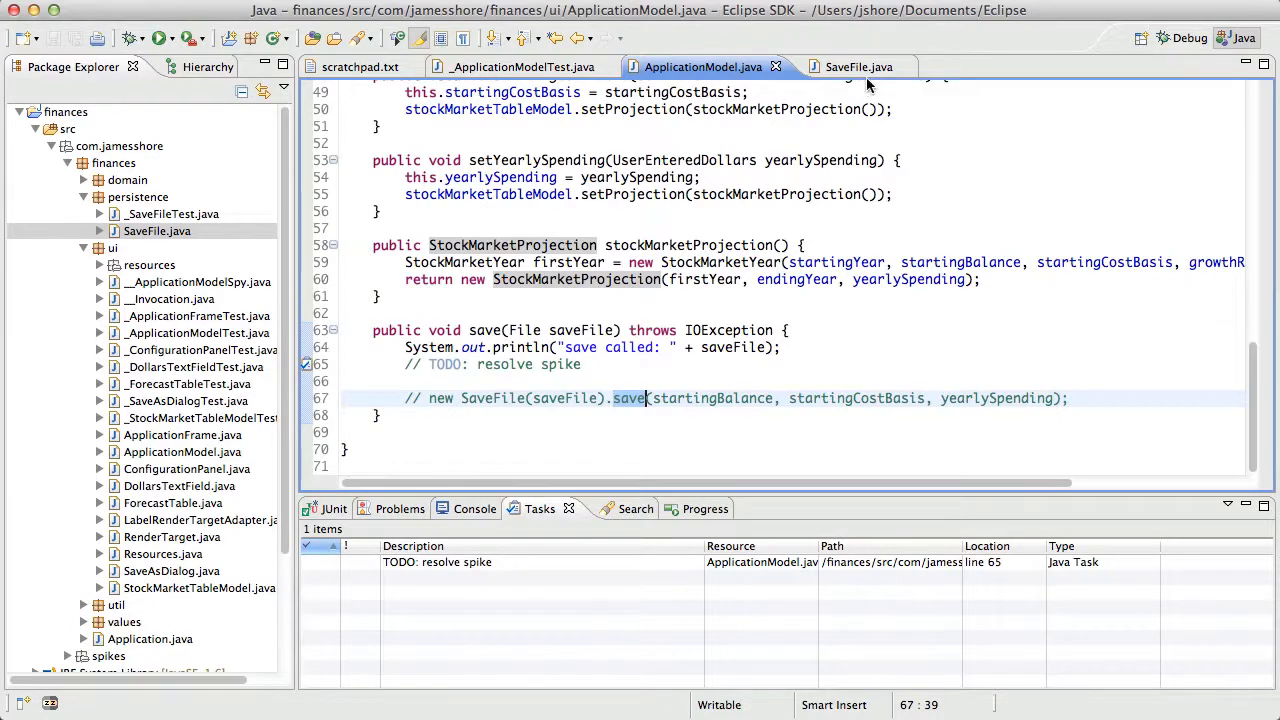
left_click(846, 68)
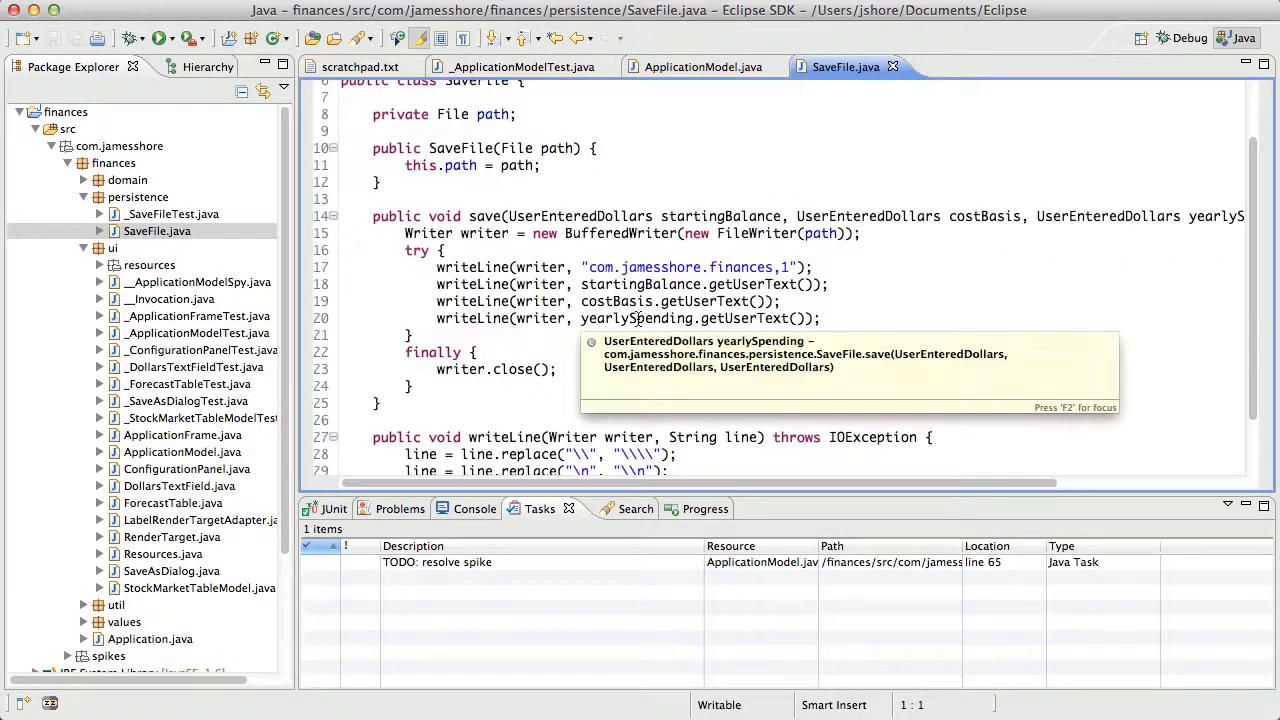
left_click(720, 216)
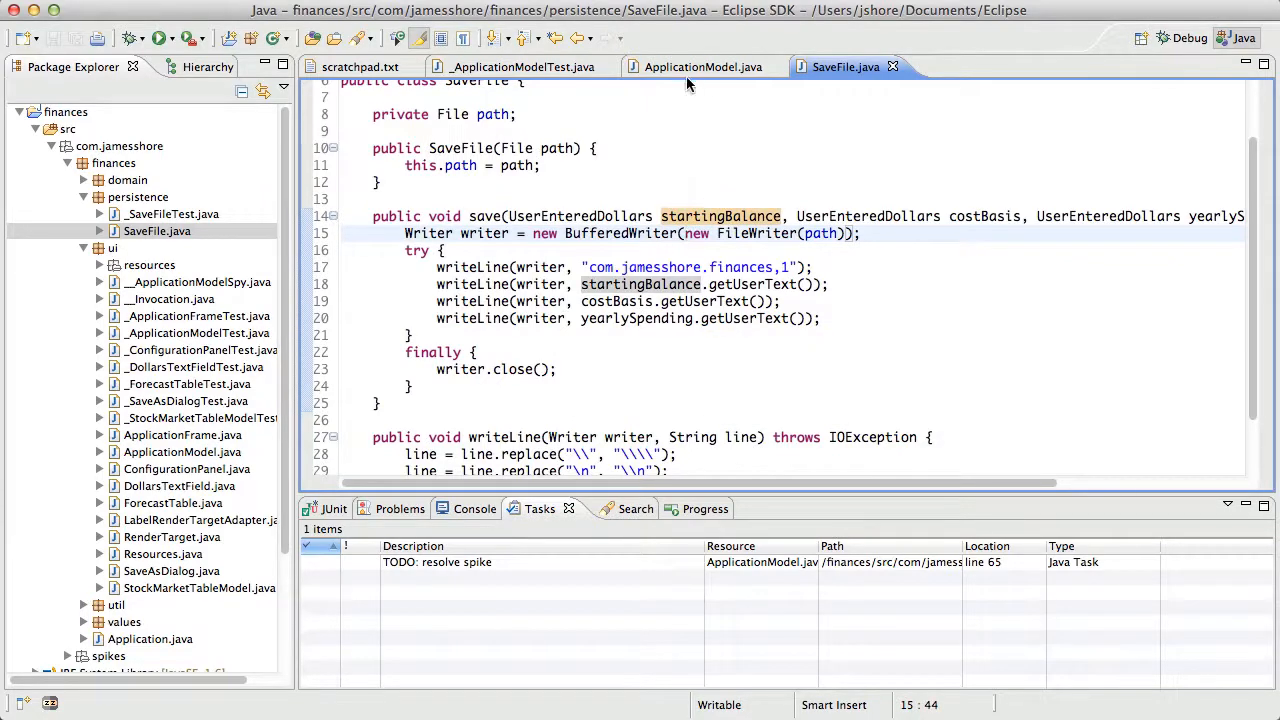
left_click(520, 66)
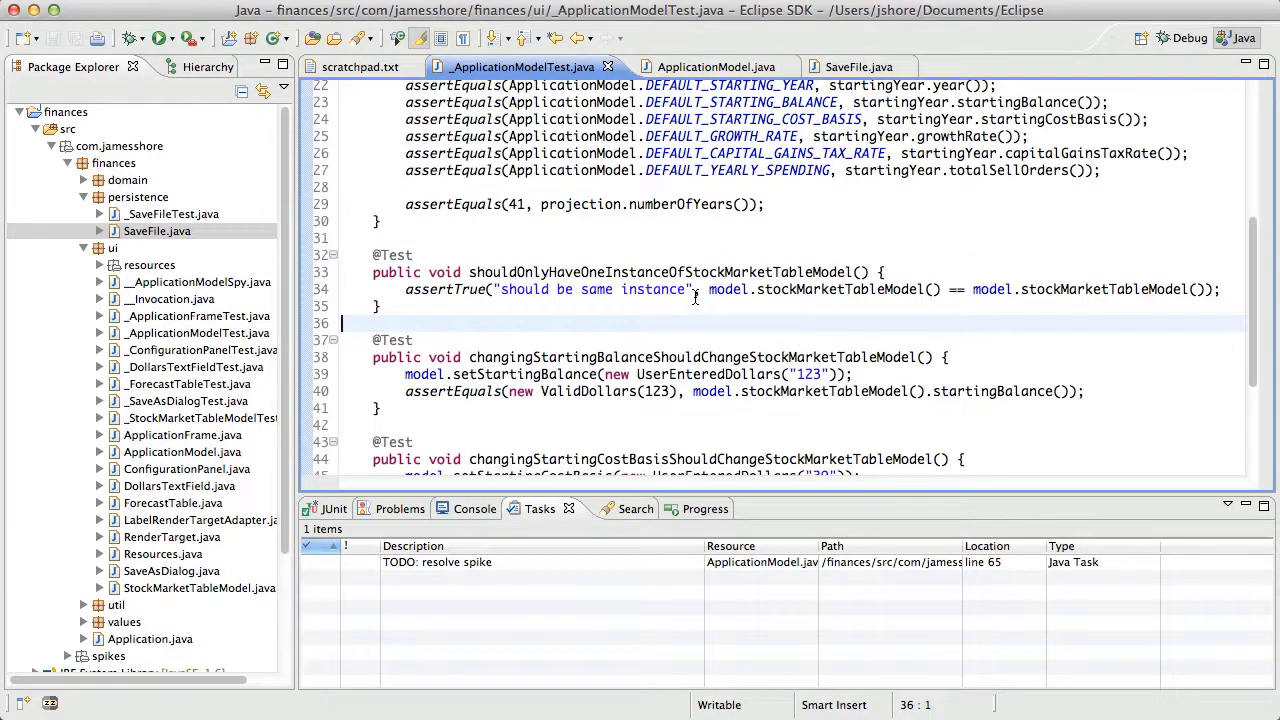
scroll("down", 3)
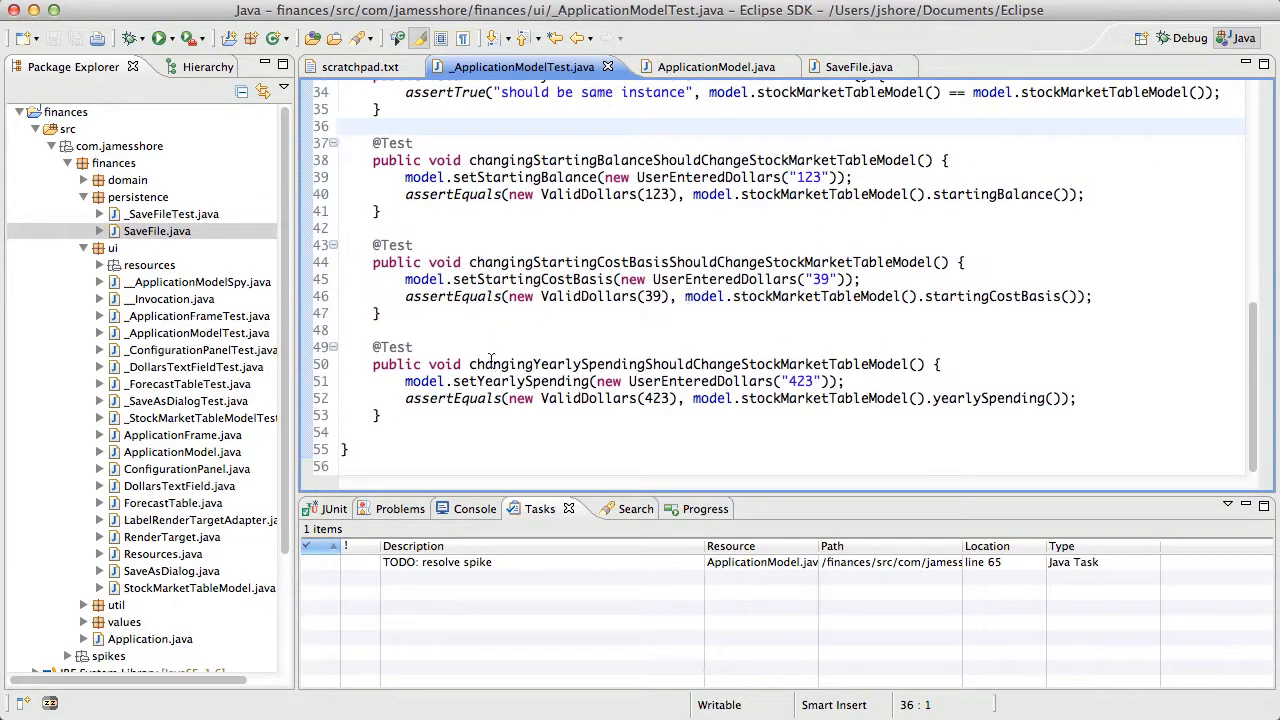
type("''")
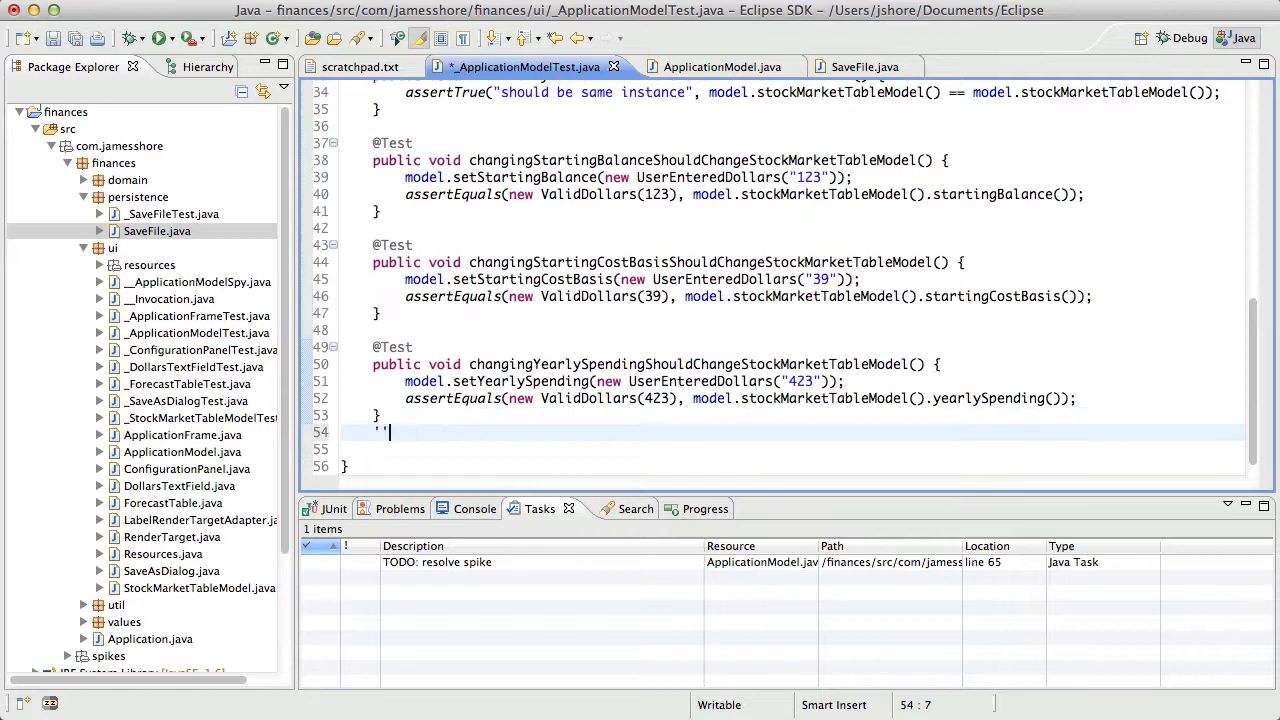
type("@")
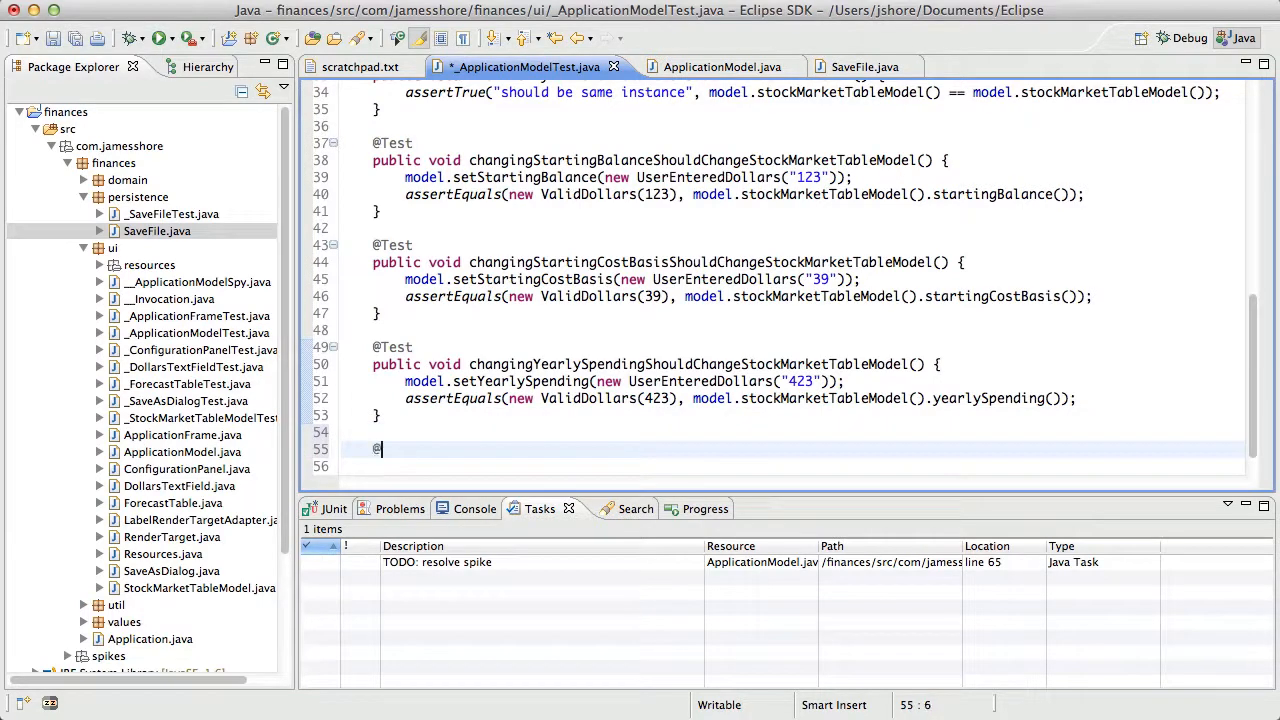
type("Test")
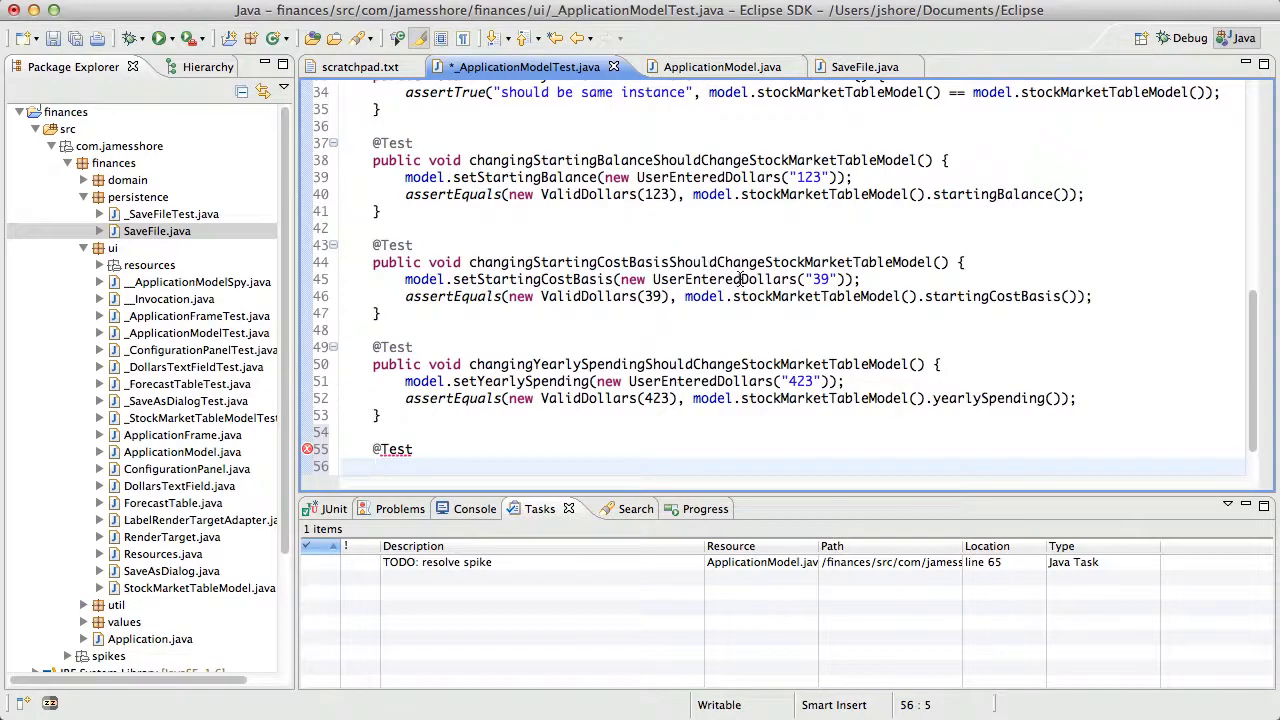
left_click(852, 66)
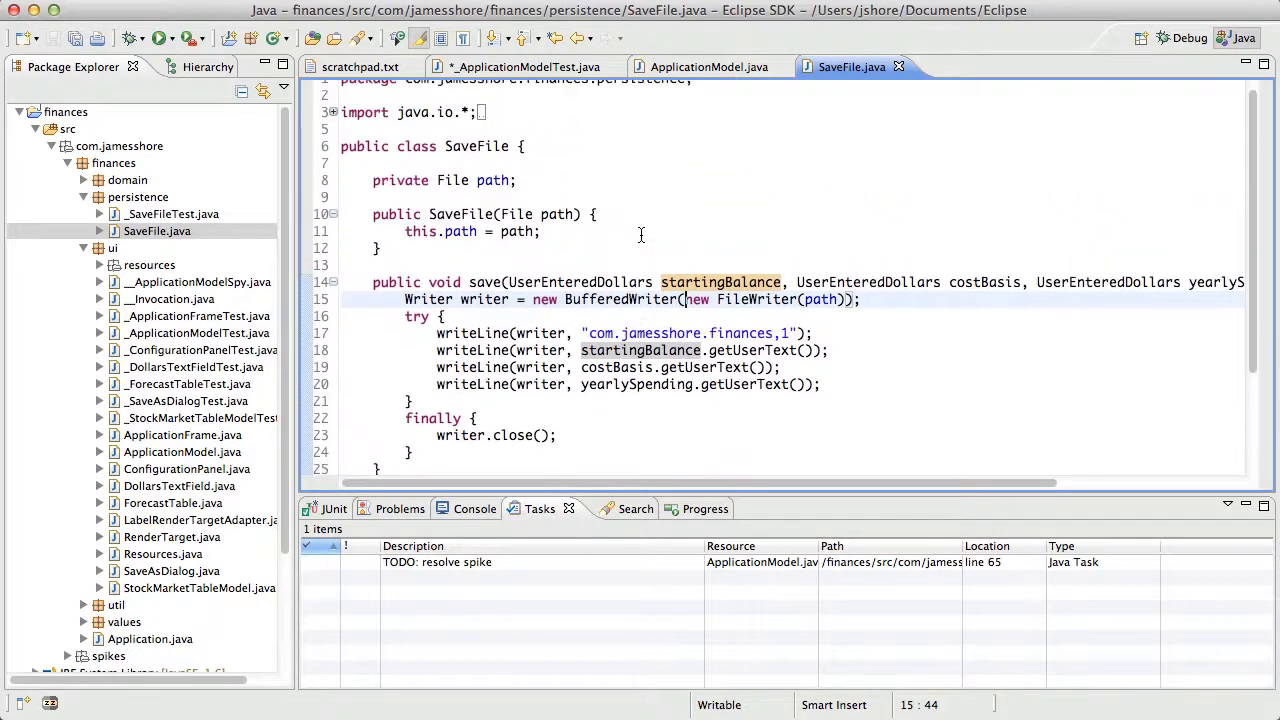
scroll("down", 3)
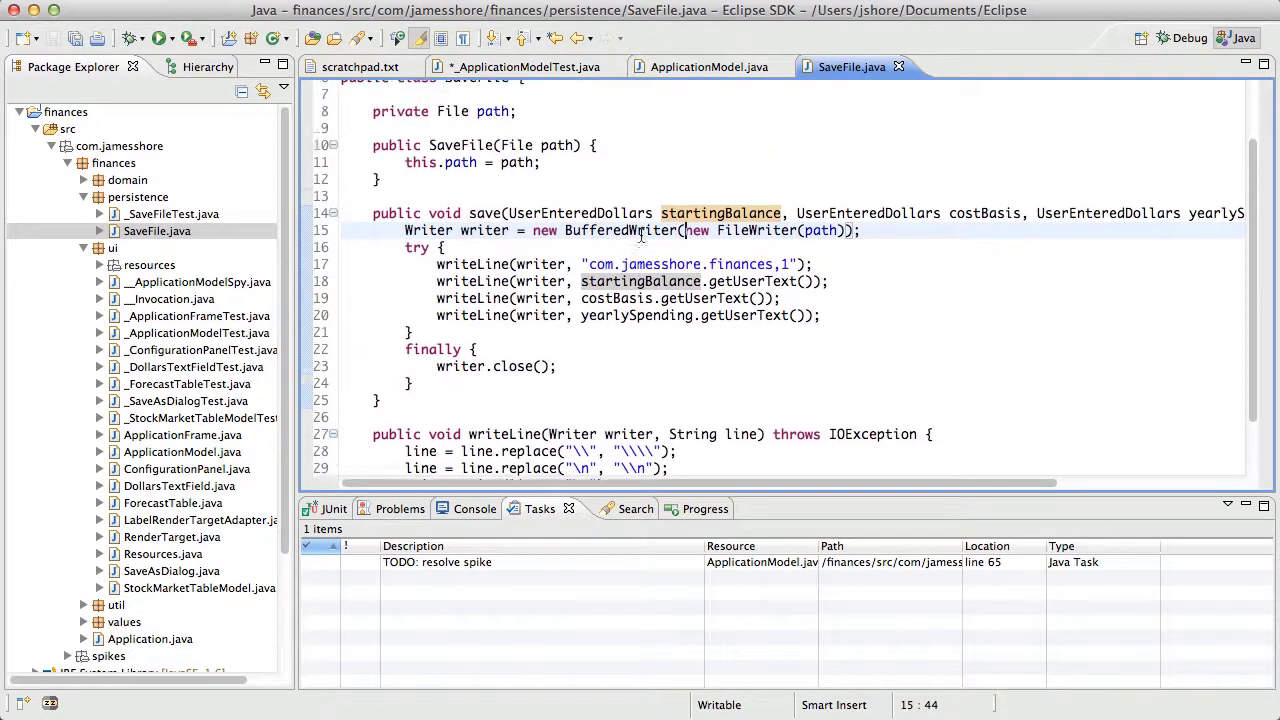
scroll("down", 3)
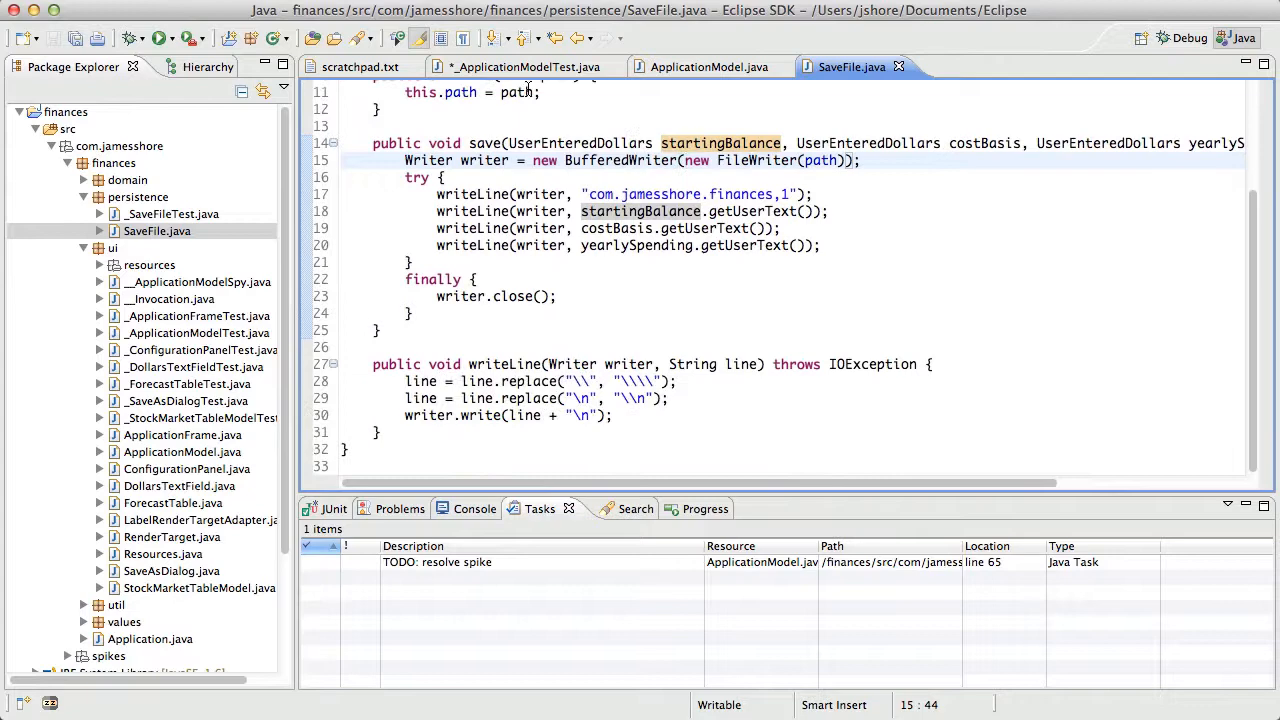
Continue the stub with 'public void', then view stockMarketProjection usages in ApplicationModel
left_click(524, 66)
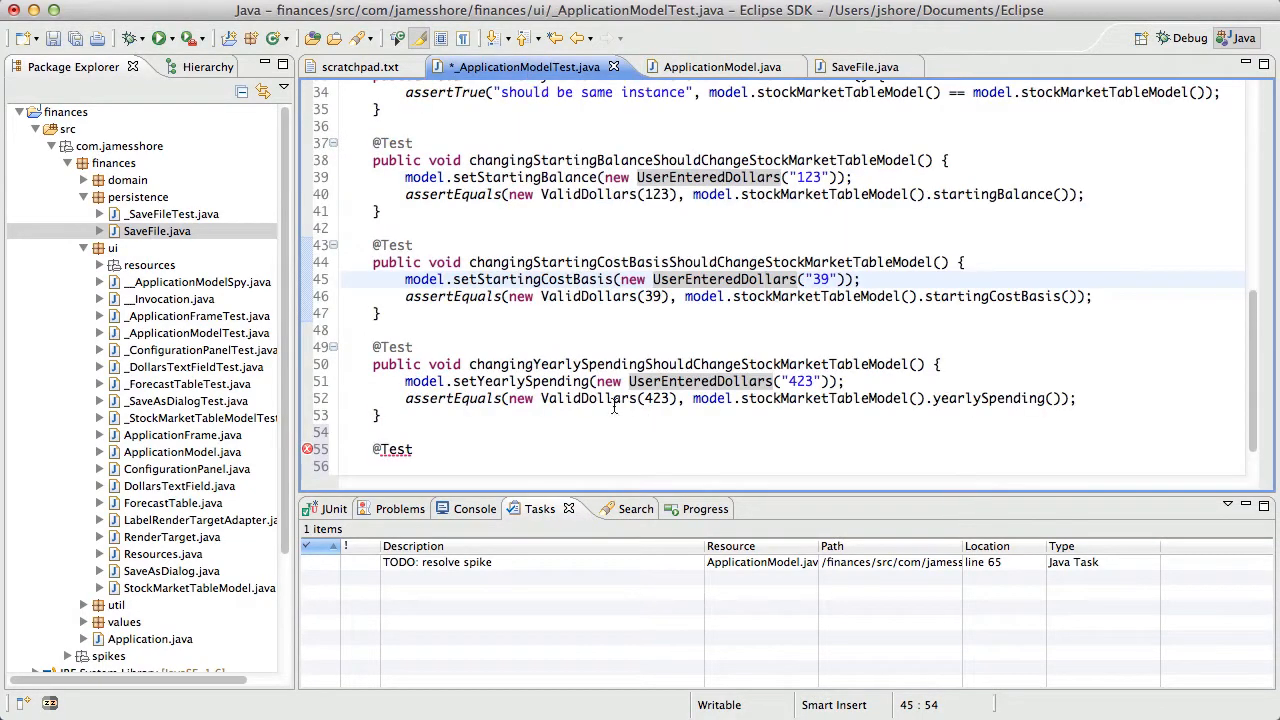
left_click(410, 448)
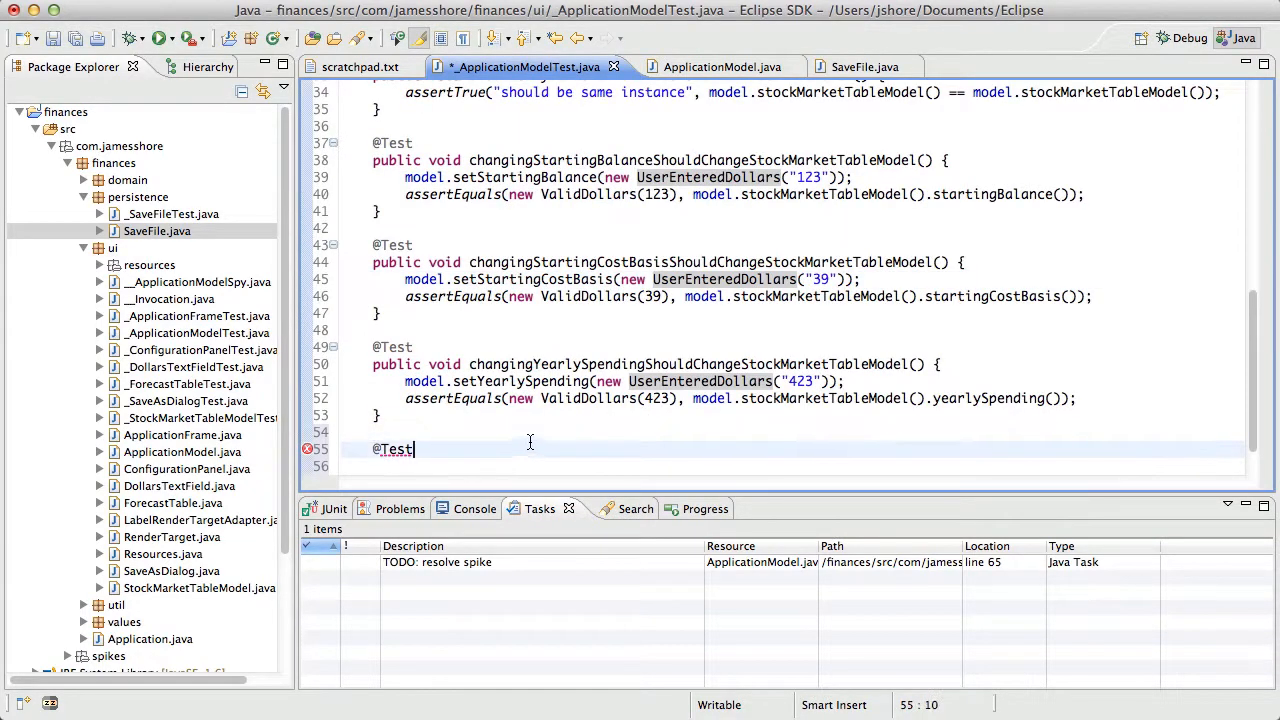
type("public void")
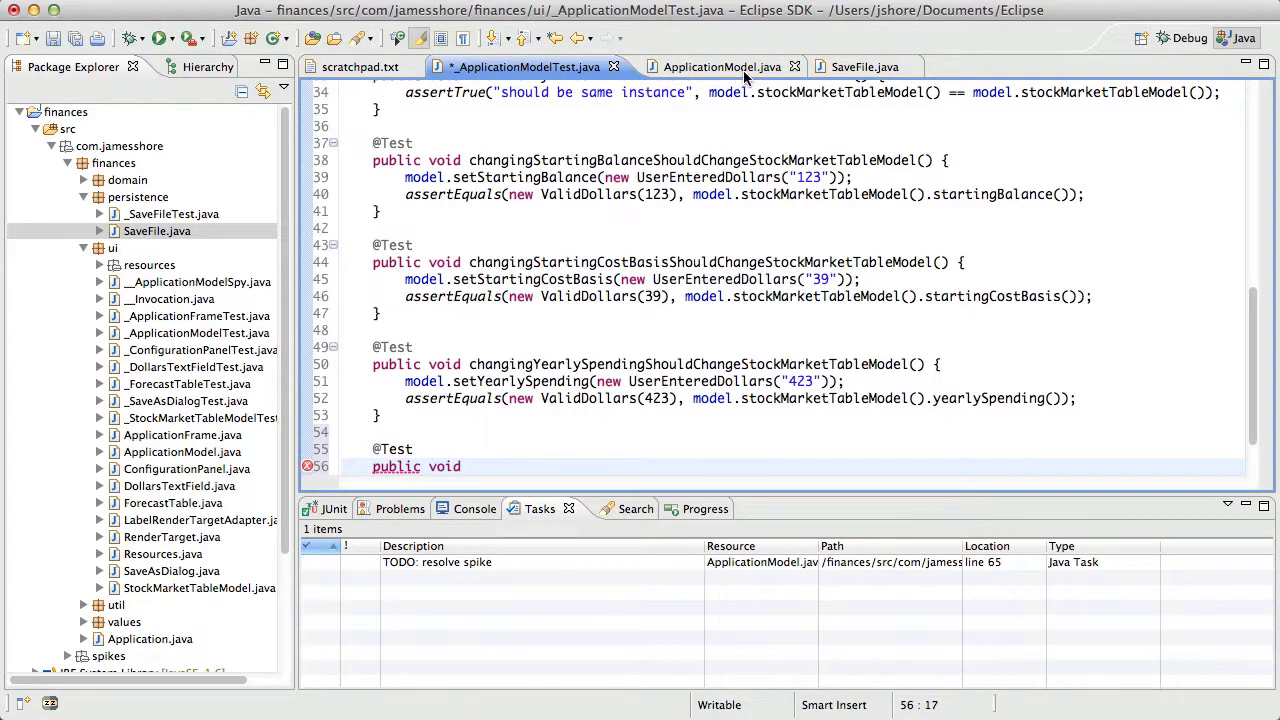
left_click(720, 68)
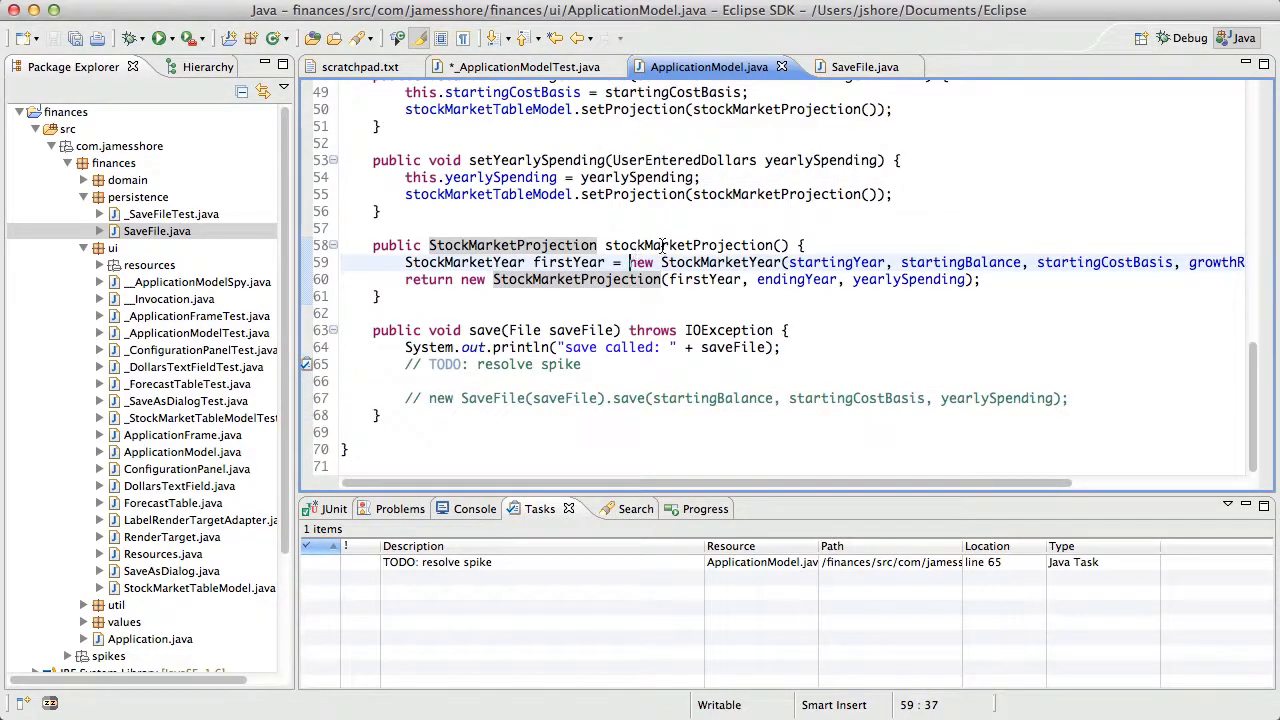
left_click(672, 244)
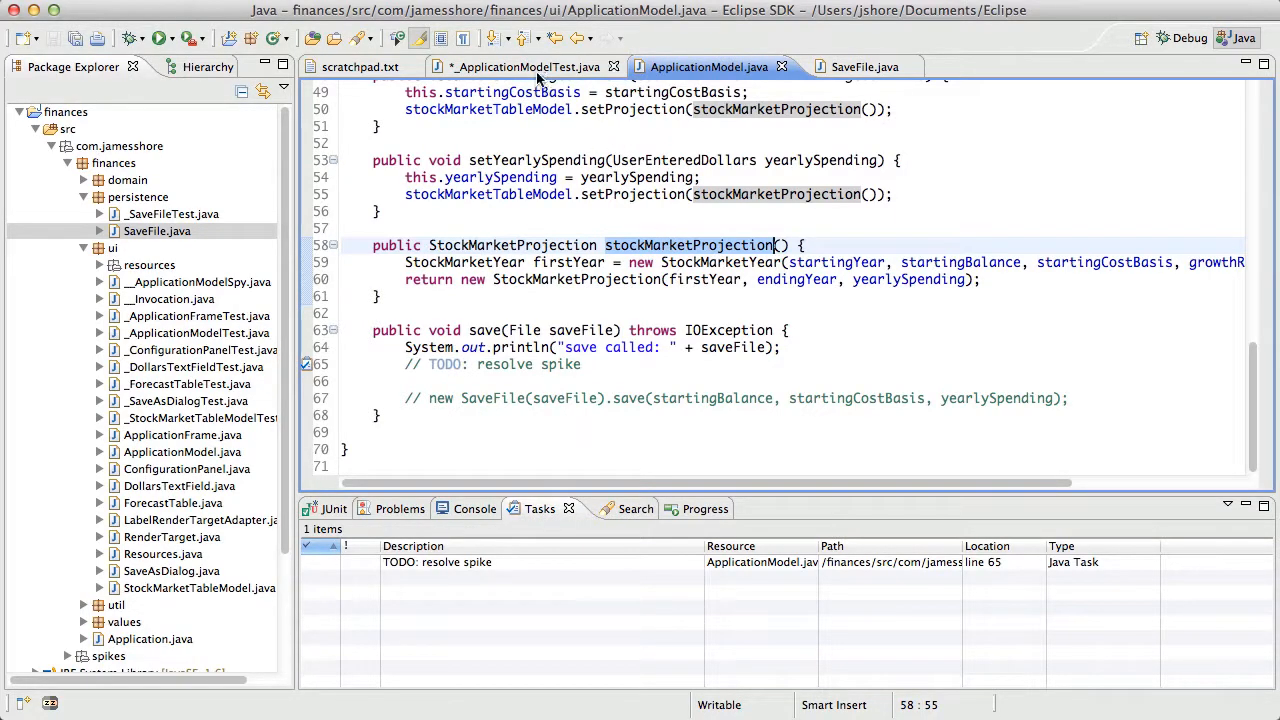
mouse_move(524, 68)
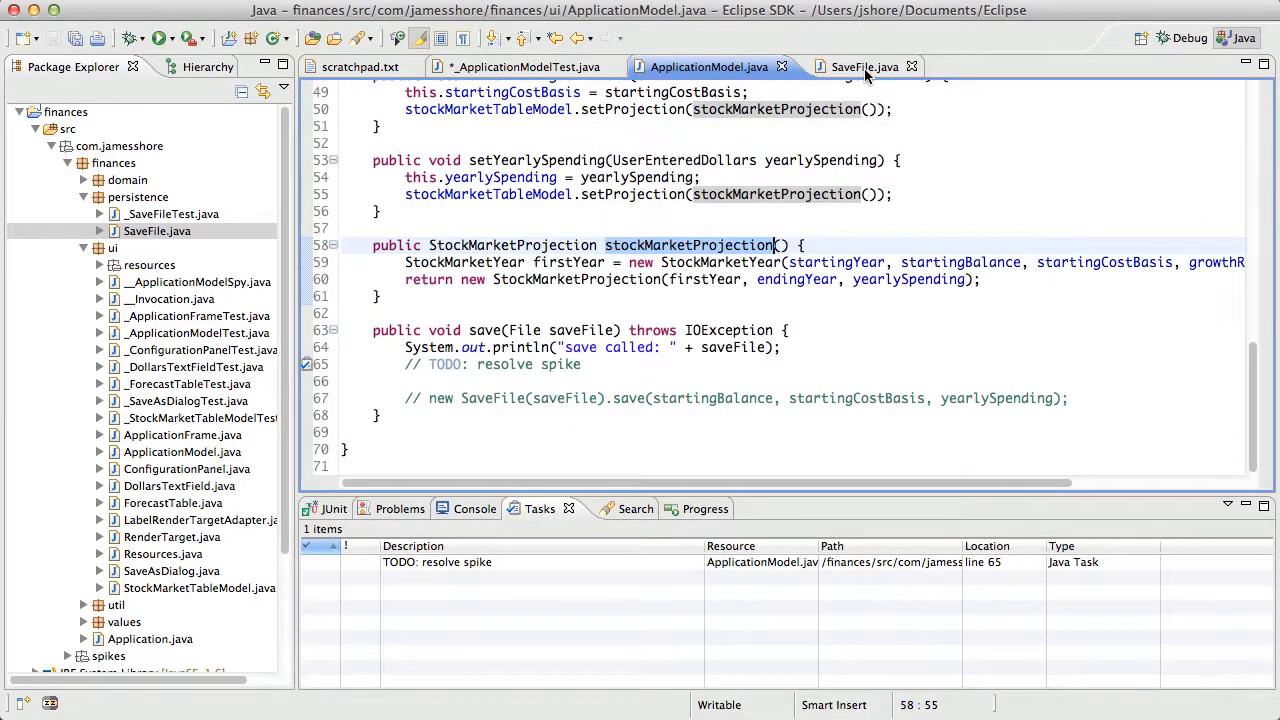
left_click(862, 66)
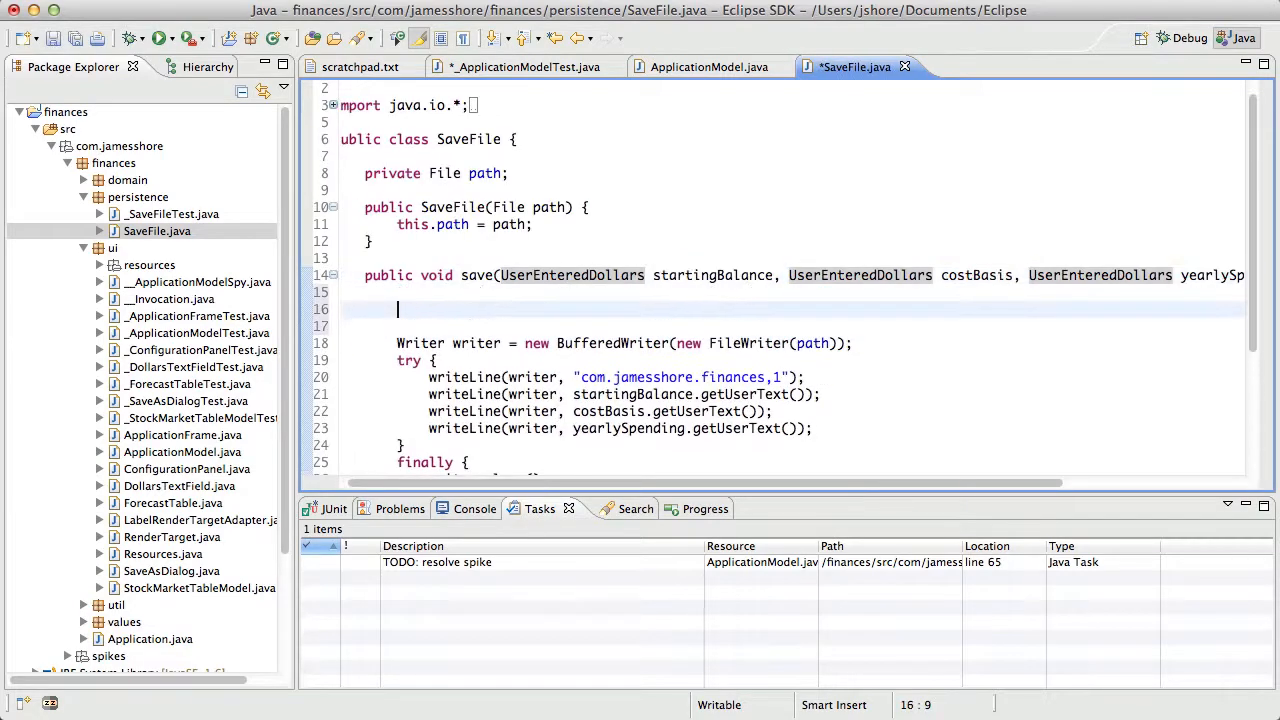
type("// TODO: Spike, deleteme")
type("if (")
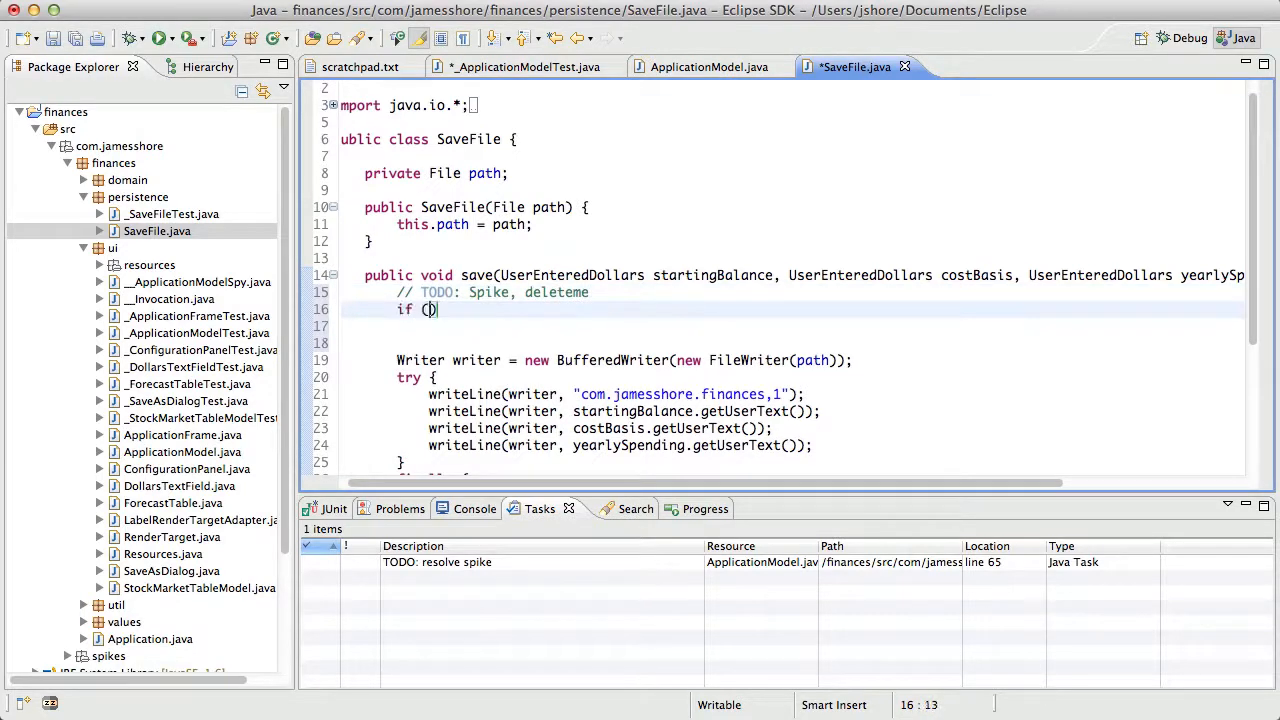
type("TESTING")
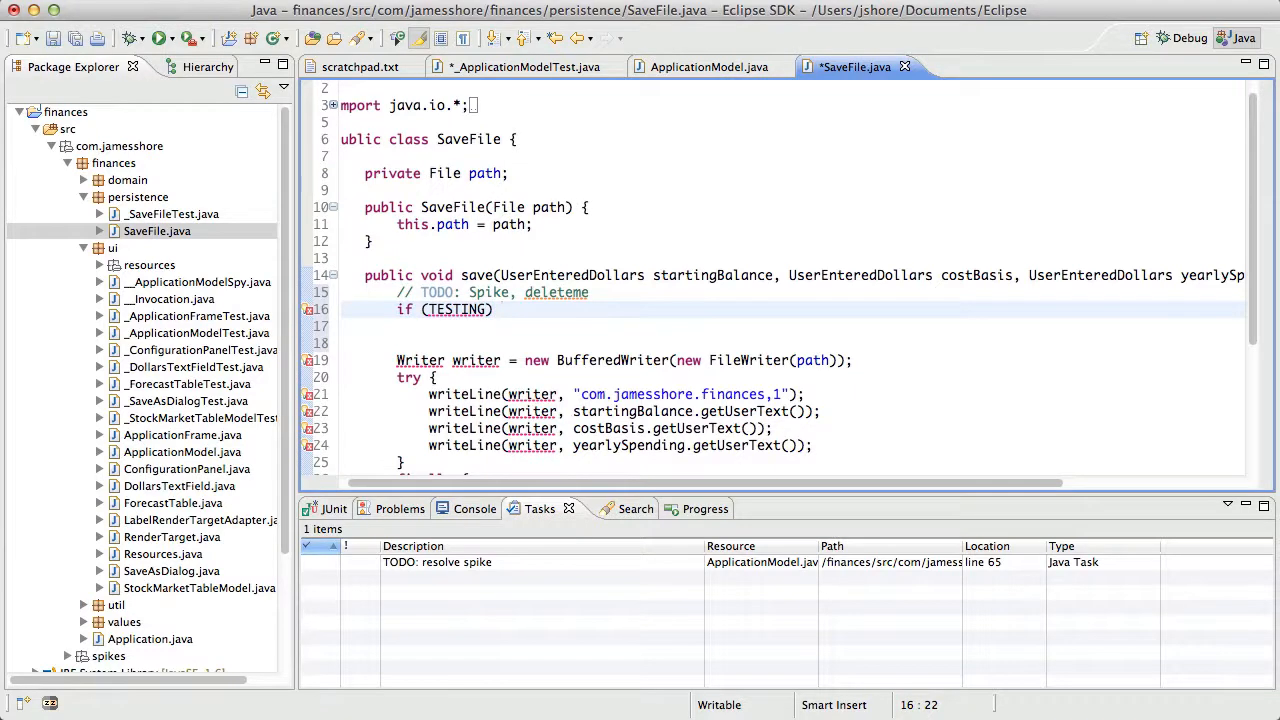
type("return;")
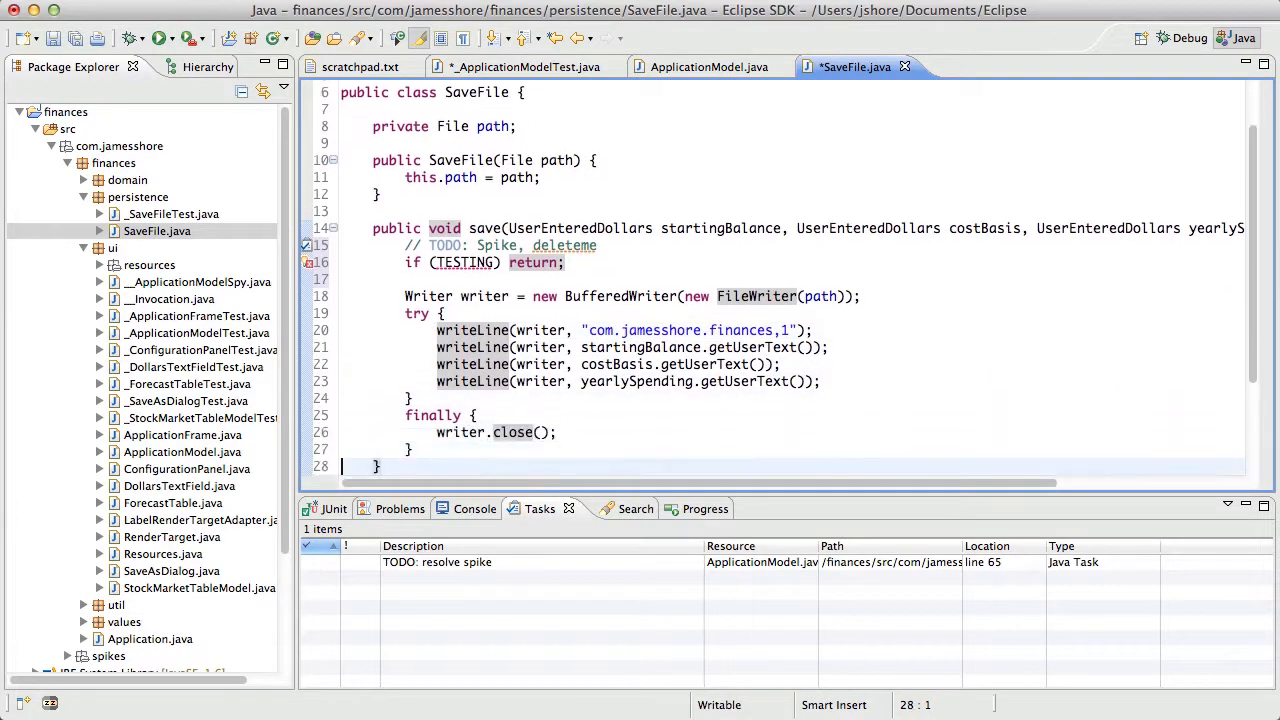
scroll("down", 3)
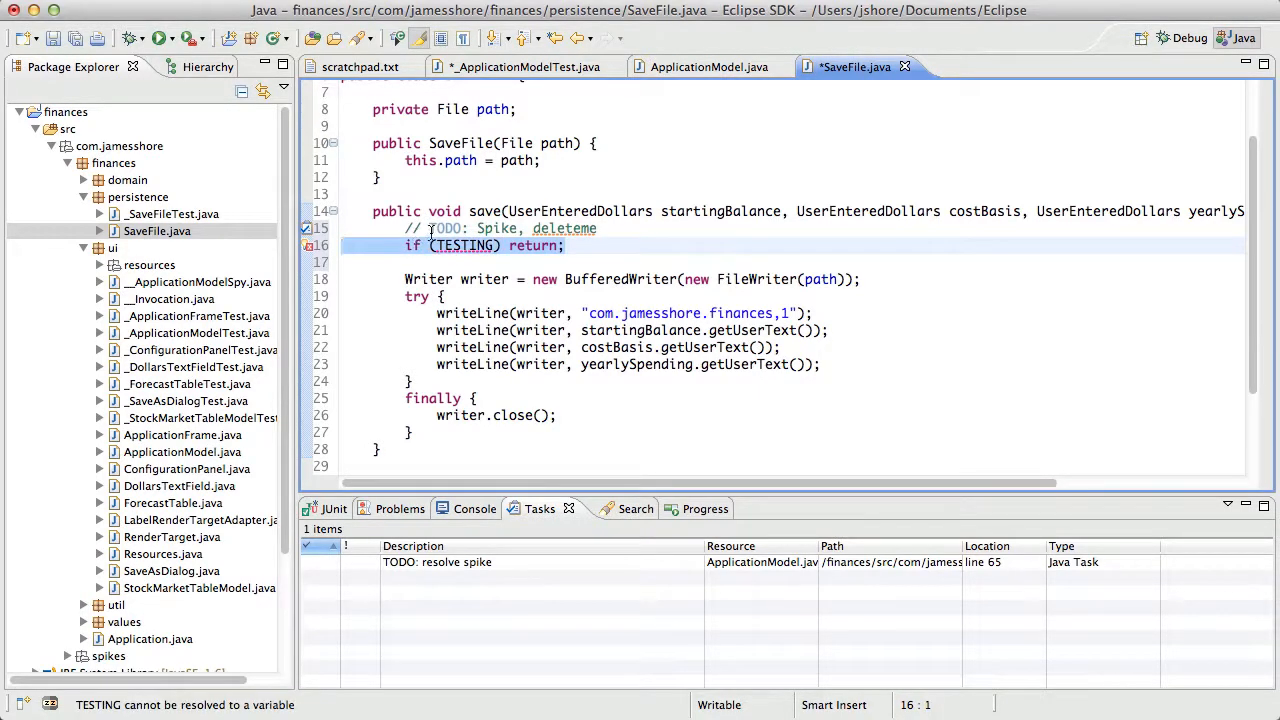
left_click(404, 246)
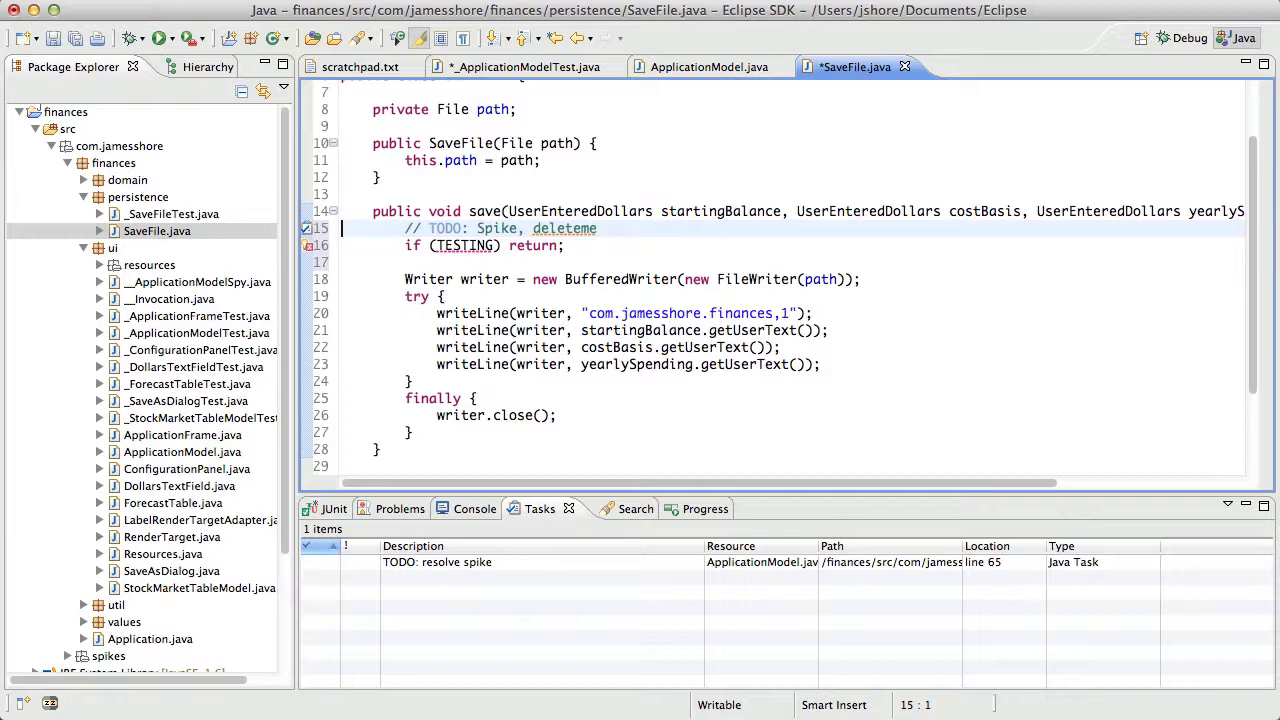
left_click(450, 244)
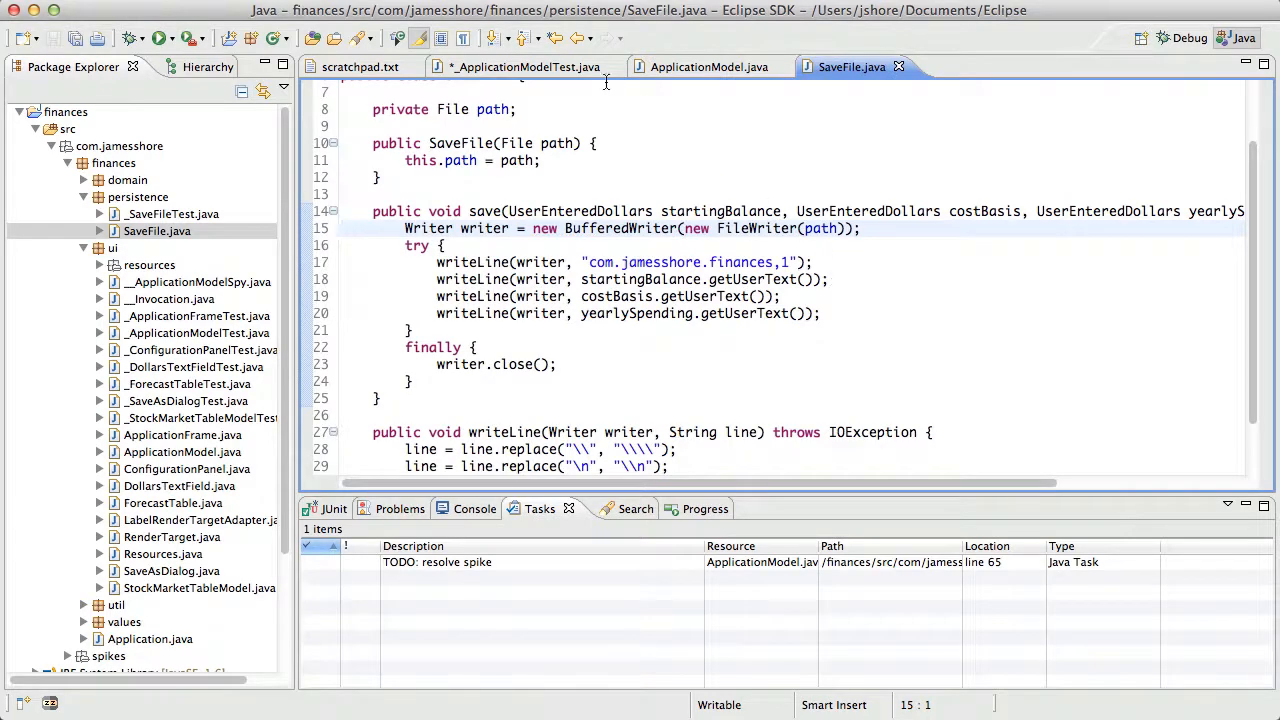
Read through SaveFile.java from the test file and return to _ApplicationModelTest
left_click(524, 66)
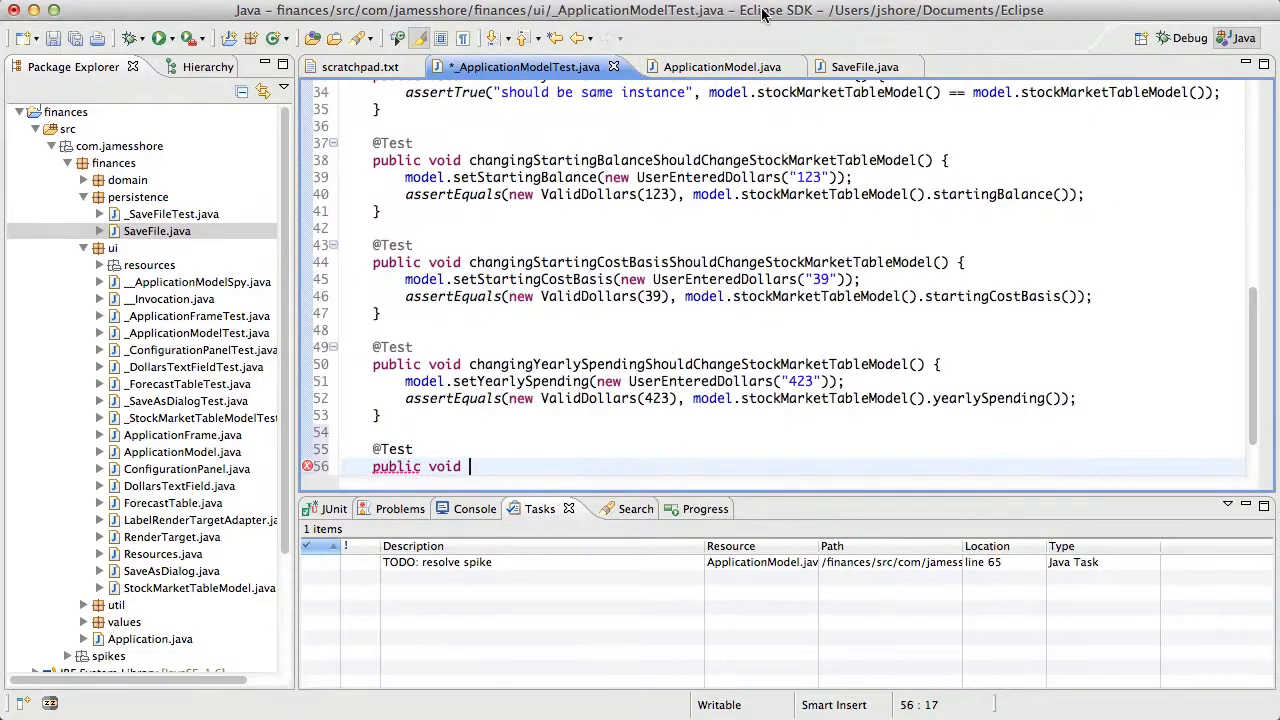
left_click(852, 66)
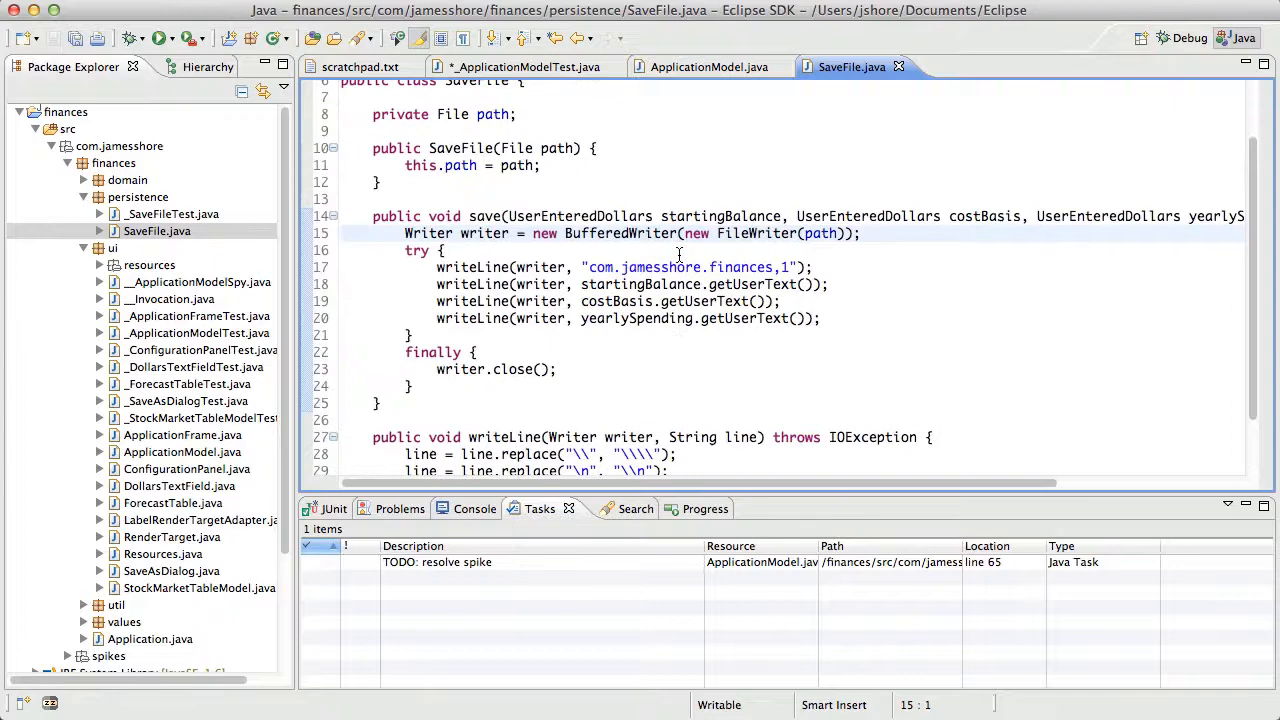
scroll("down", 3)
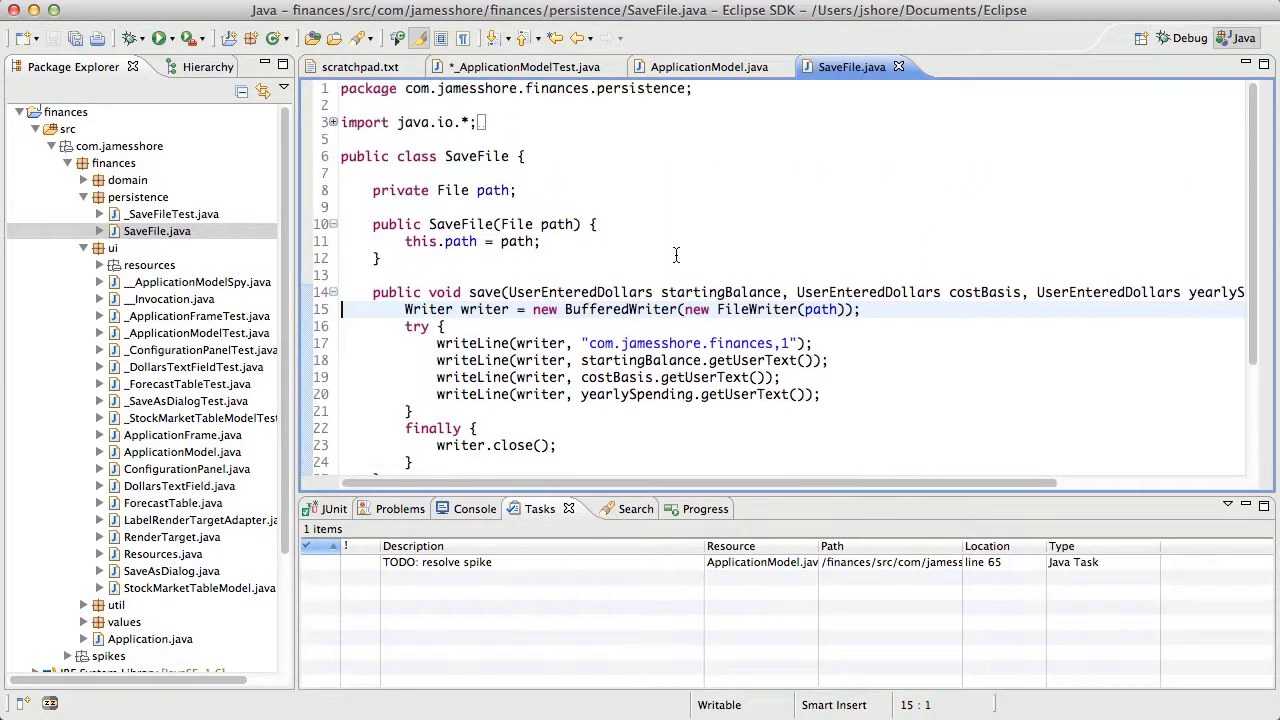
scroll("down", 3)
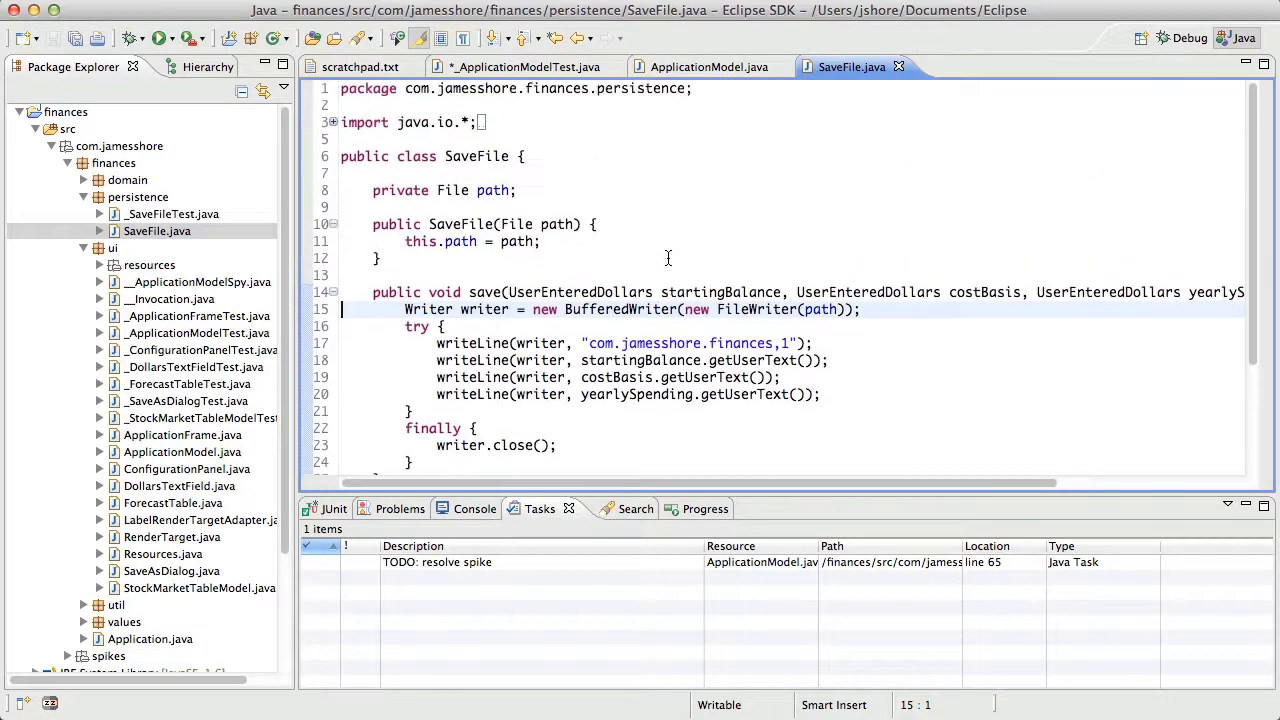
scroll("down", 3)
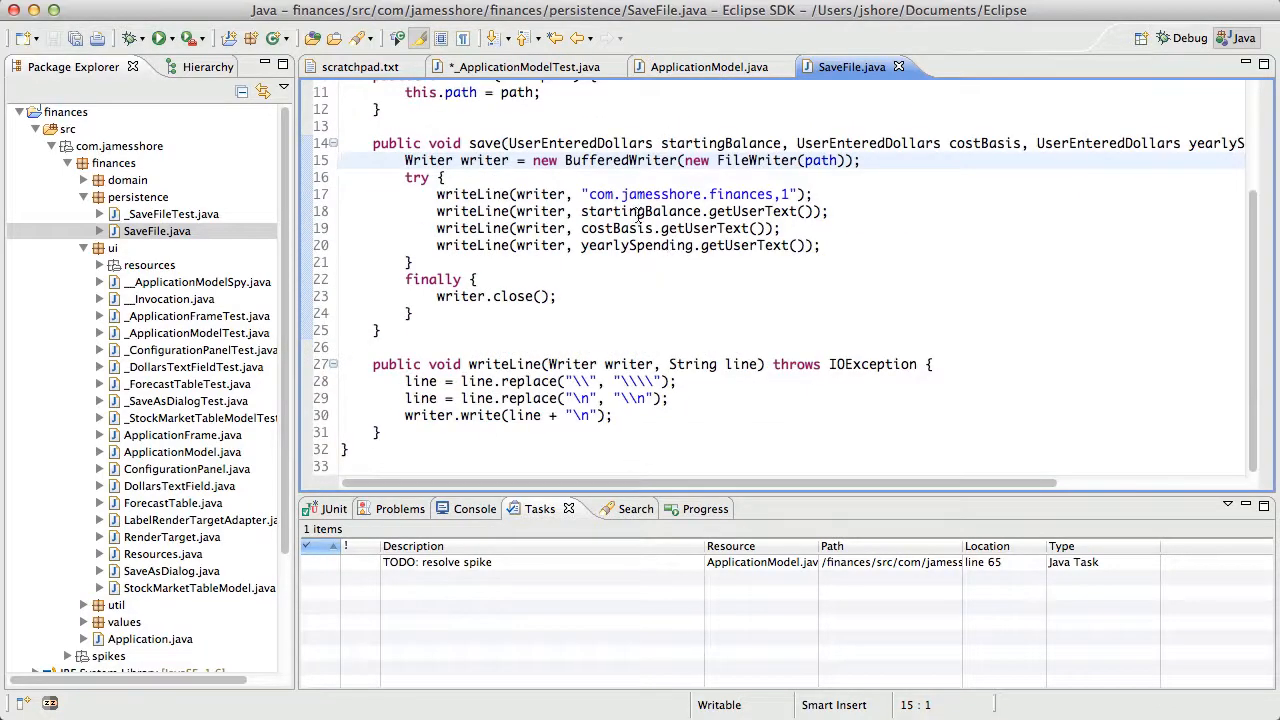
left_click(524, 66)
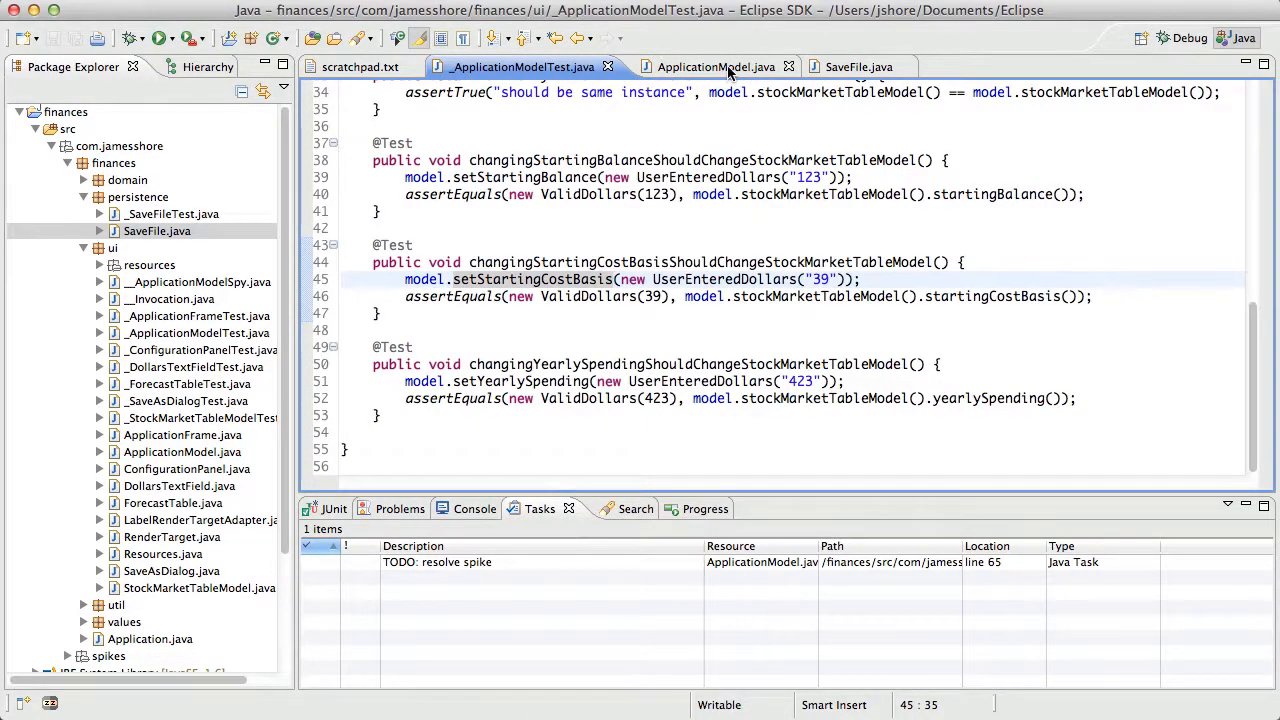
Compare ApplicationModel's save method signature with SaveFile's, ending back in the test file
left_click(704, 68)
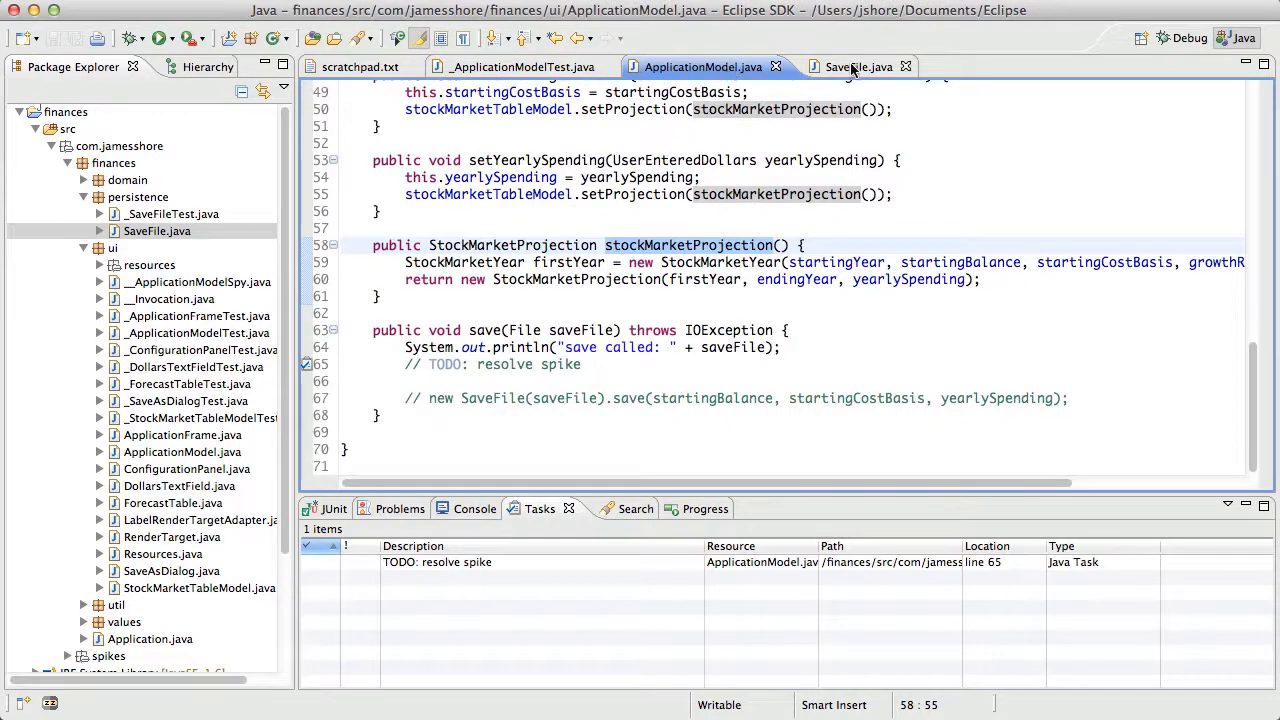
left_click(846, 66)
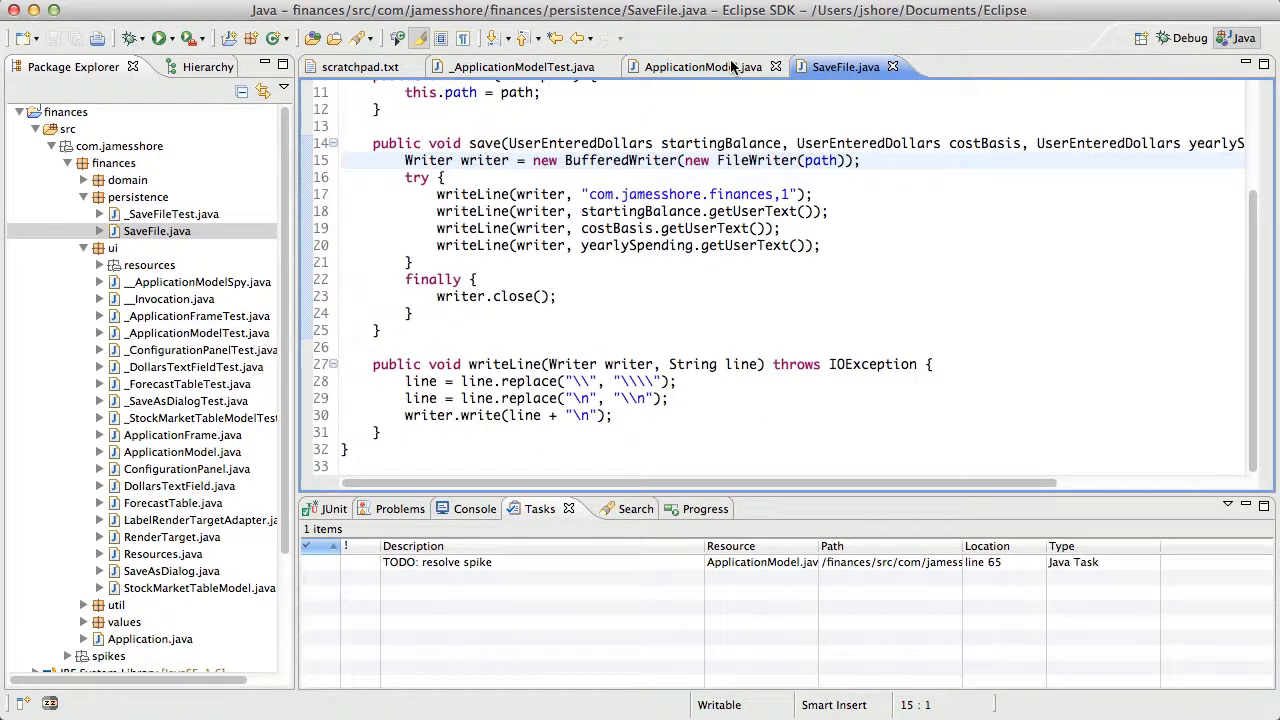
left_click(690, 68)
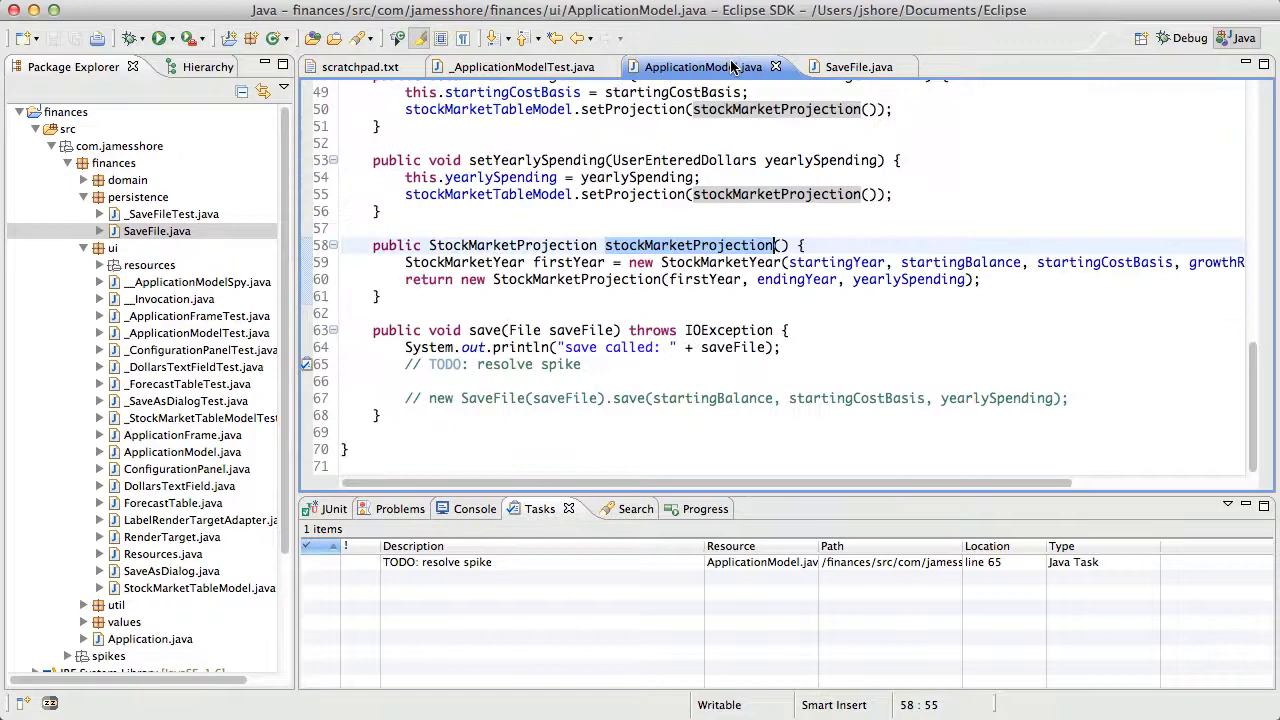
left_click(688, 330)
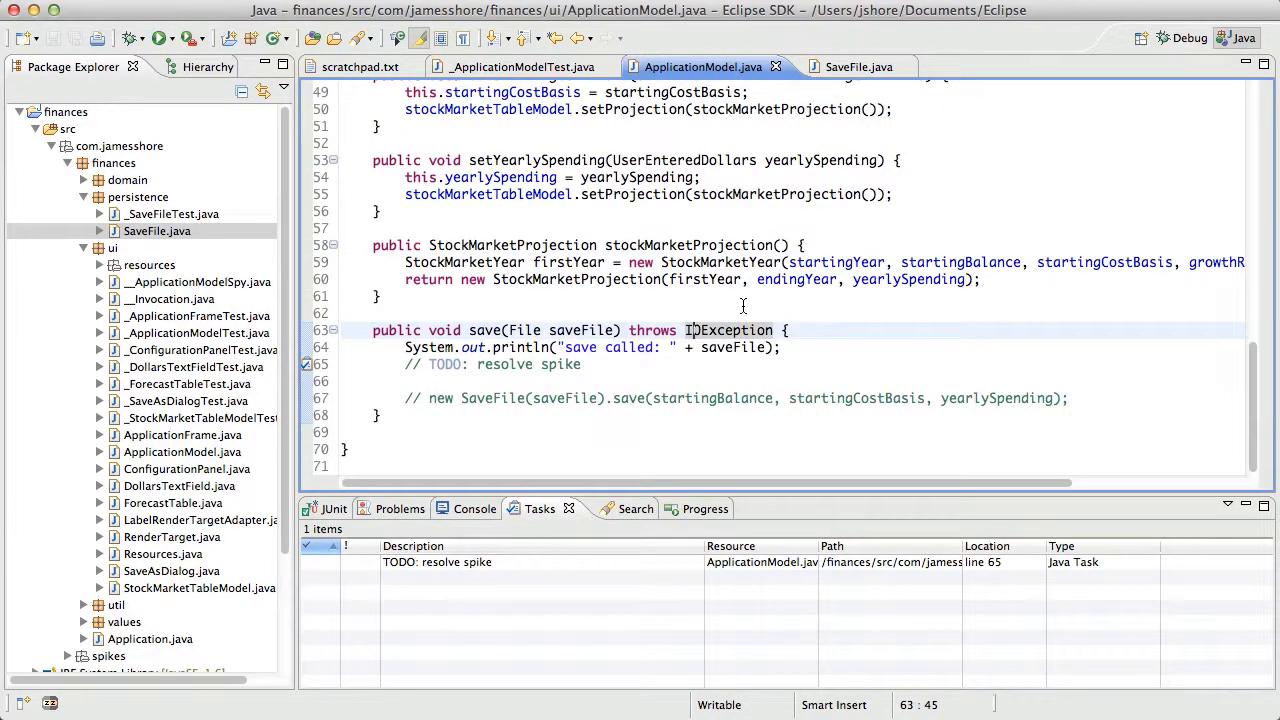
left_click(846, 66)
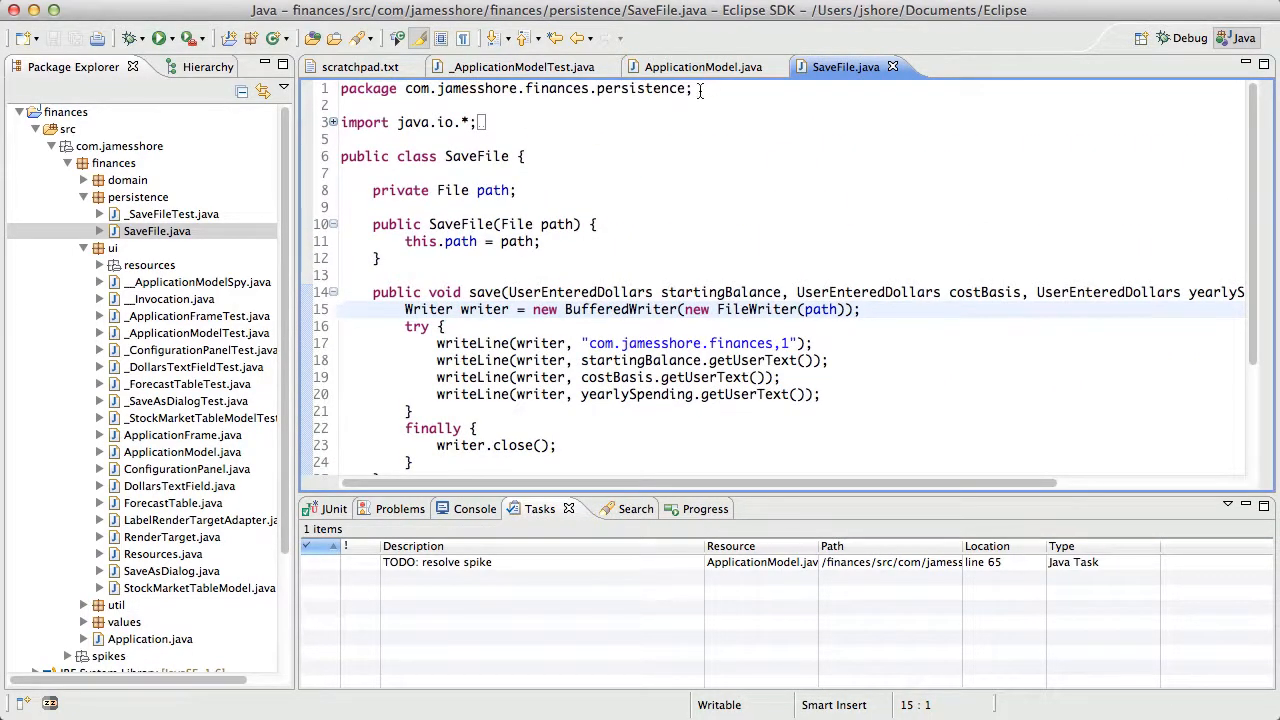
mouse_move(704, 68)
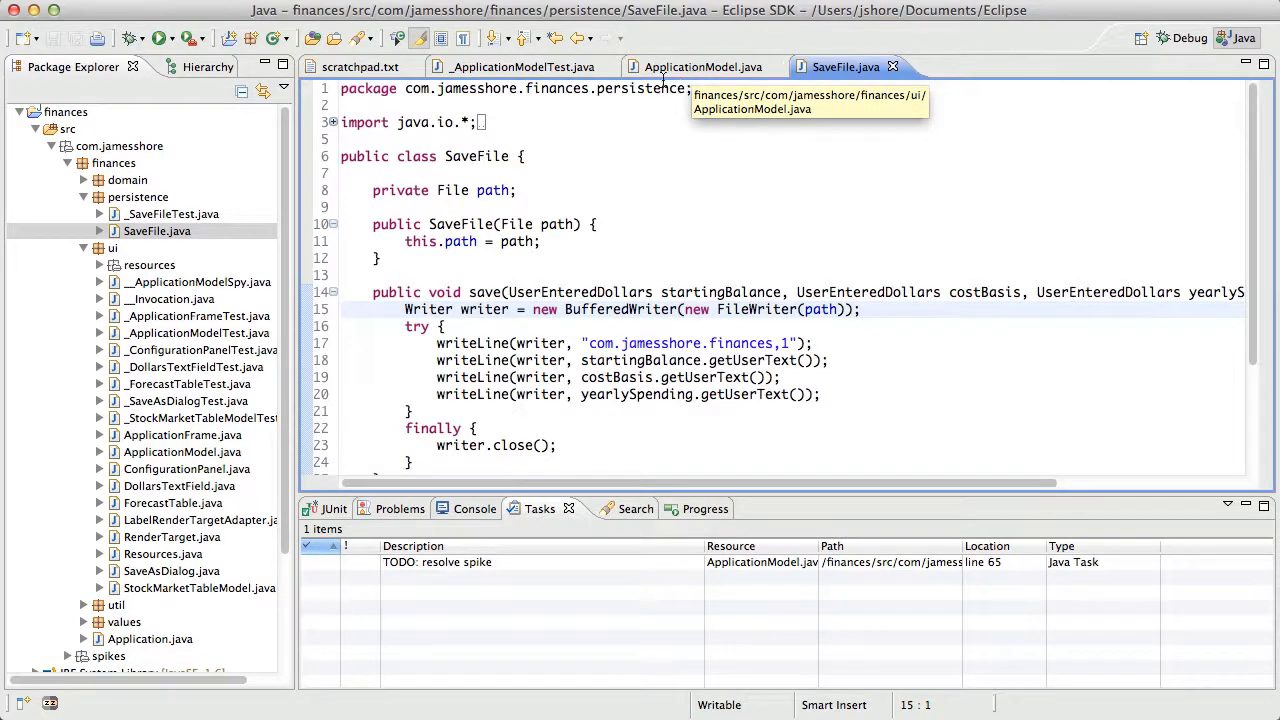
left_click(520, 66)
type("public void")
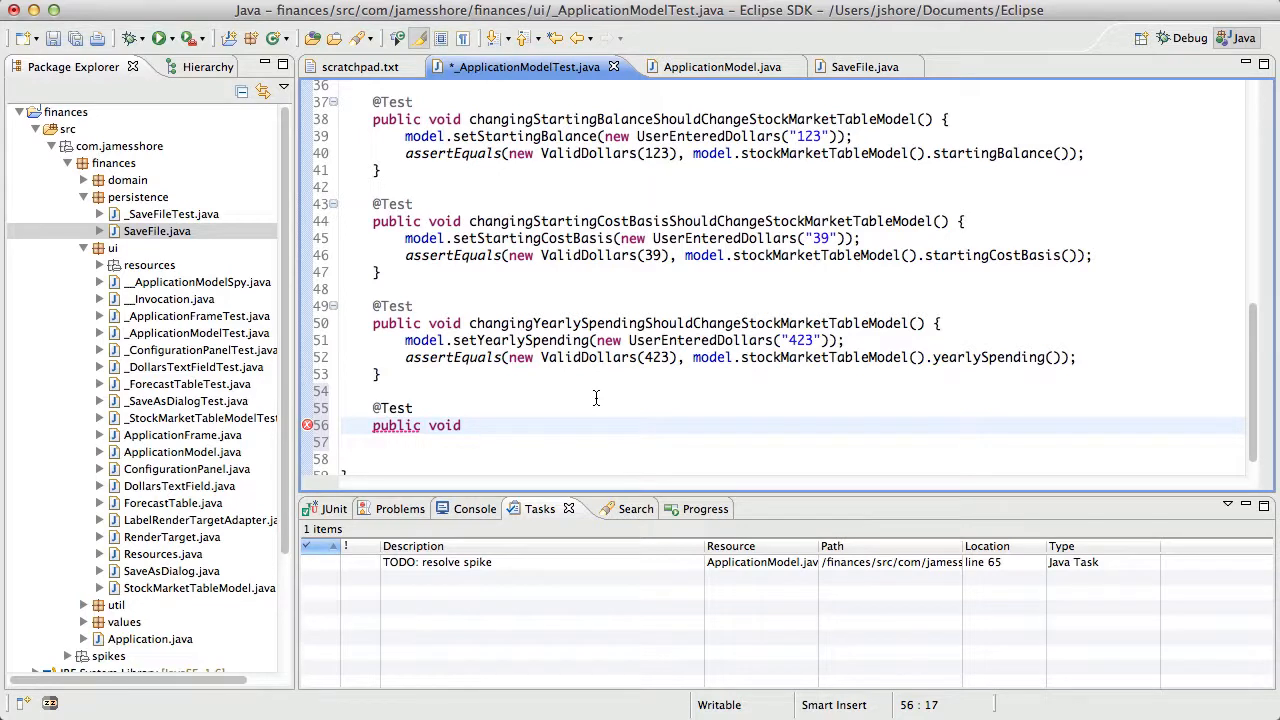
Write a save() test calling model.save() and assertTrue(saveFile.isSaved()), checking SaveFile
type("save() {")
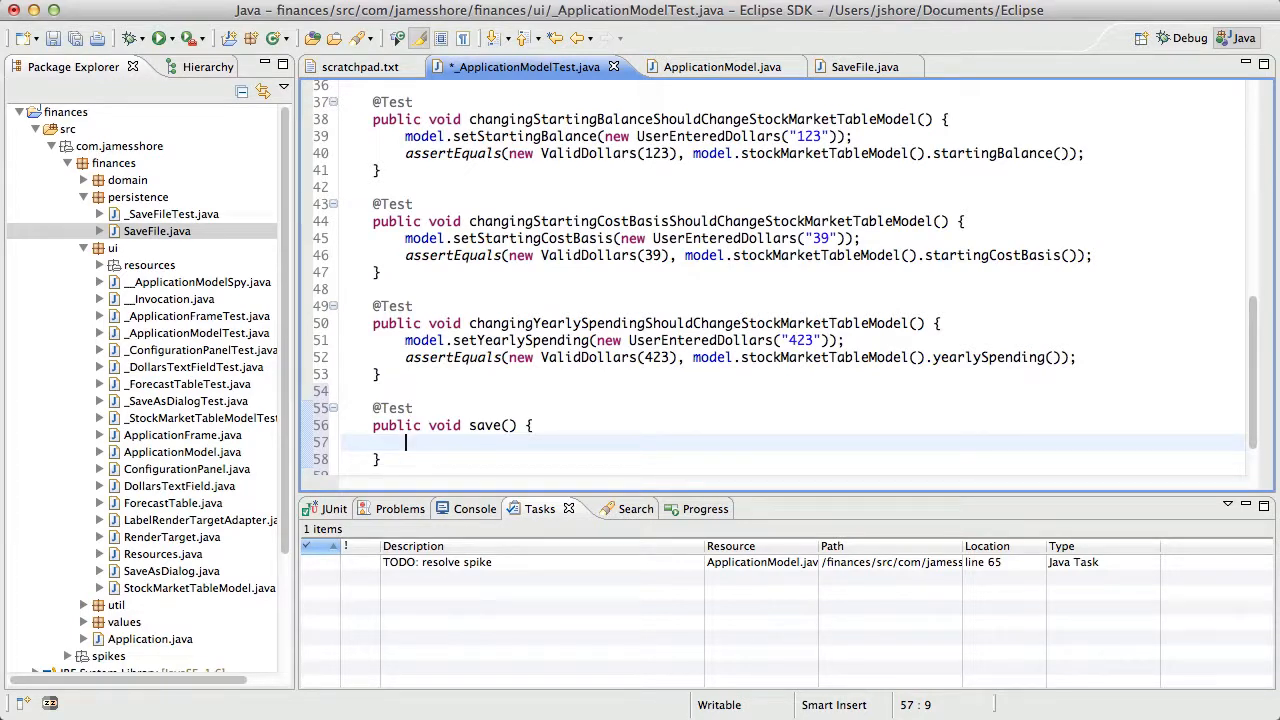
type("model.save();")
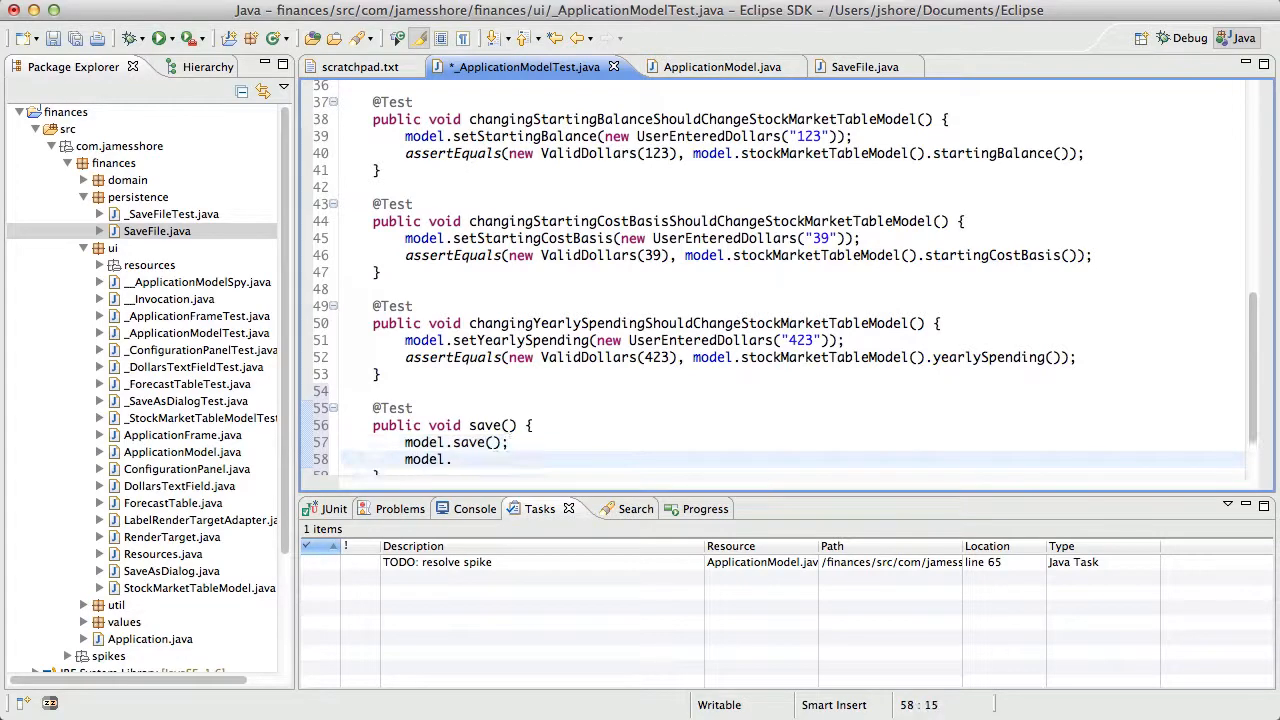
type("isSaved());")
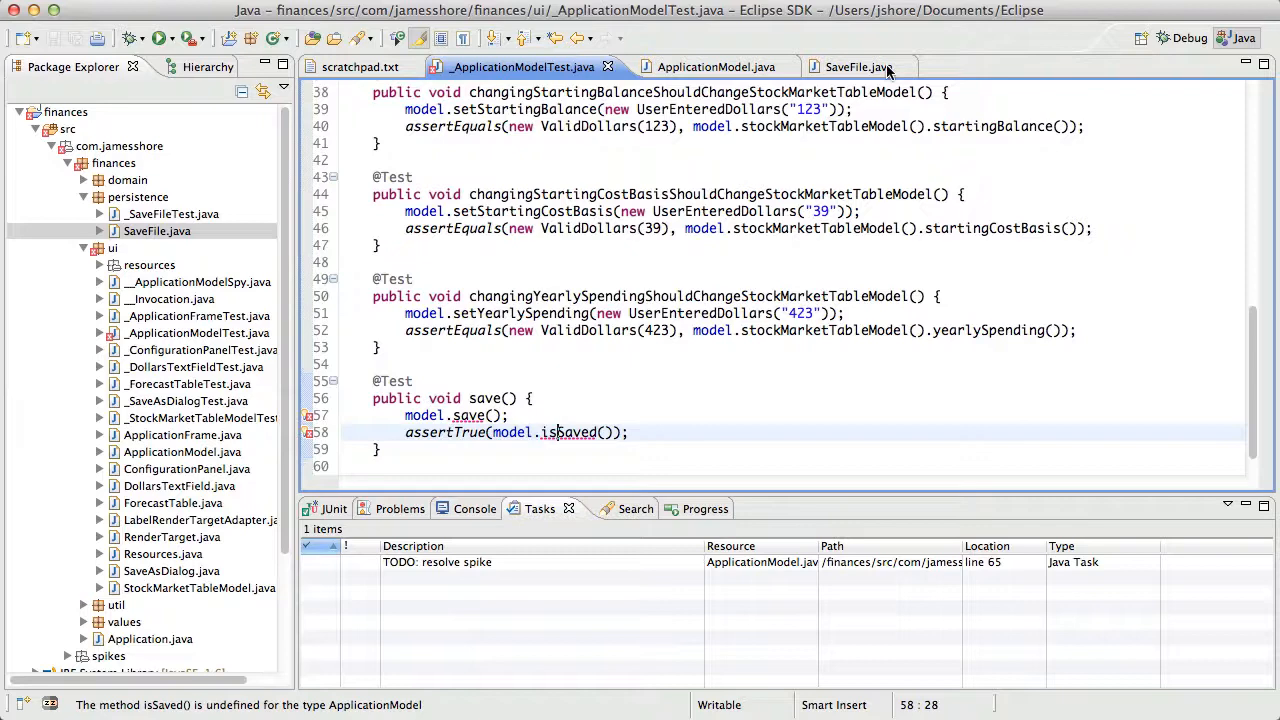
left_click(844, 68)
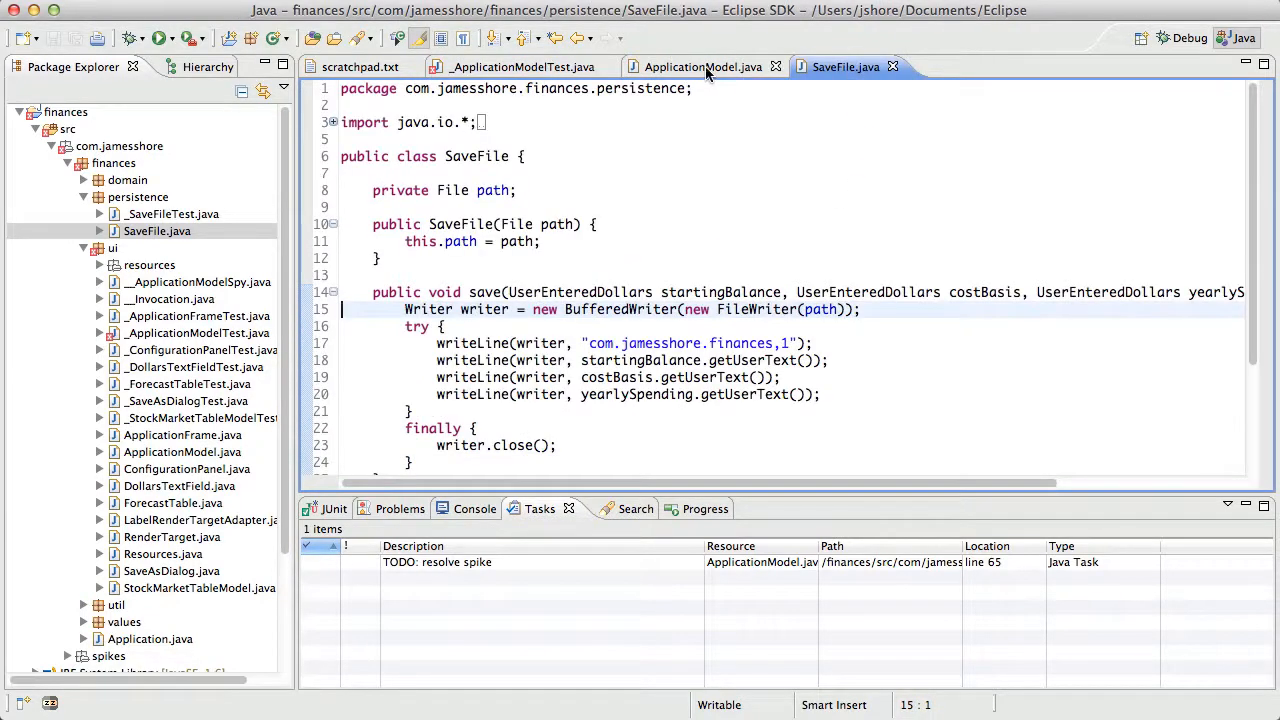
mouse_move(704, 68)
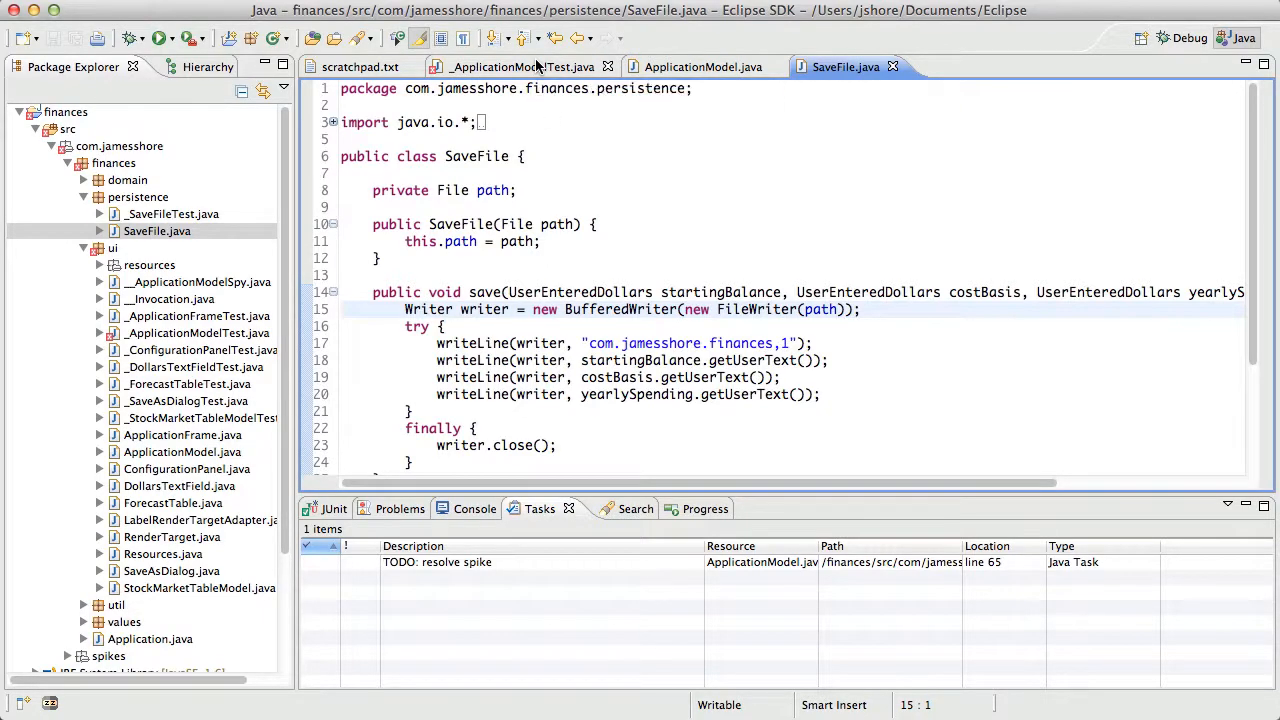
left_click(520, 66)
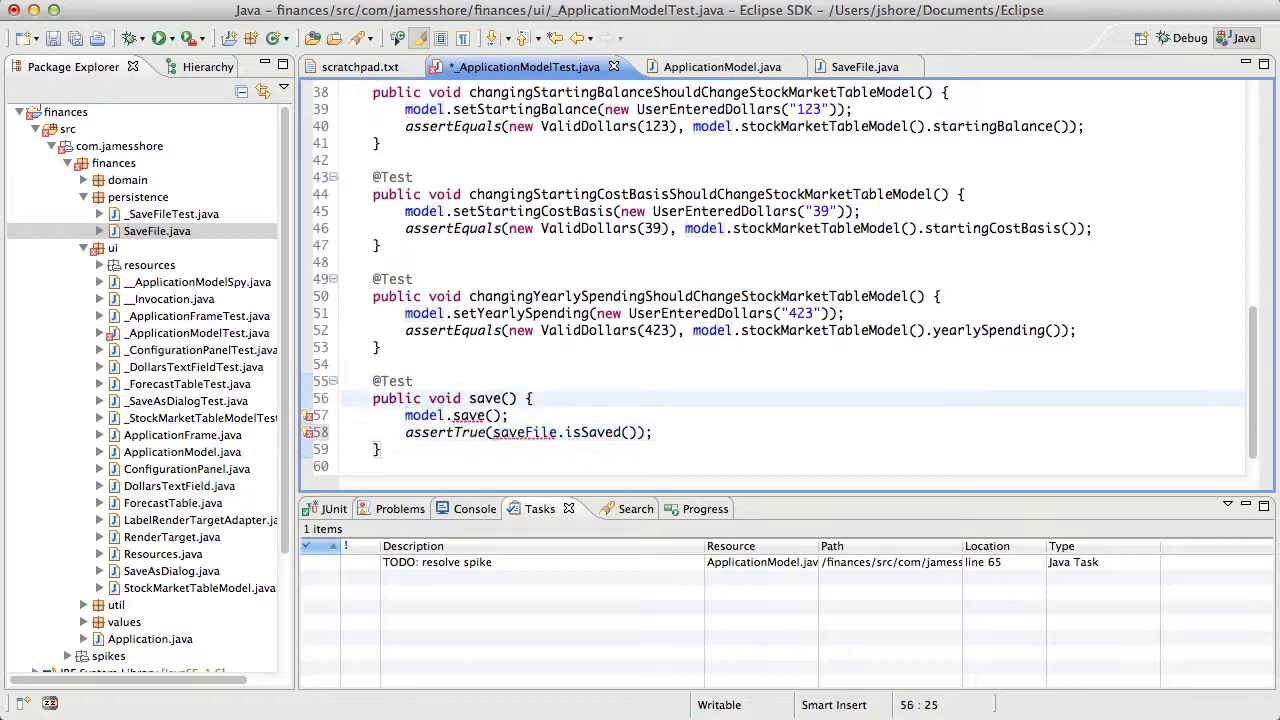
Add model = new ApplicationModel(saveFile); review saveFile against SaveFile, then view ApplicationModel
type("model = new ApplicationModel(S")
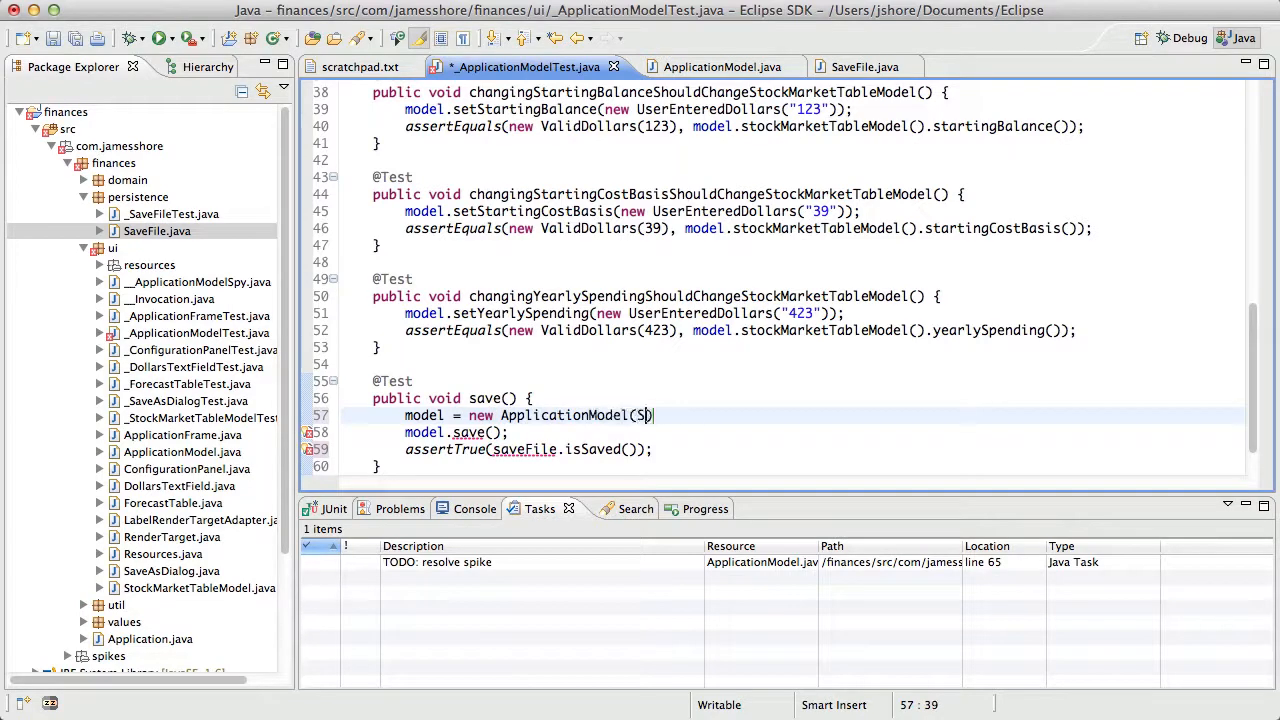
type("aveFile);")
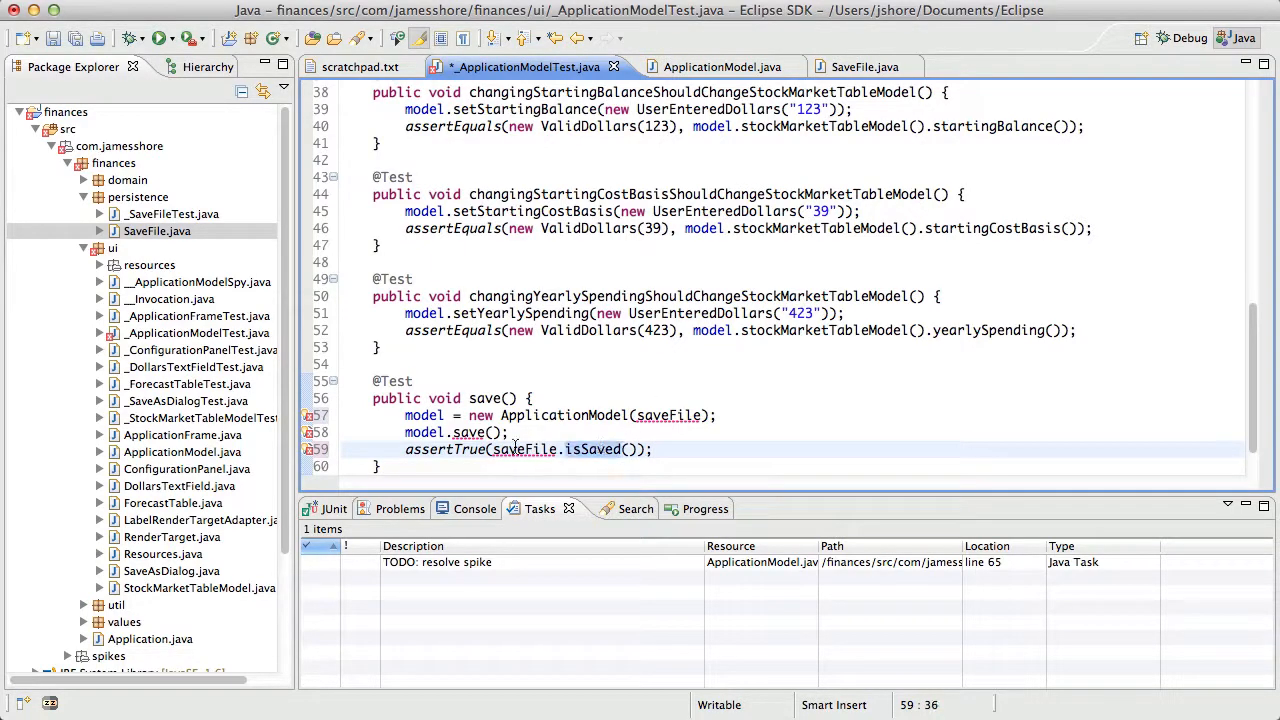
double_click(520, 448)
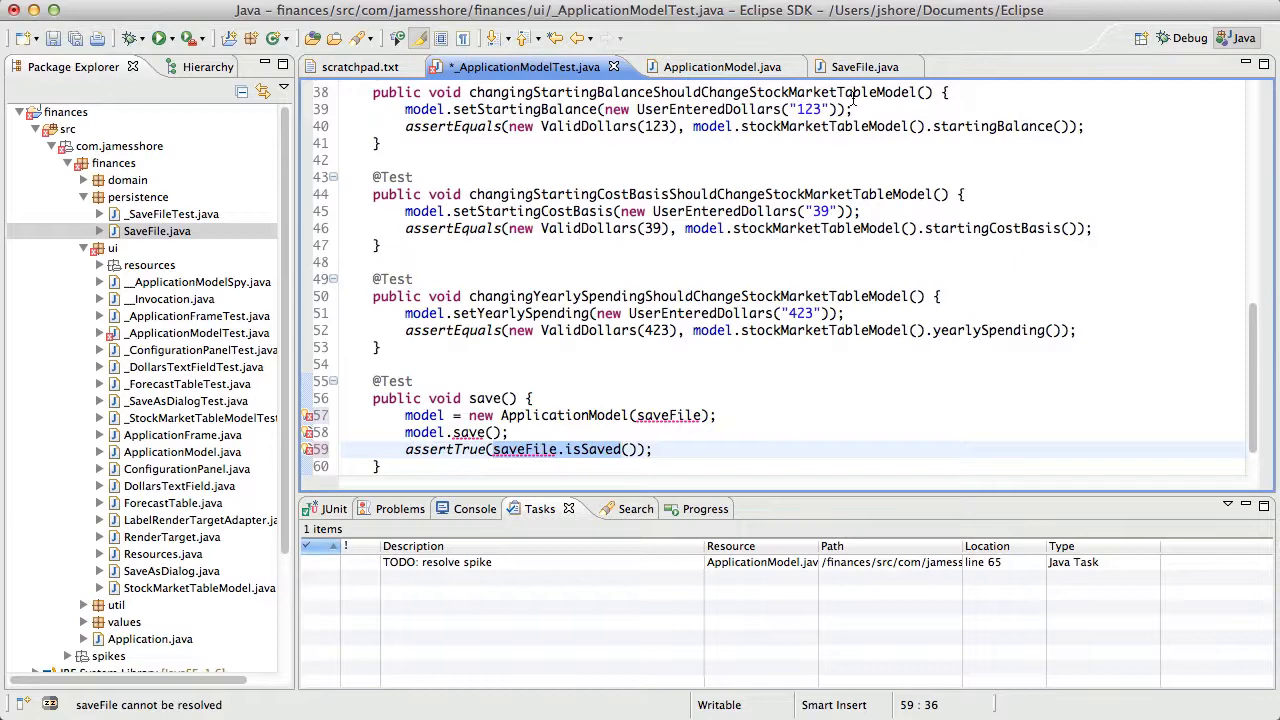
left_click(852, 68)
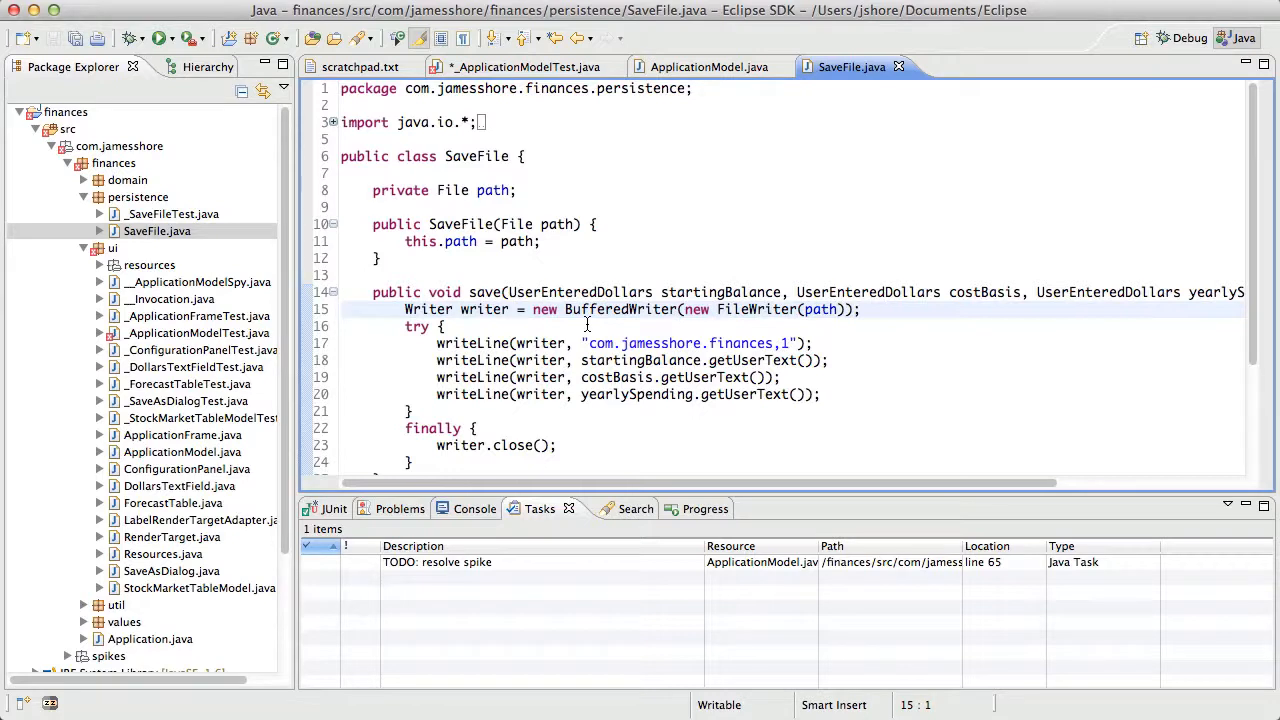
mouse_move(608, 288)
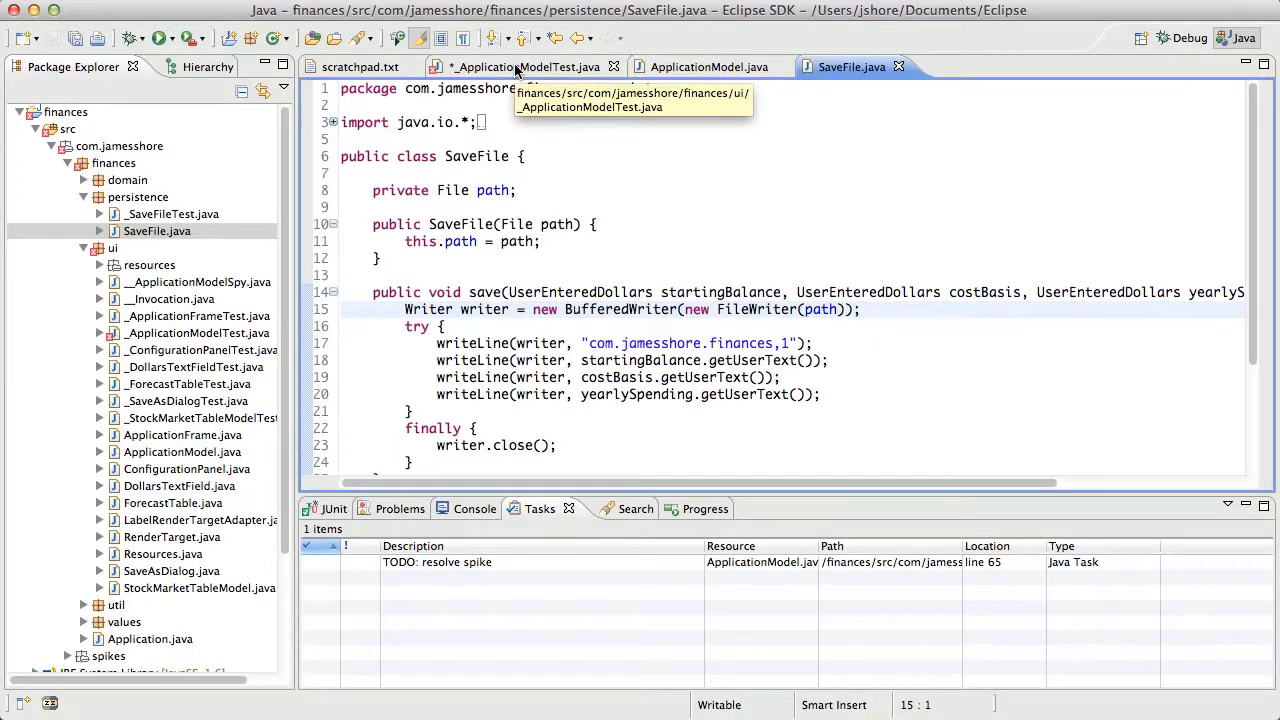
left_click(524, 66)
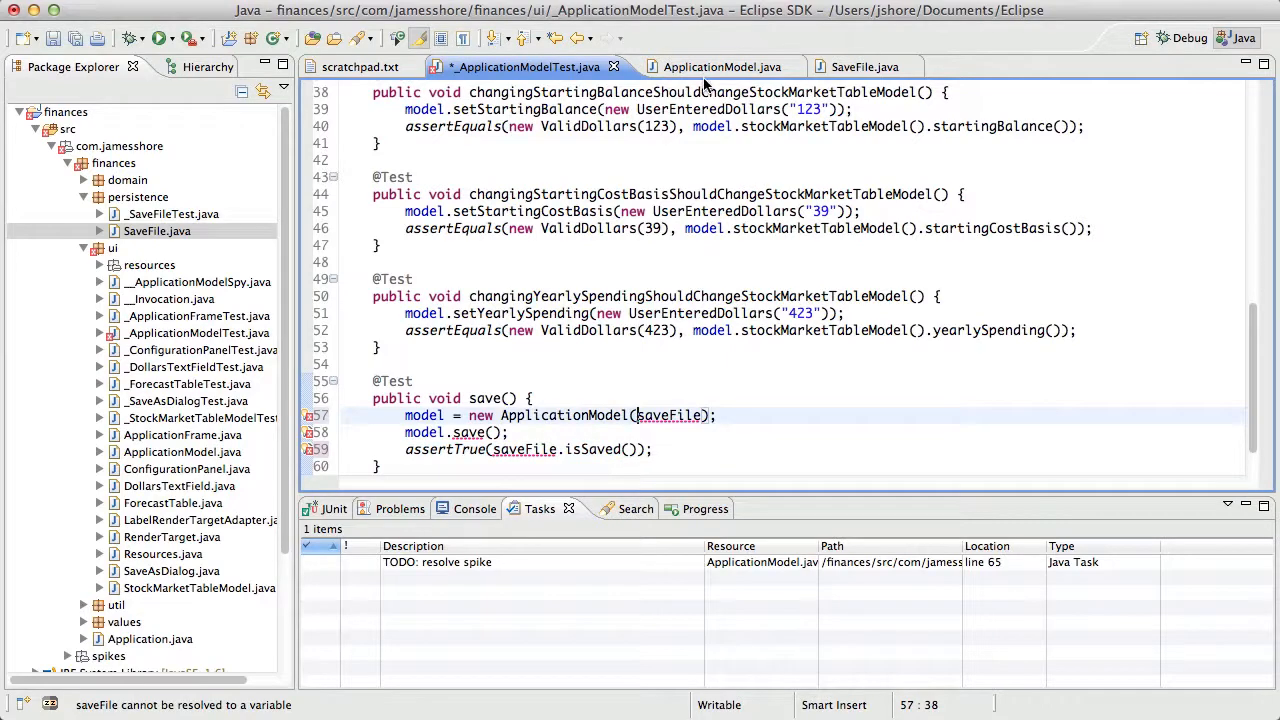
left_click(720, 68)
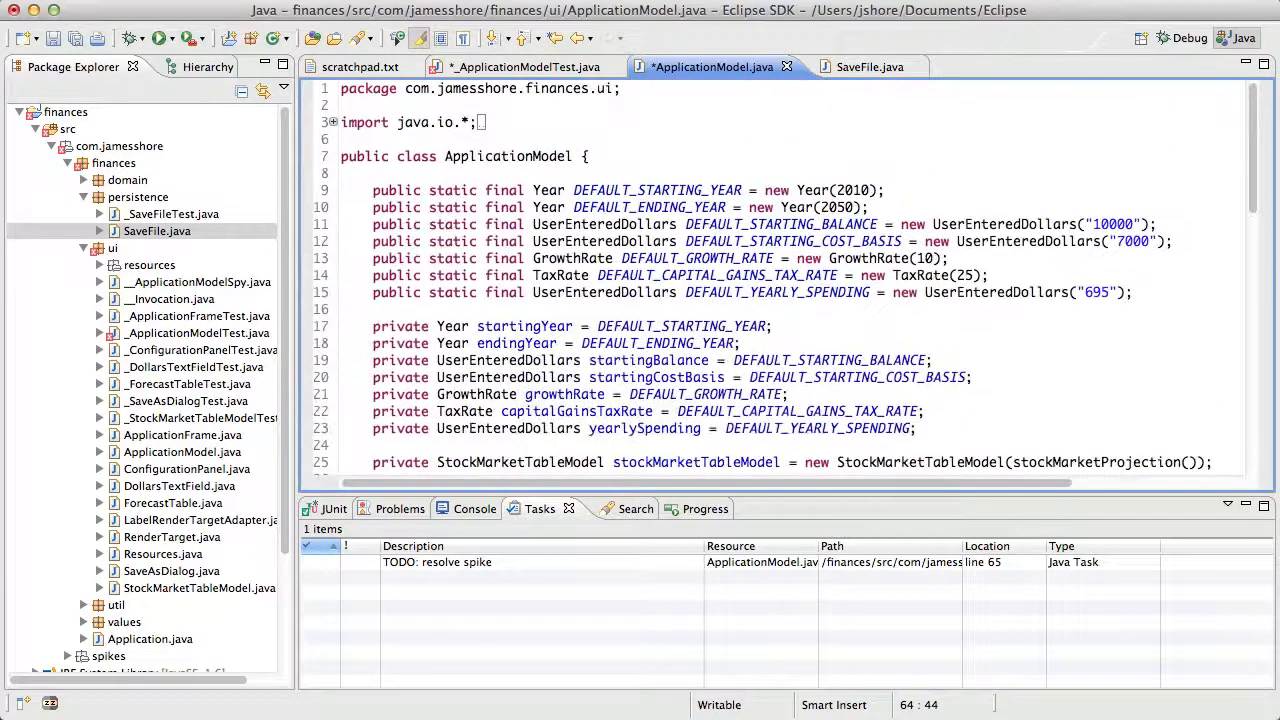
Add an empty no-argument public ApplicationModel() {} constructor
scroll("down", 3)
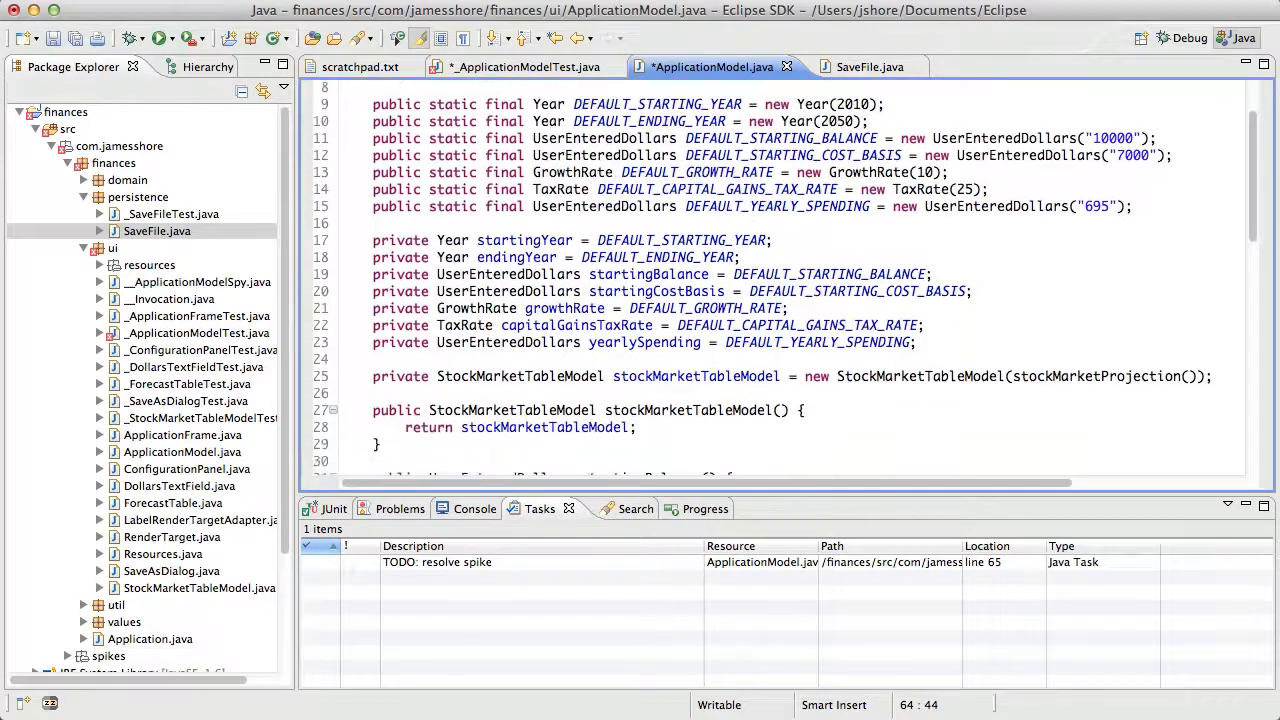
scroll("down", 3)
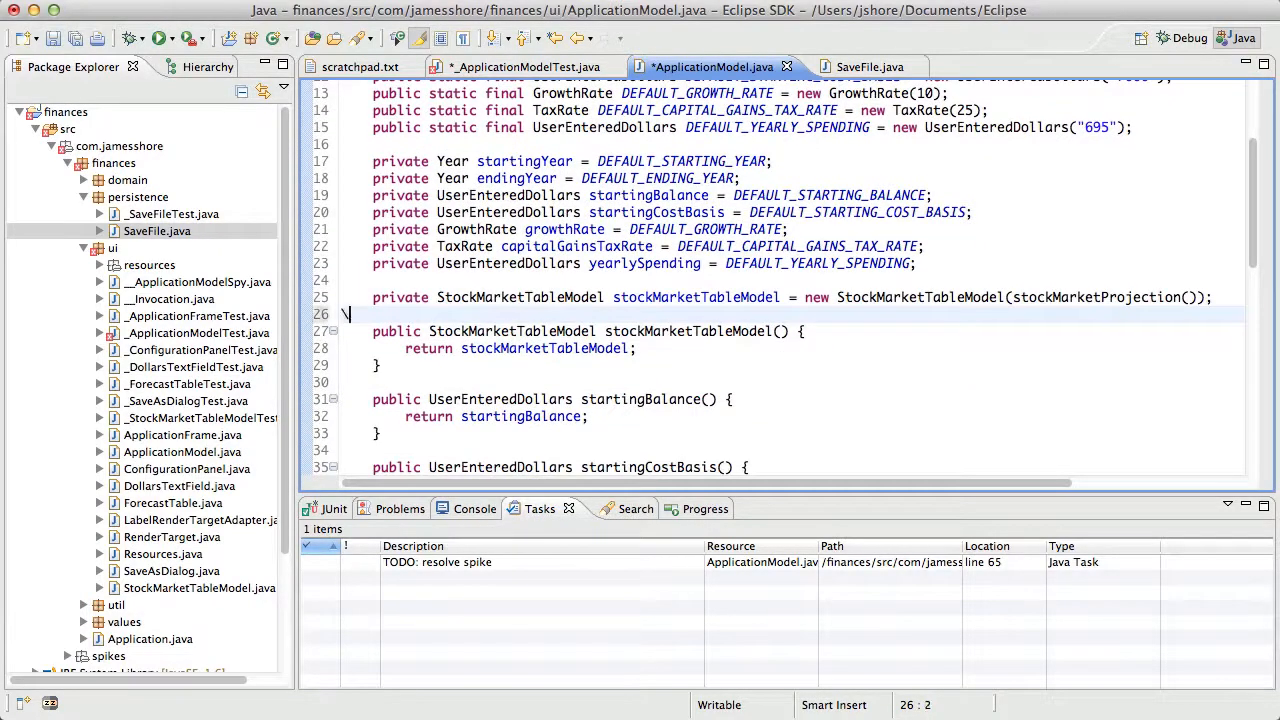
type("public ApplicationModel(")
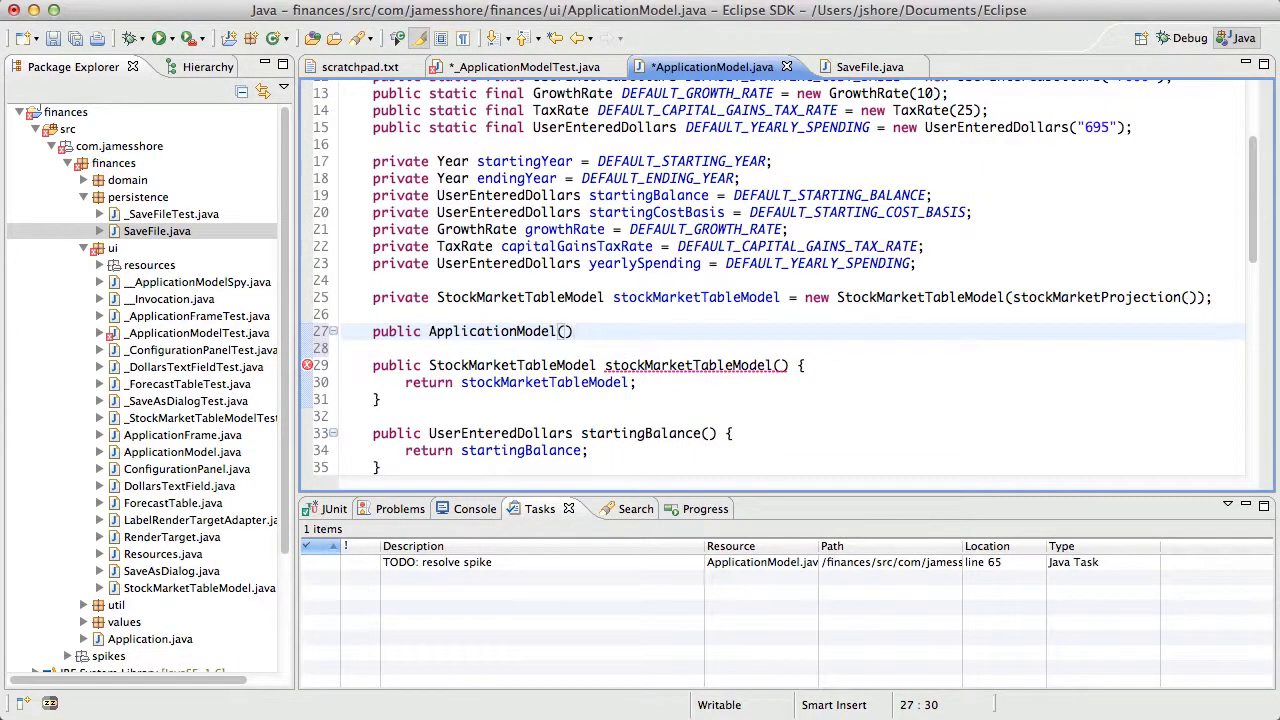
type("{}")
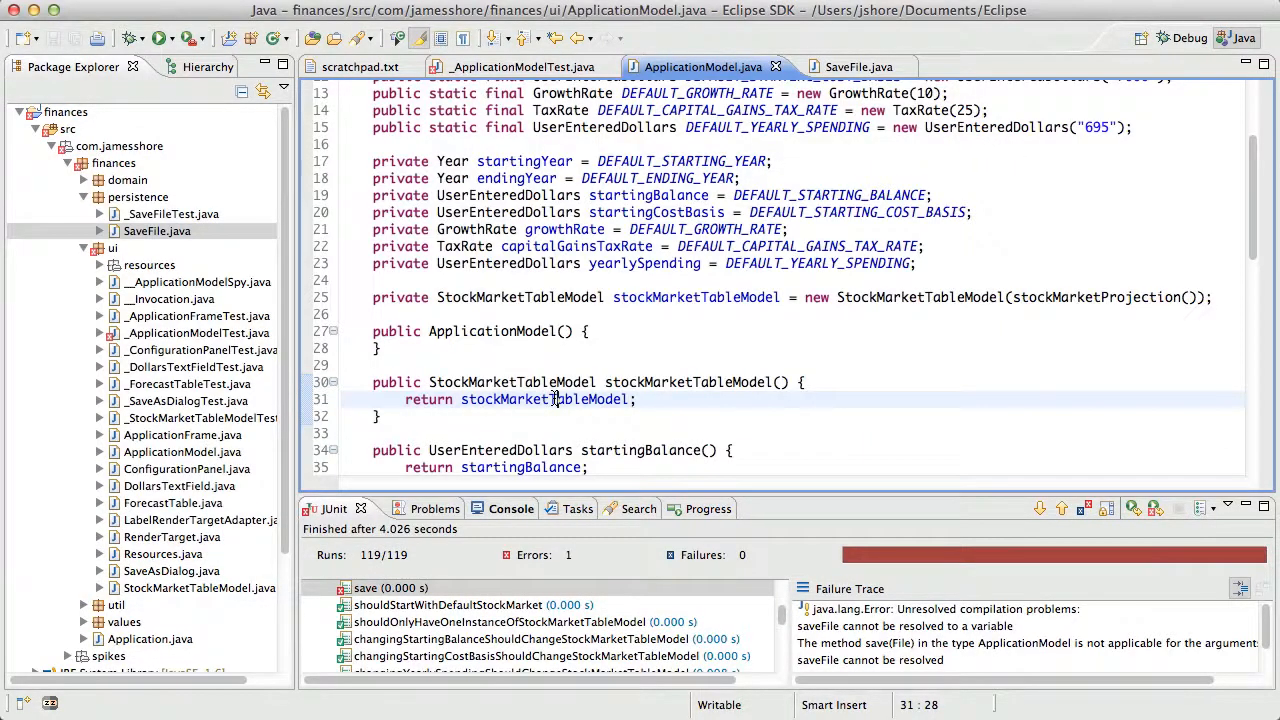
Comment out the save test body with Cmd+/ and dismiss the stray save dialog from the test run
left_click(520, 66)
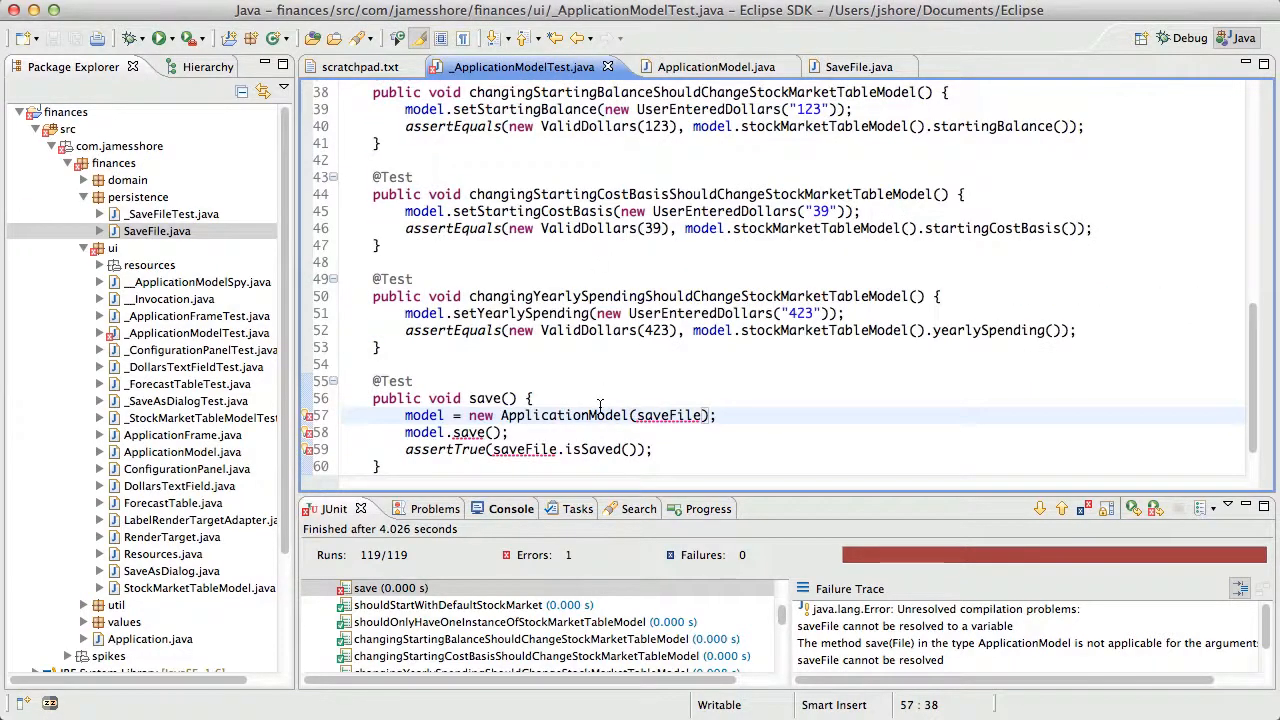
key("cmd+/")
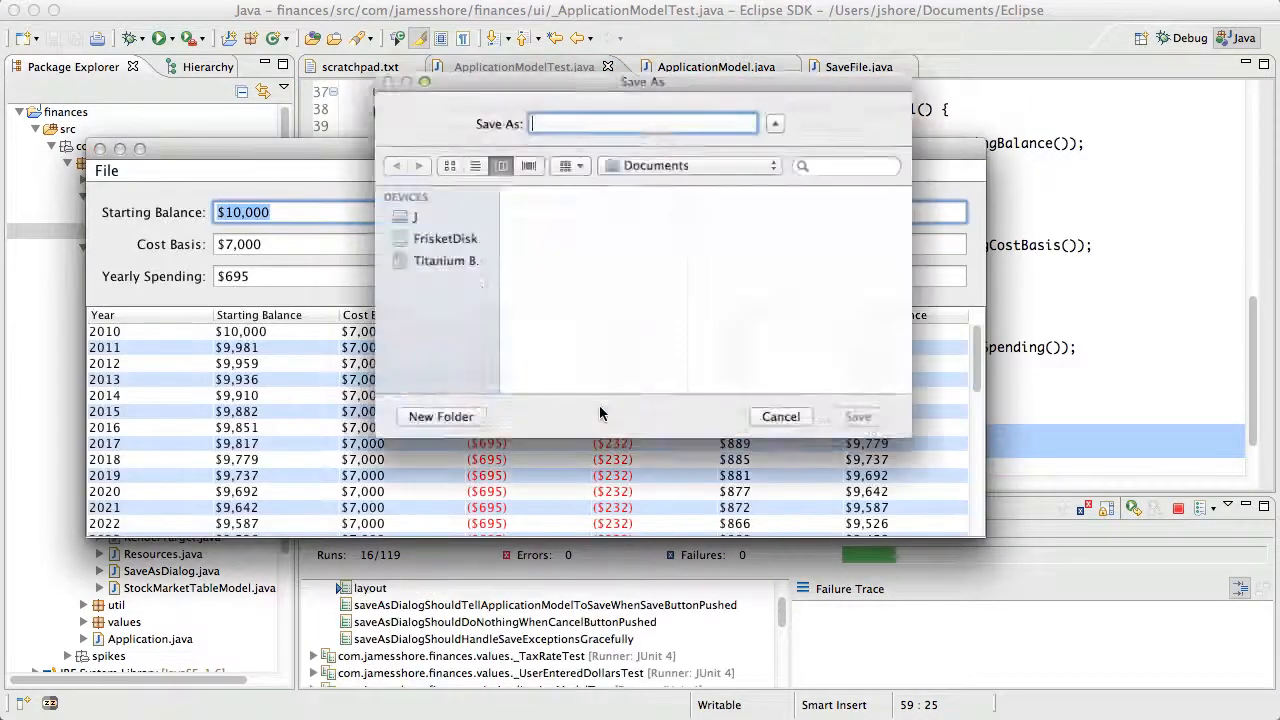
left_click(780, 416)
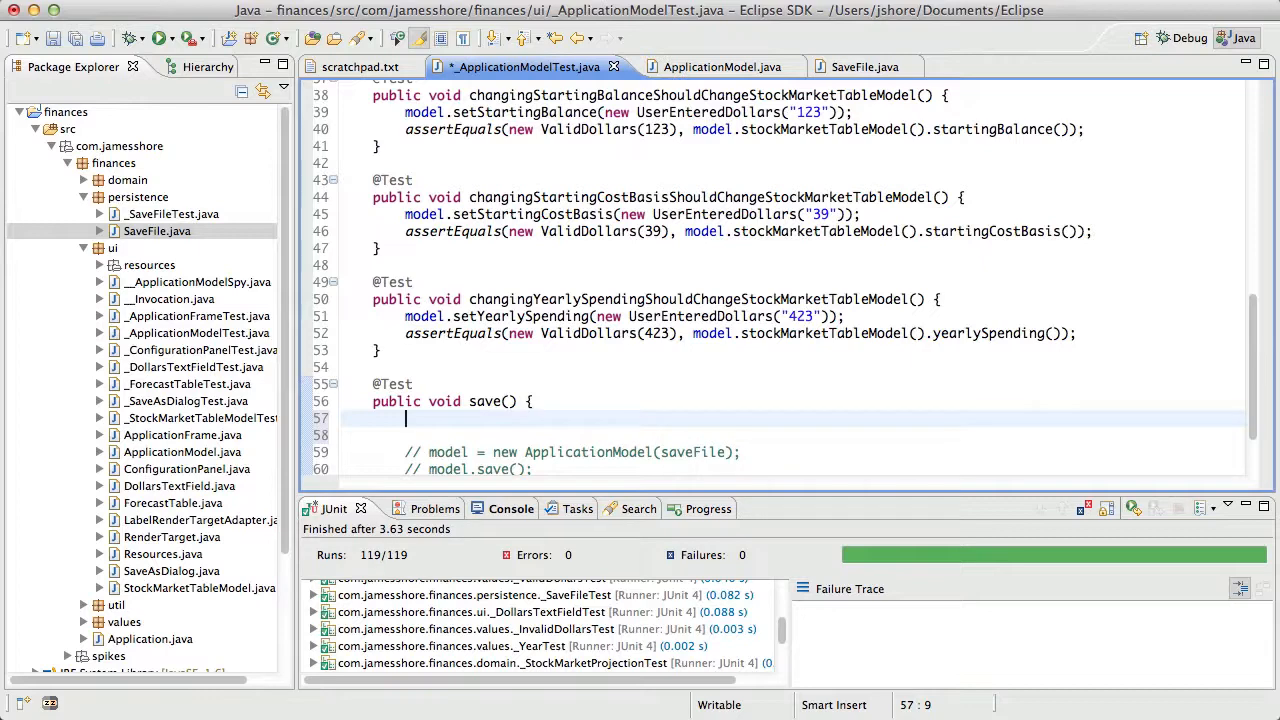
Declare SaveFile mockSaveFile = new SaveFile() { }; as an anonymous subclass in the save test
type("SaveFile")
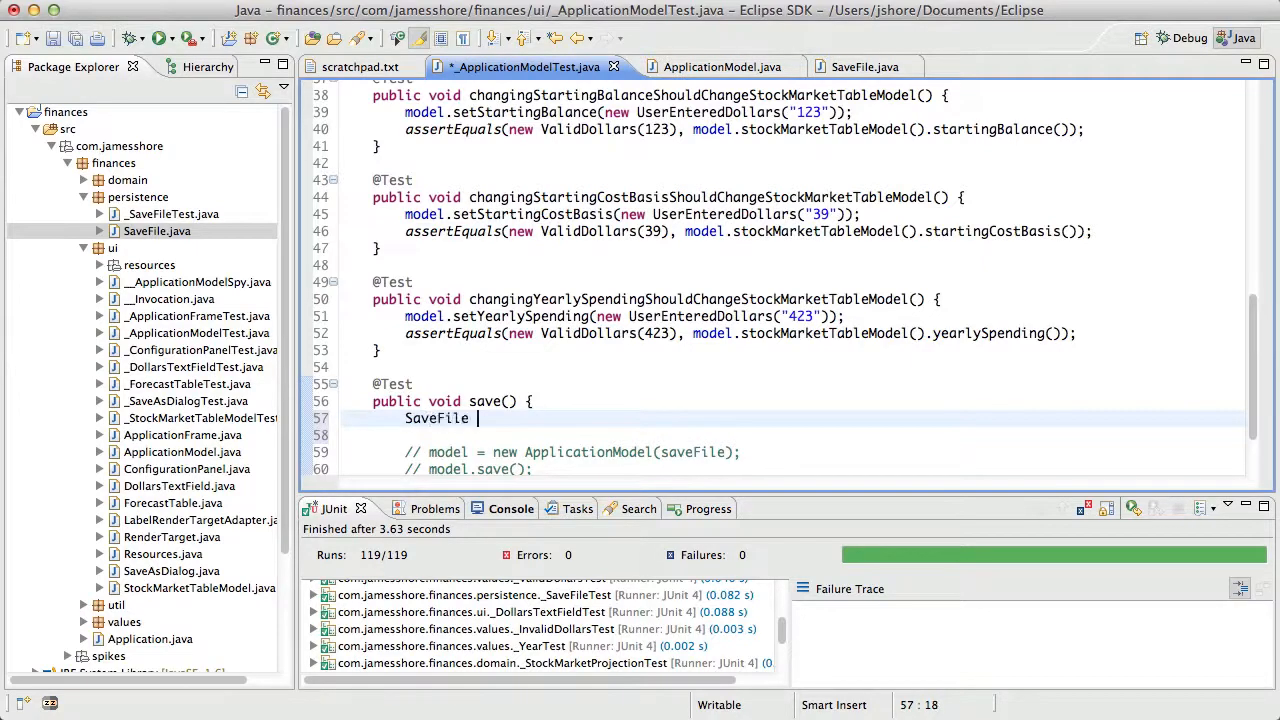
type("mockSaveFiel")
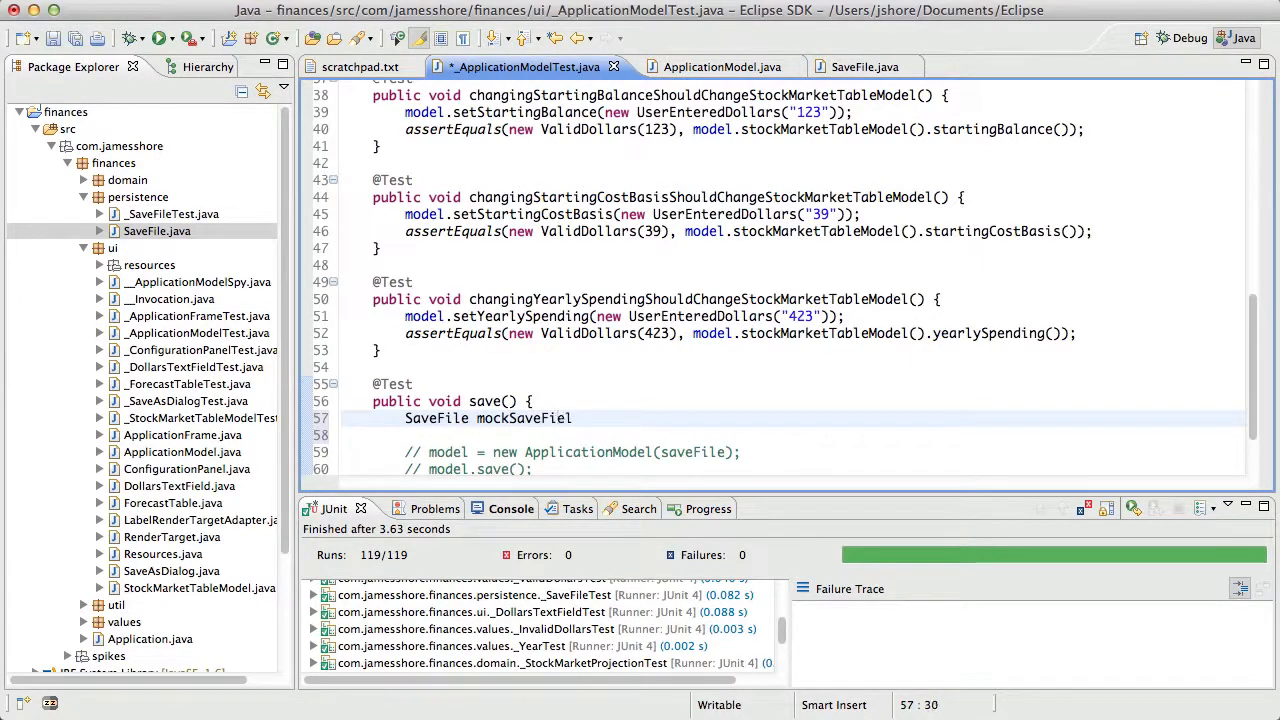
type("= new")
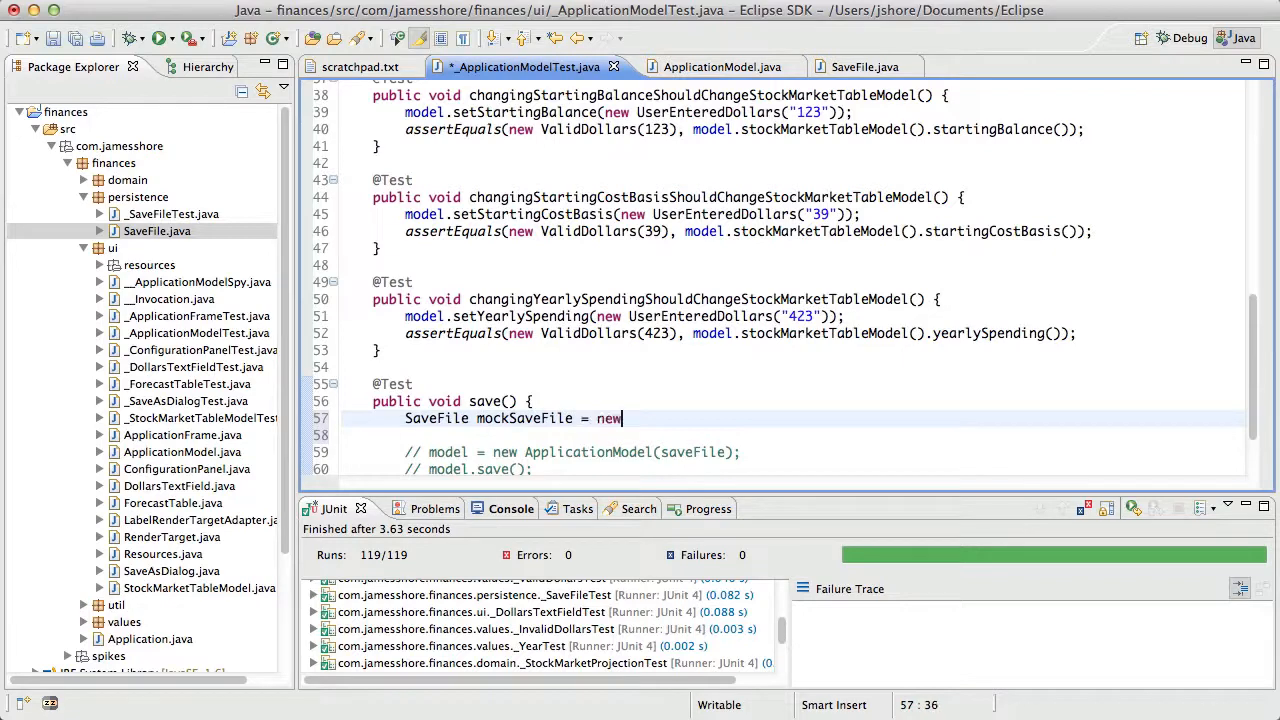
type("SaveFile() {")
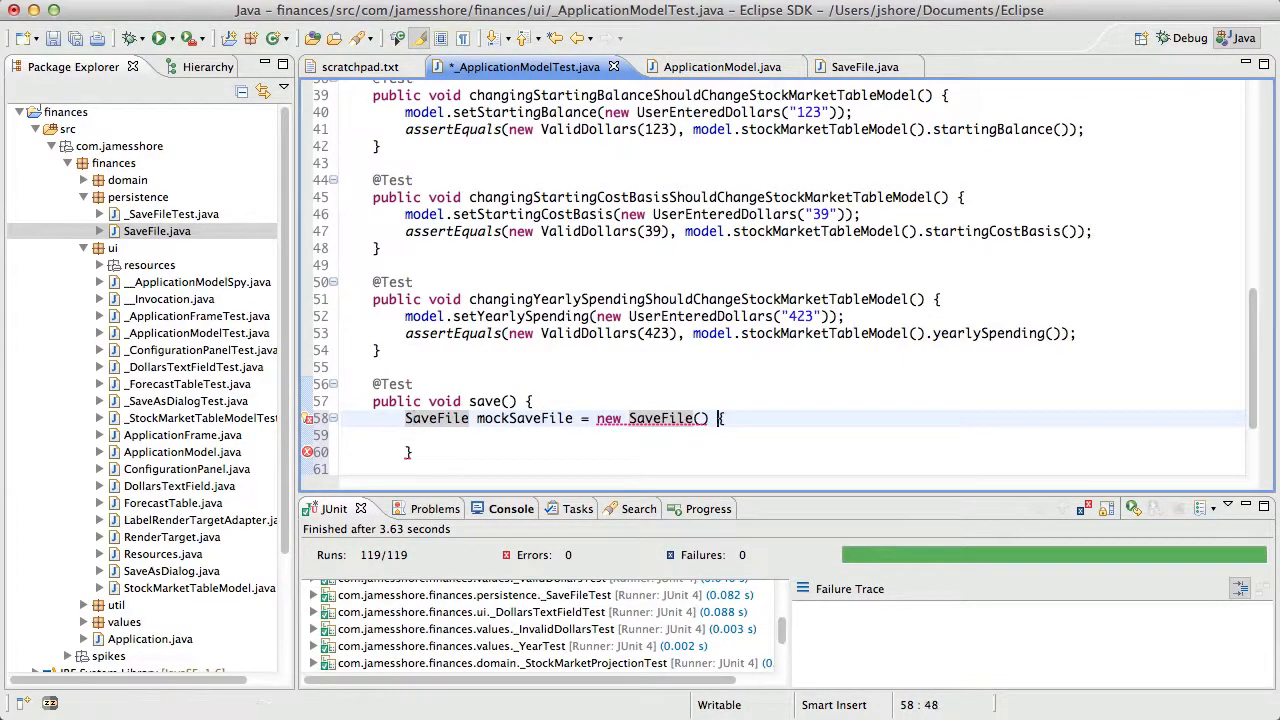
type("};")
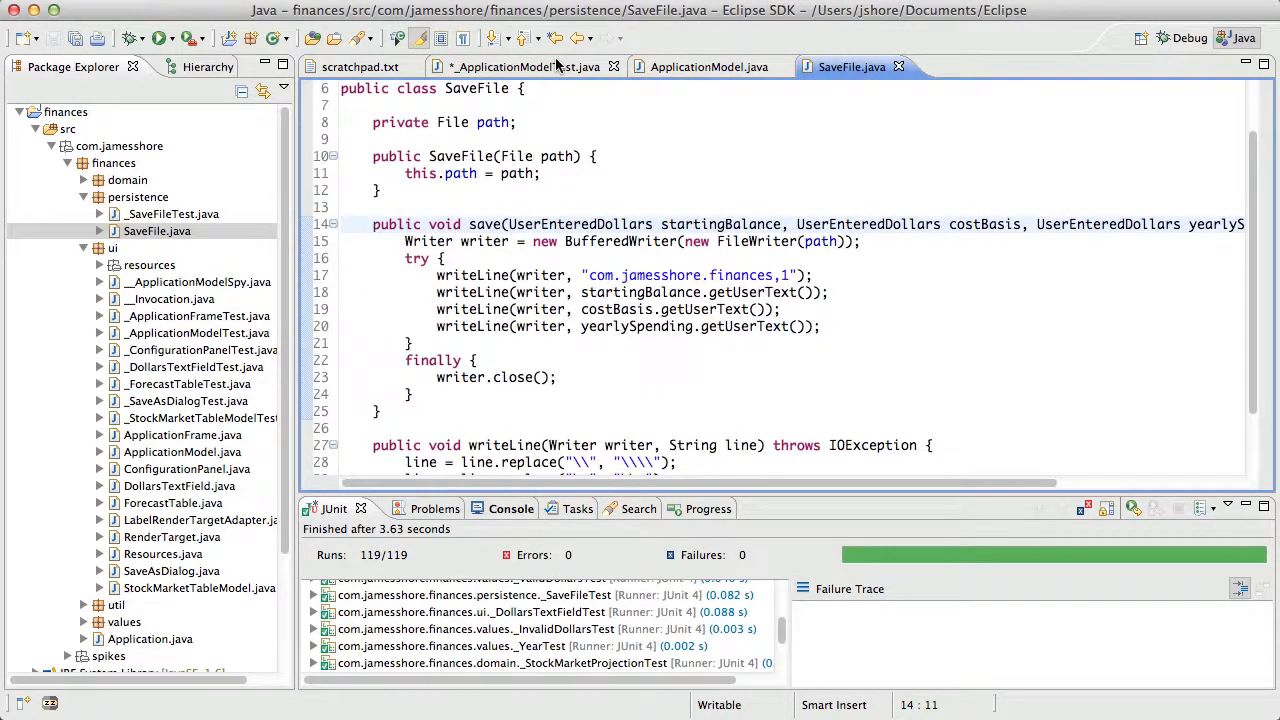
mouse_move(520, 66)
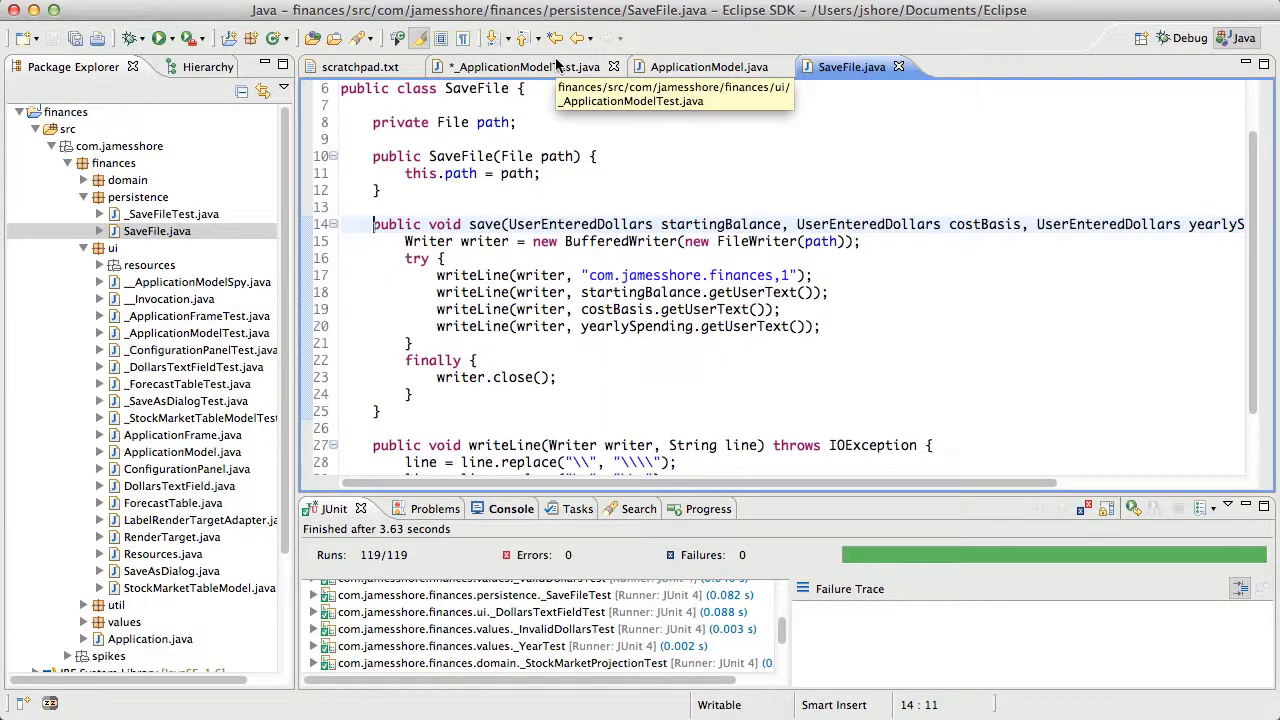
Pass null to the mock's SaveFile constructor and copy the save signature from SaveFile.java
left_click(512, 66)
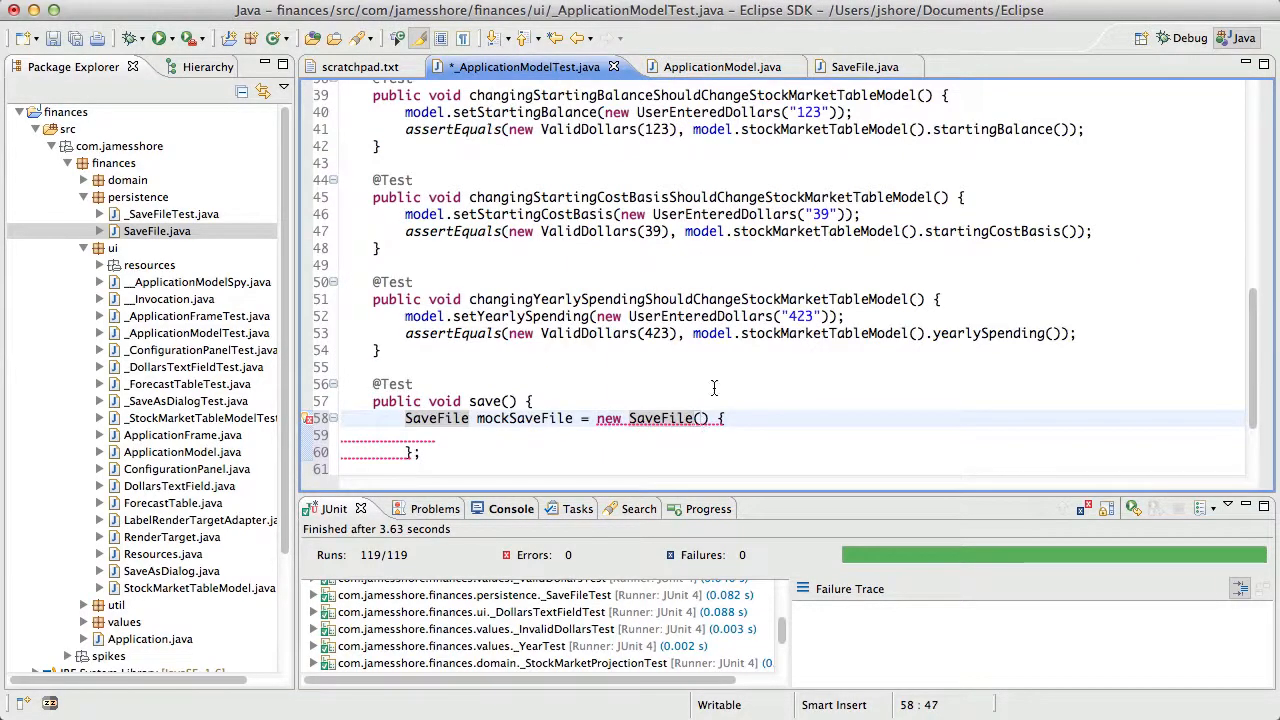
type("null")
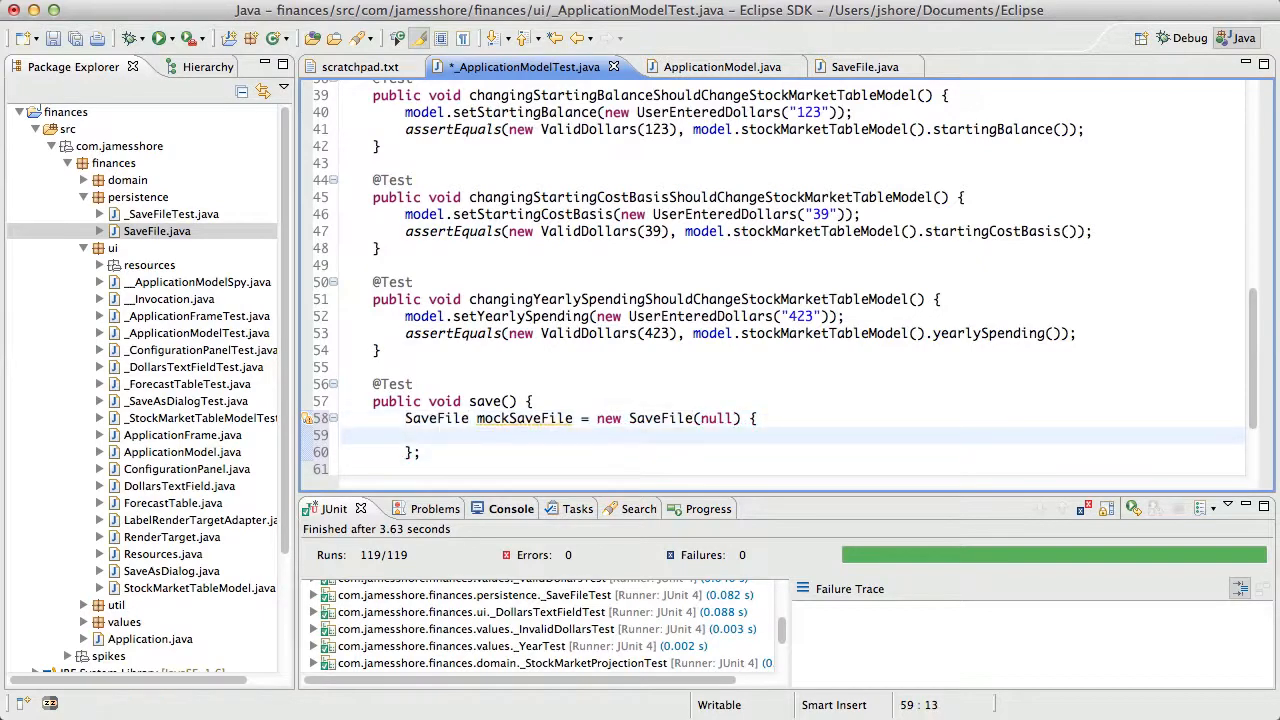
left_click(852, 66)
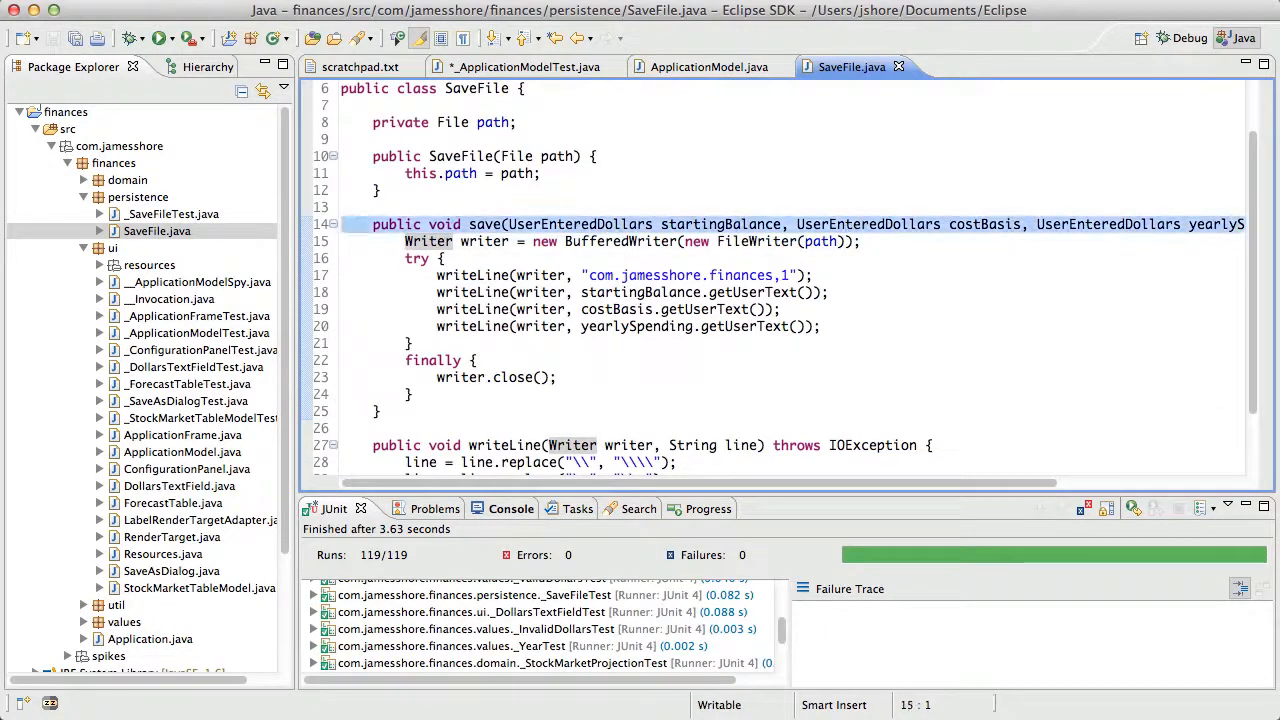
left_click(522, 66)
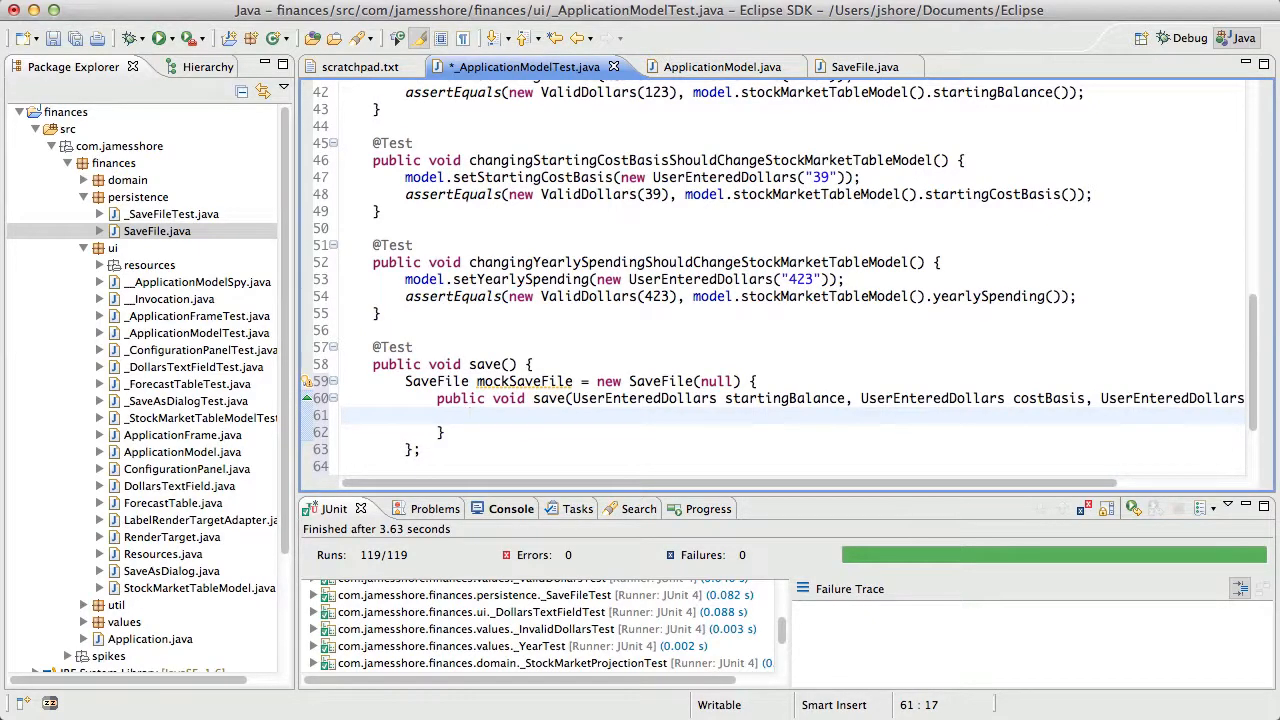
Override save to set this.saveCalled = true and add a public saveCalled = false field
type("this.save")
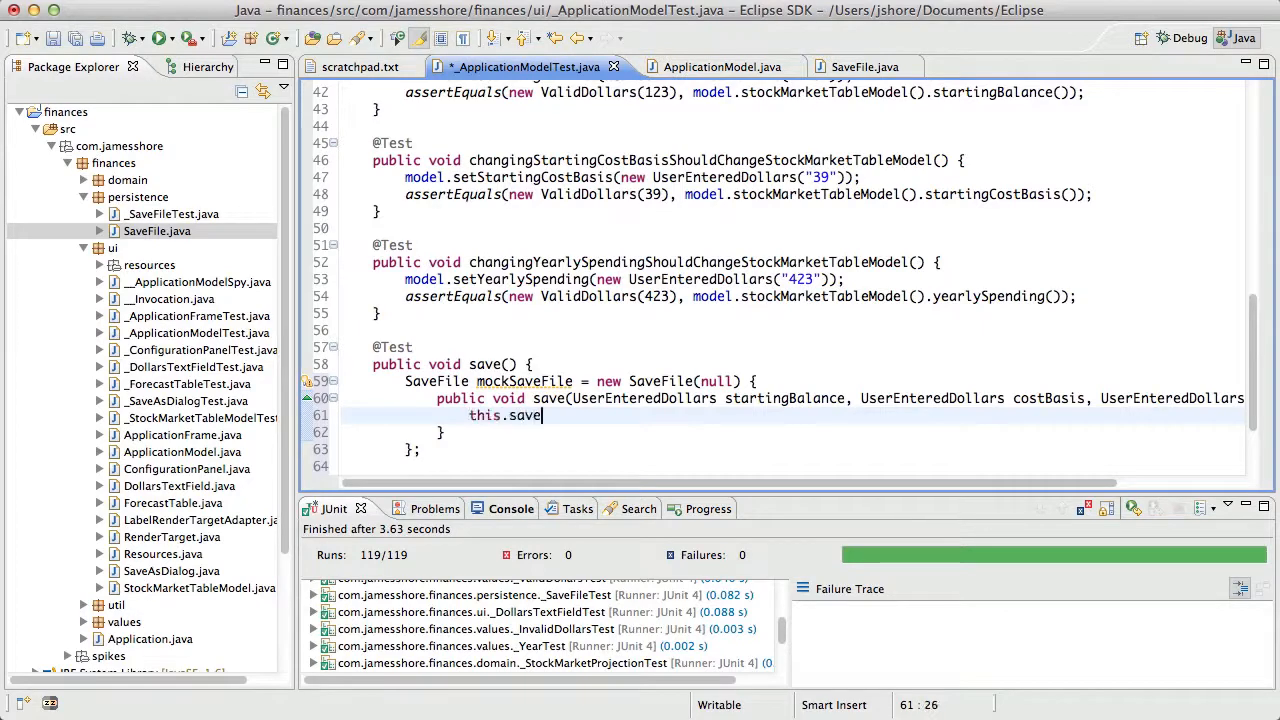
type("Called = true;")
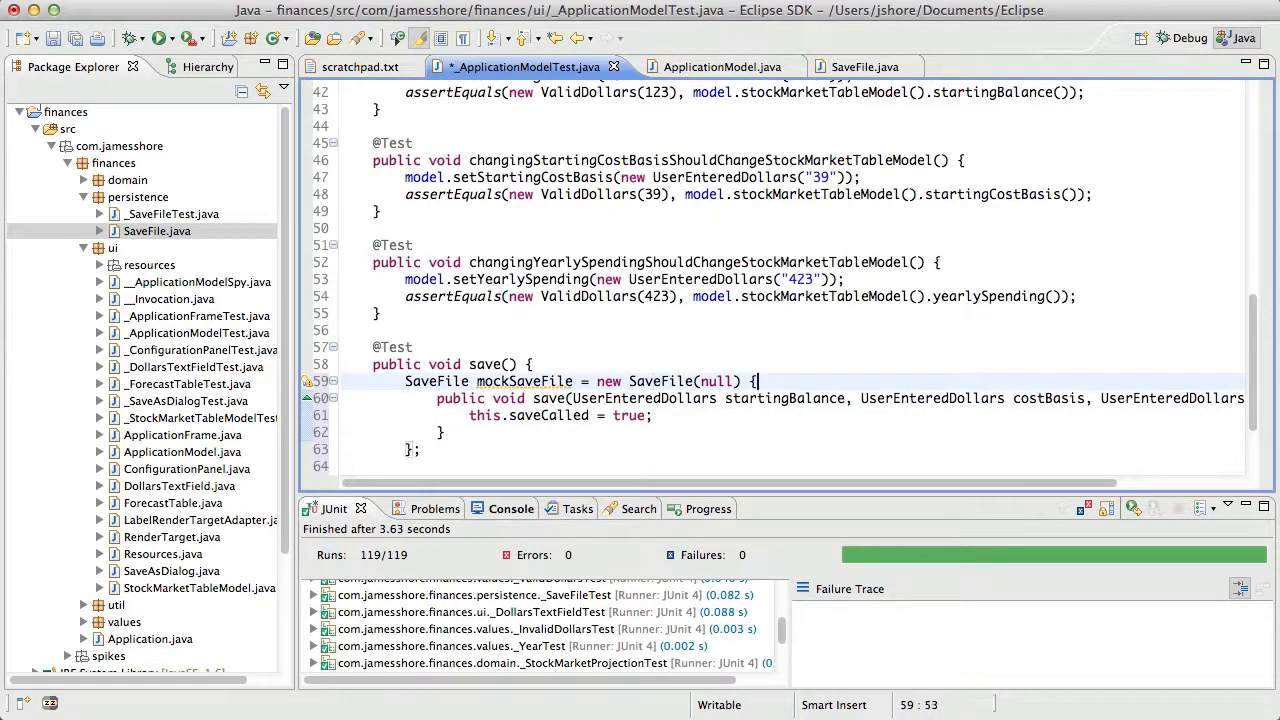
type("public")
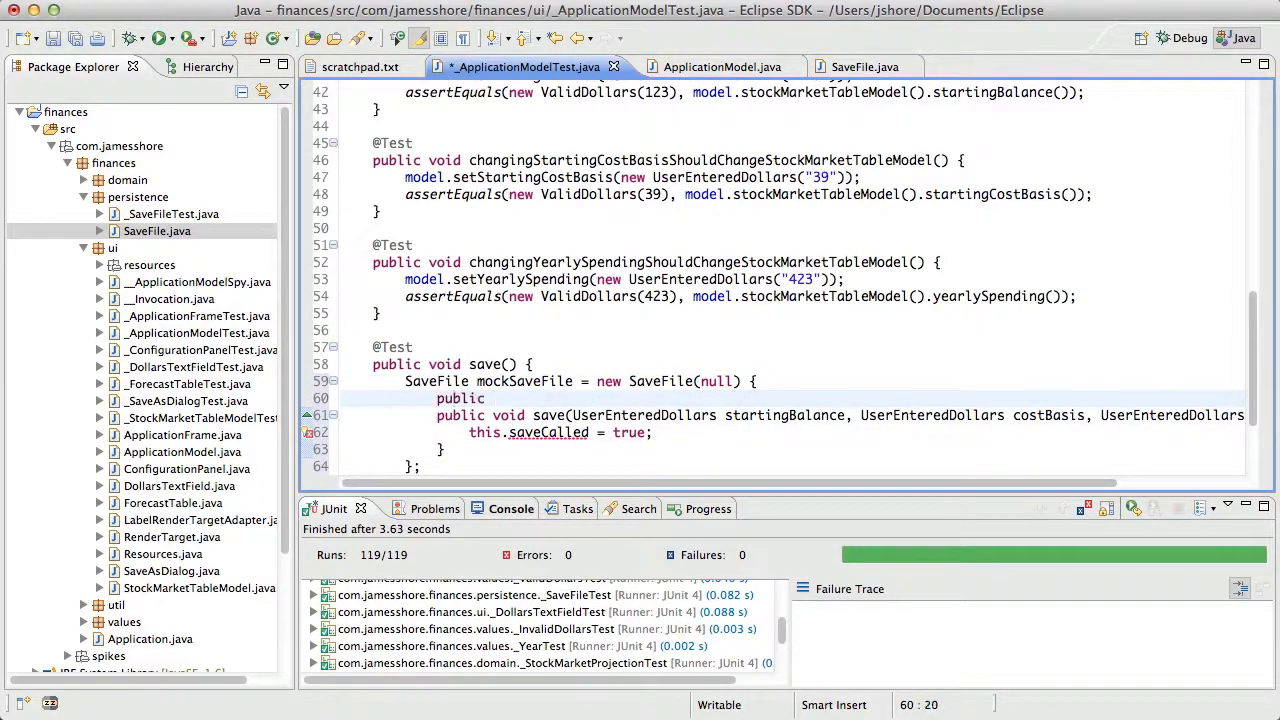
type("saveCalled = false;")
type("model = new ApplicationModel(saveFile);")
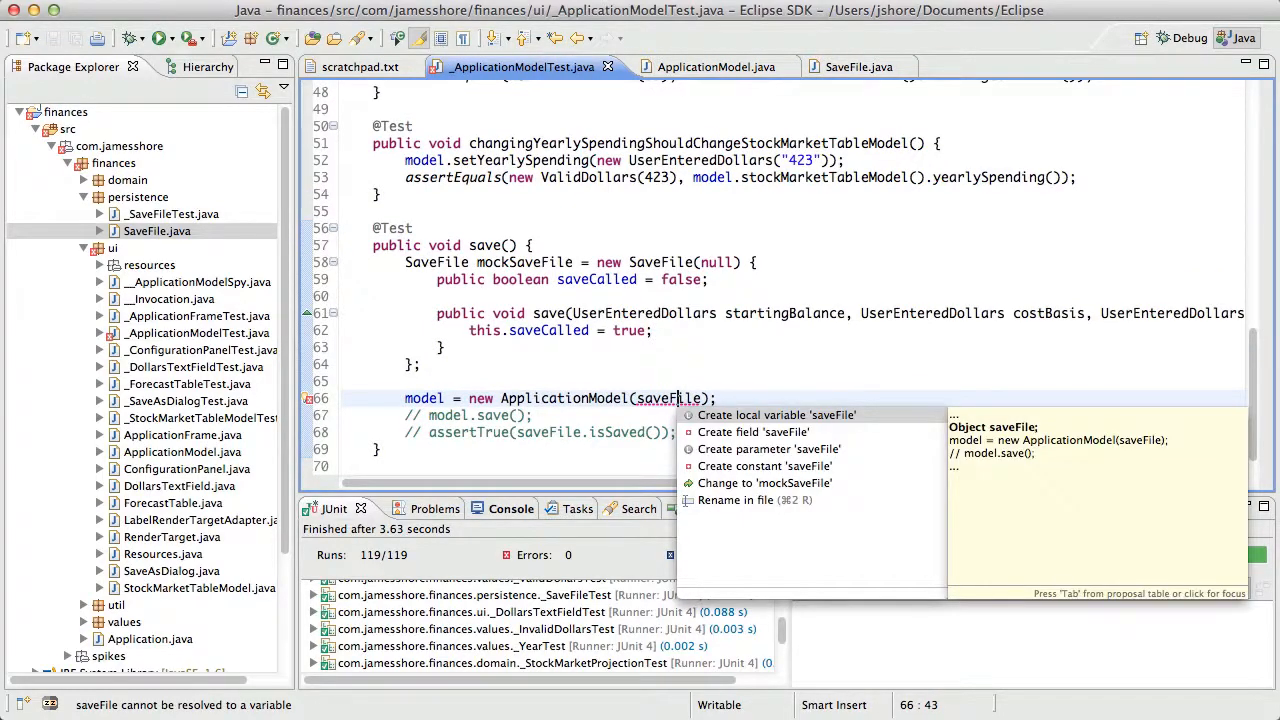
Quick-fix create ApplicationModel(SaveFile) with a '// TODO: for mocking only; delete?' note, removing the stub comment
key("Escape")
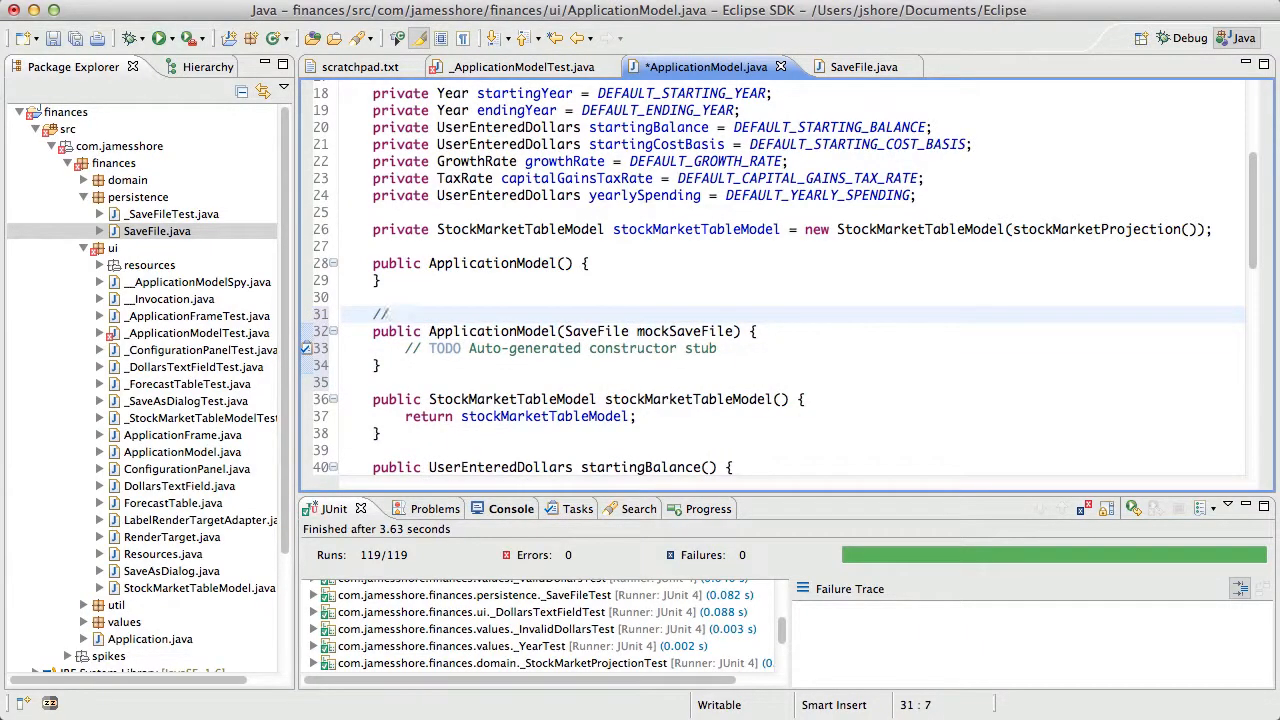
type("TODO:")
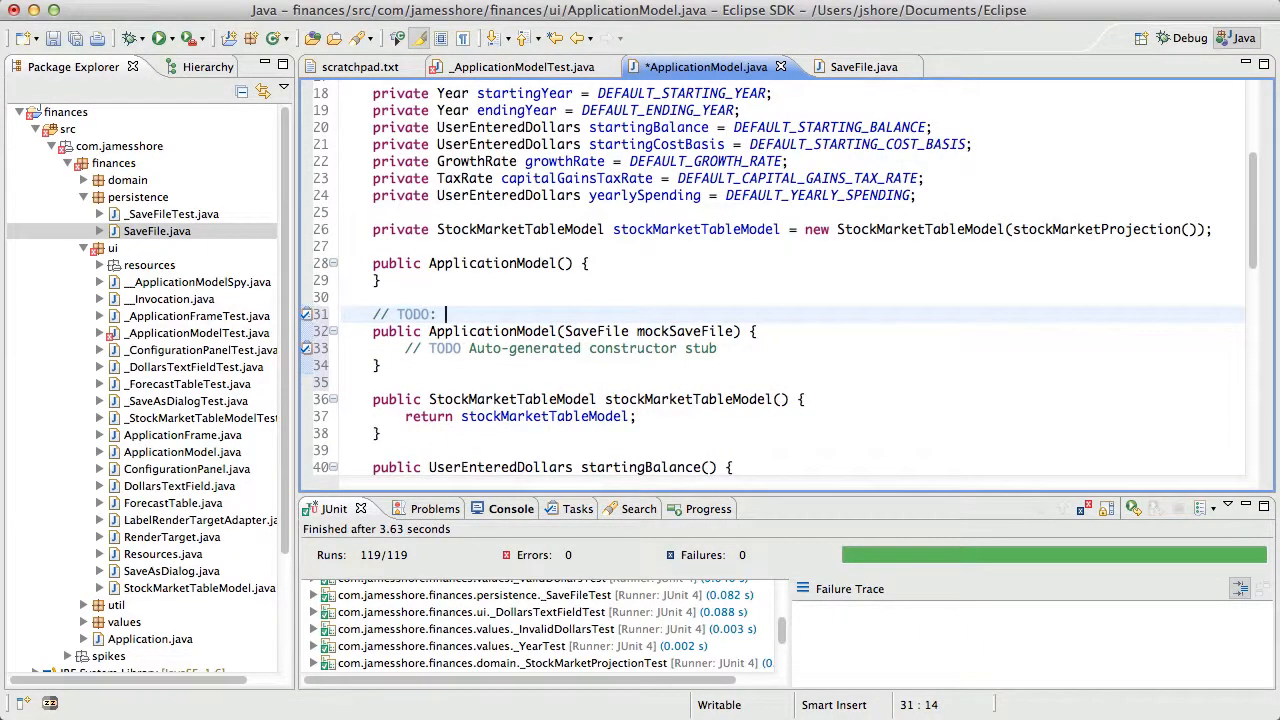
type("for mock")
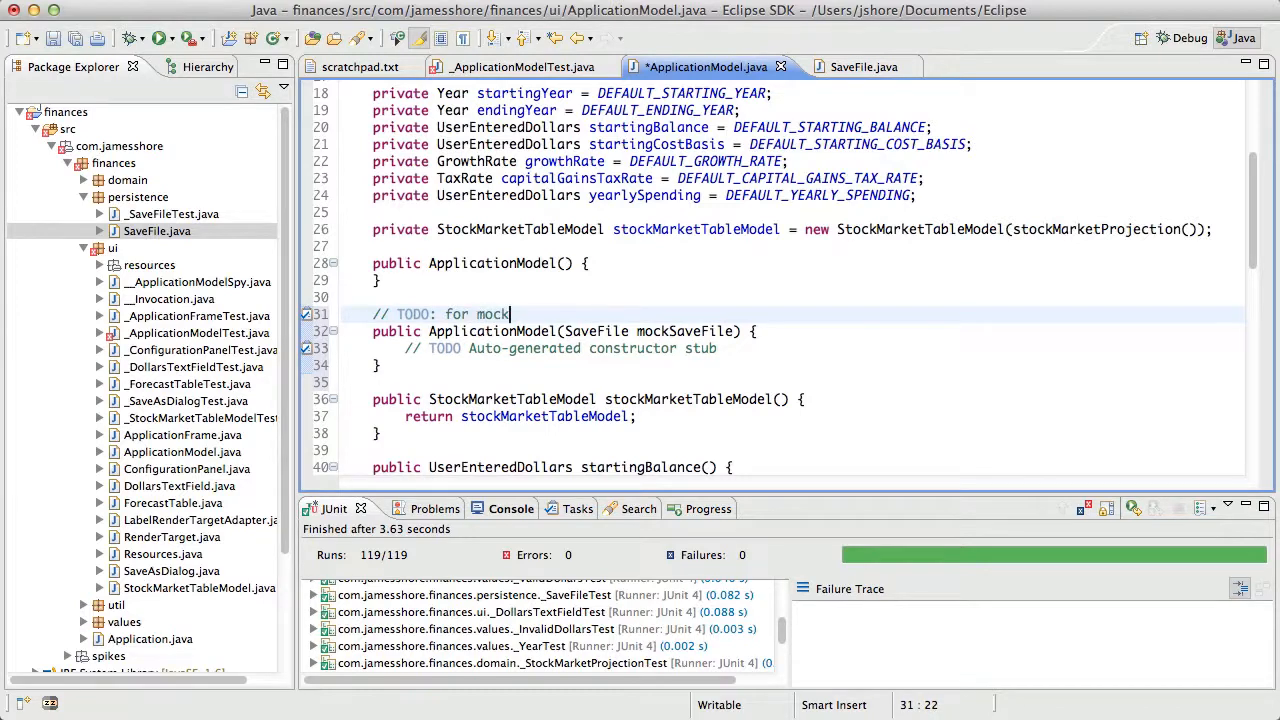
type("ing only; delete?")
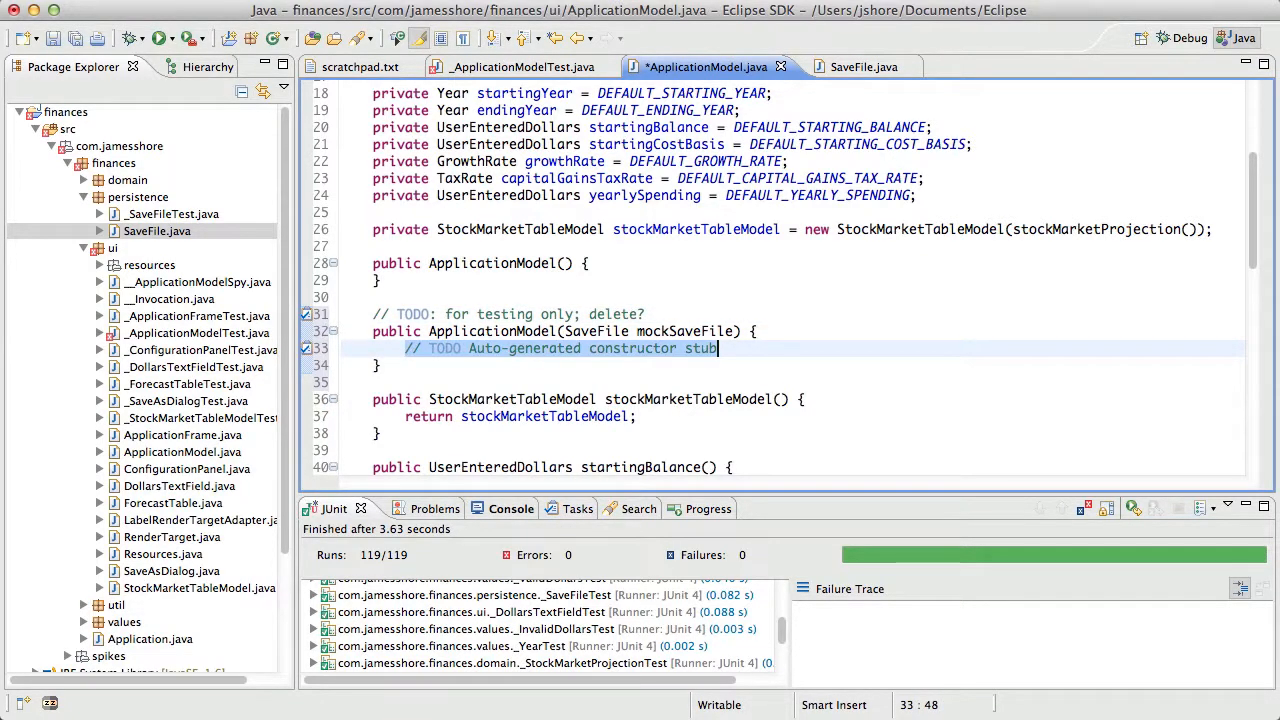
key("Delete")
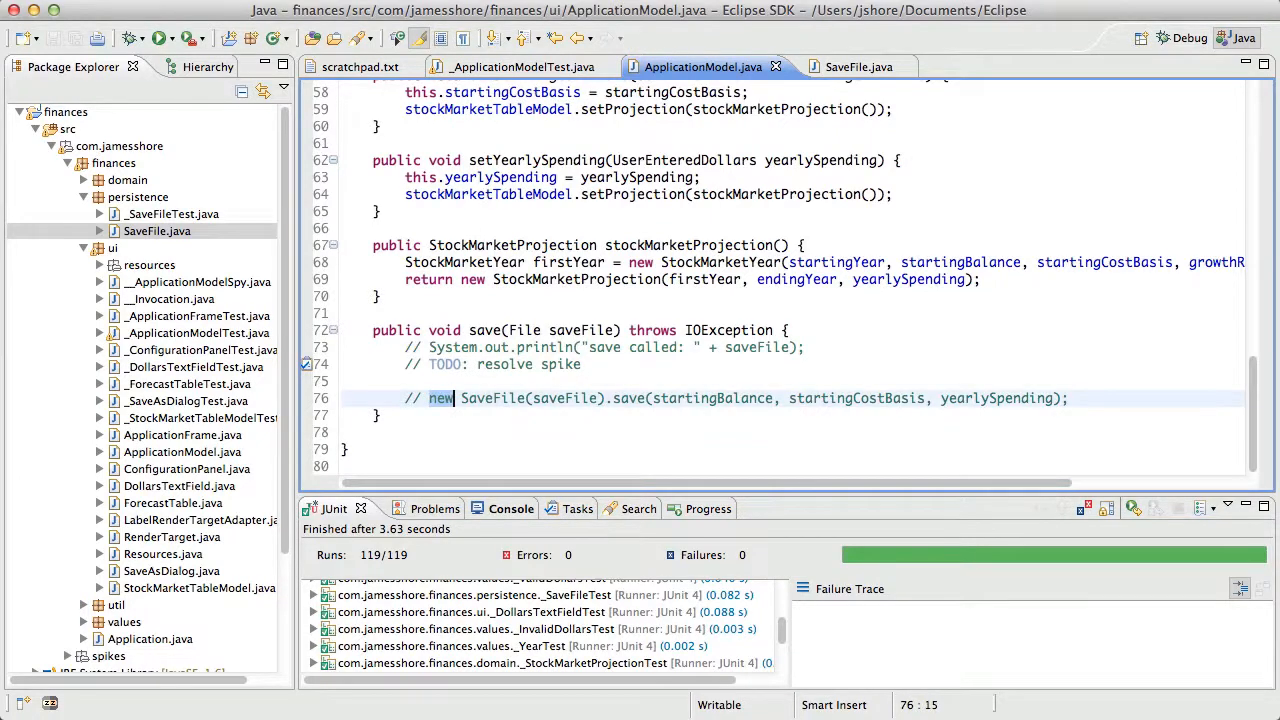
left_click(520, 66)
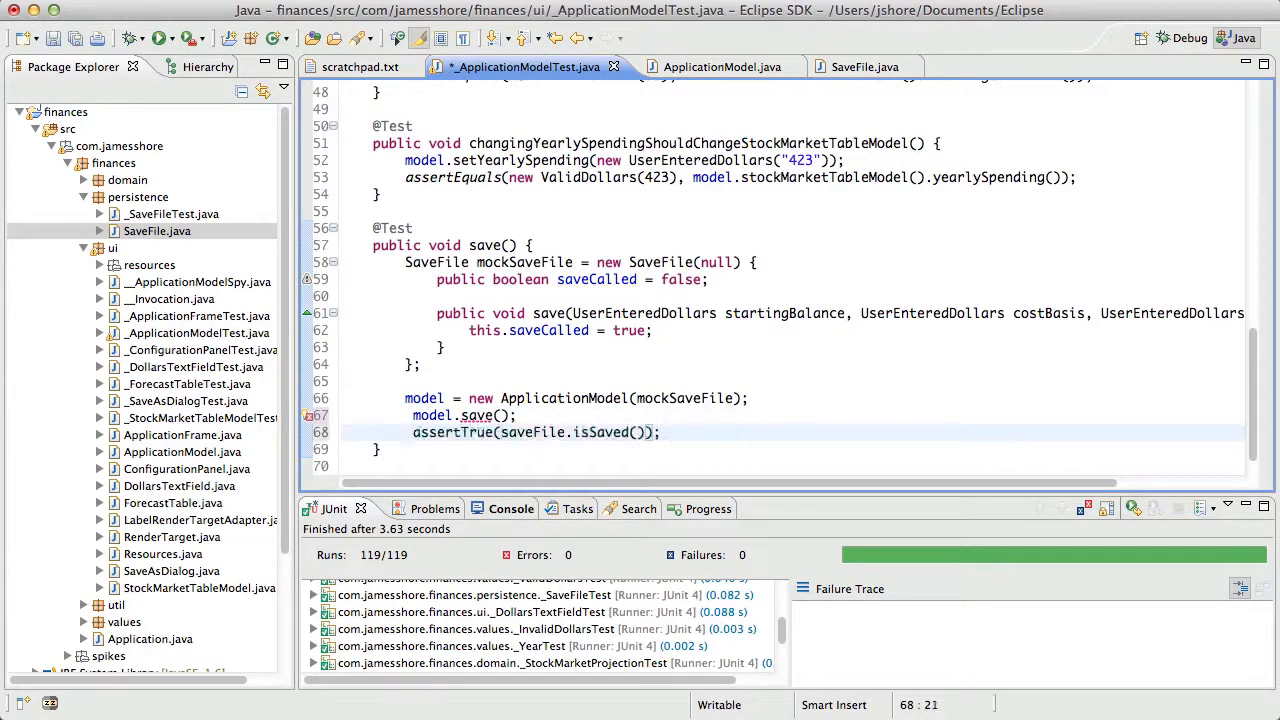
Experiment with a File expectedFile 'foo' argument for the model.save call
type("\"")
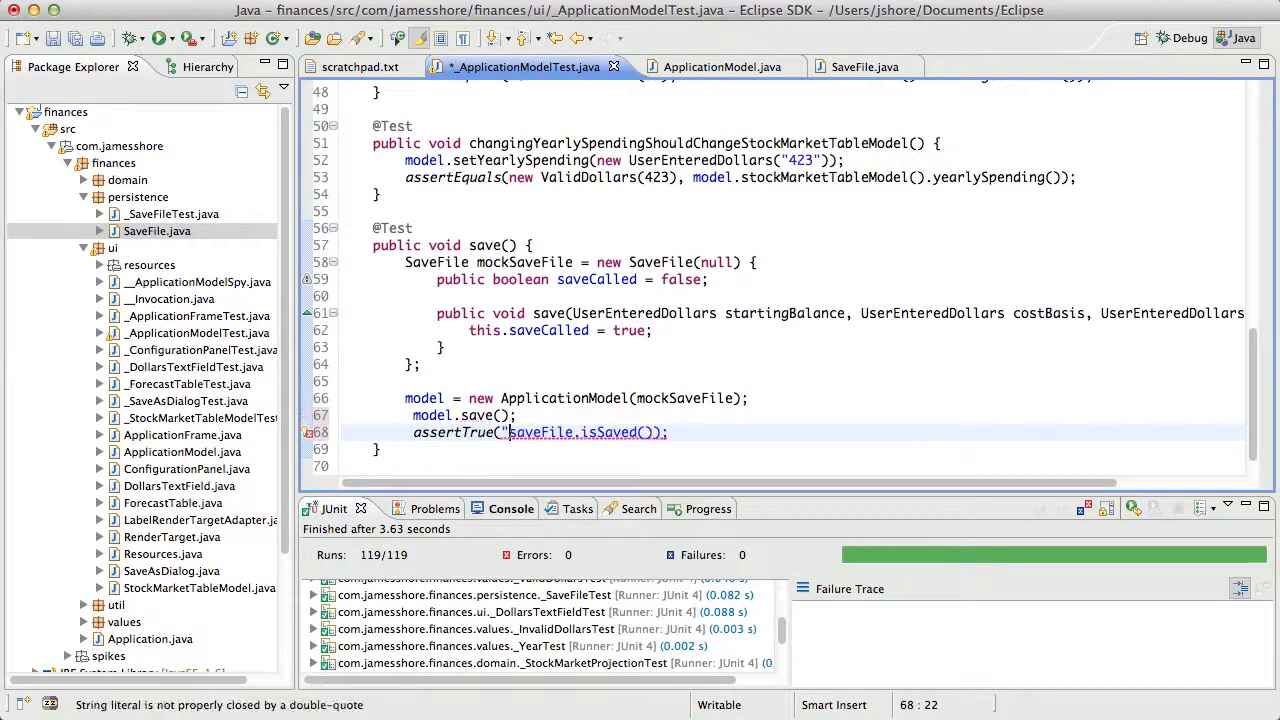
type("SaveFile.saveCalle")
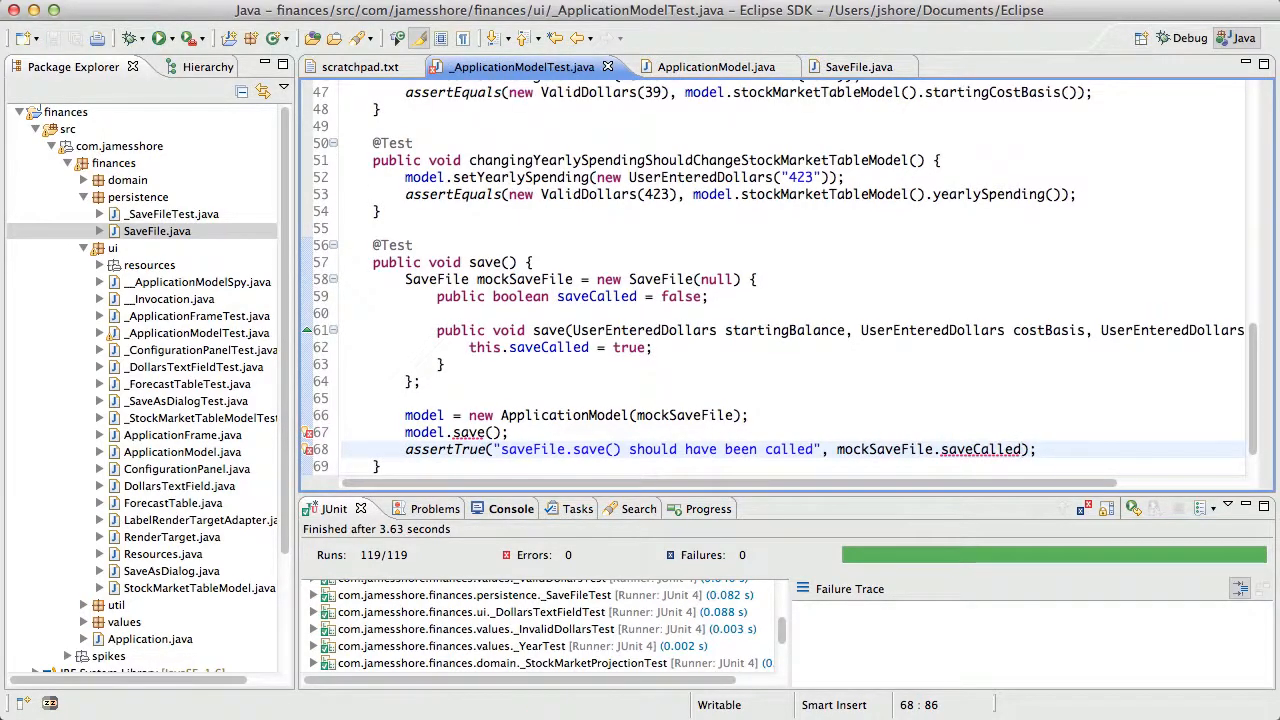
left_click(470, 432)
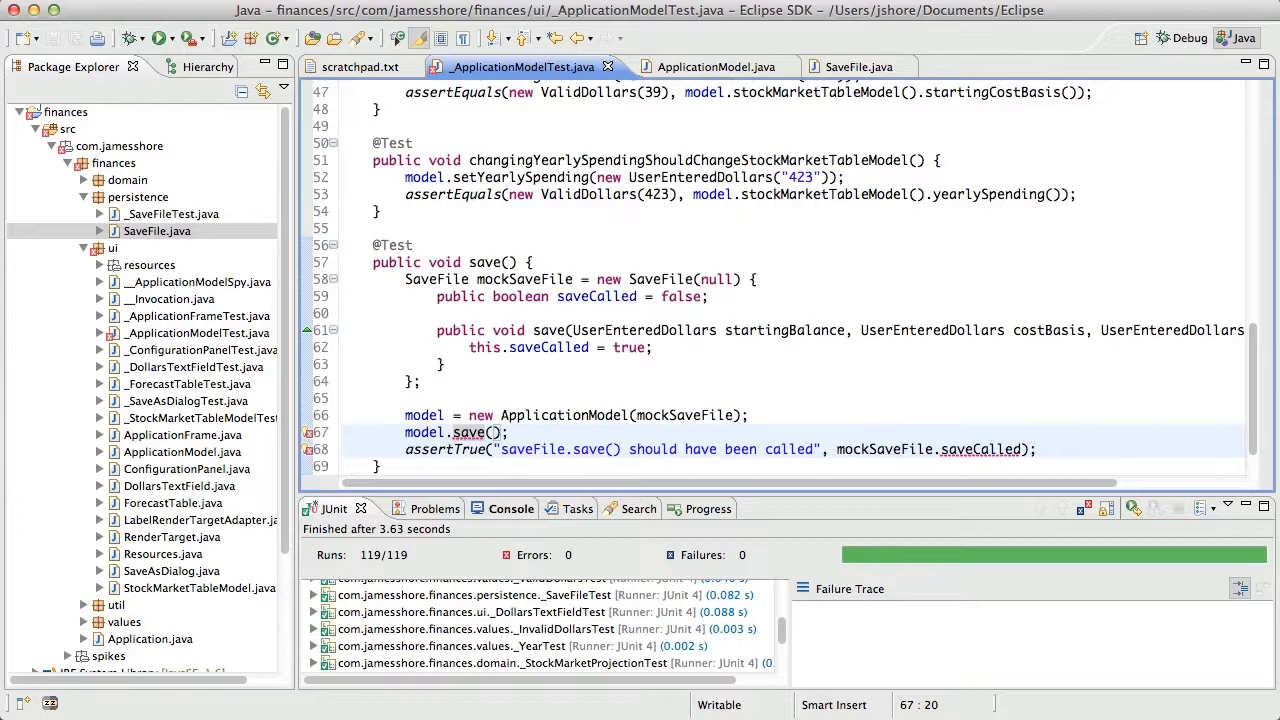
type("null")
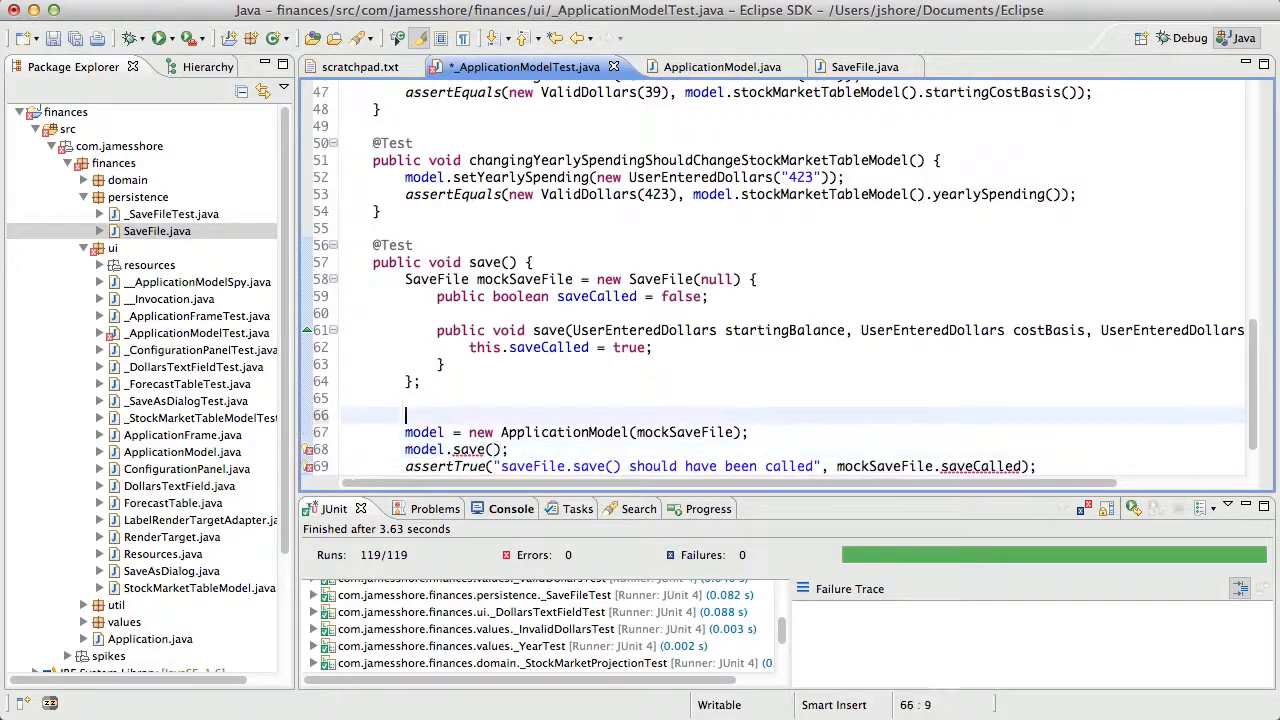
type("File")
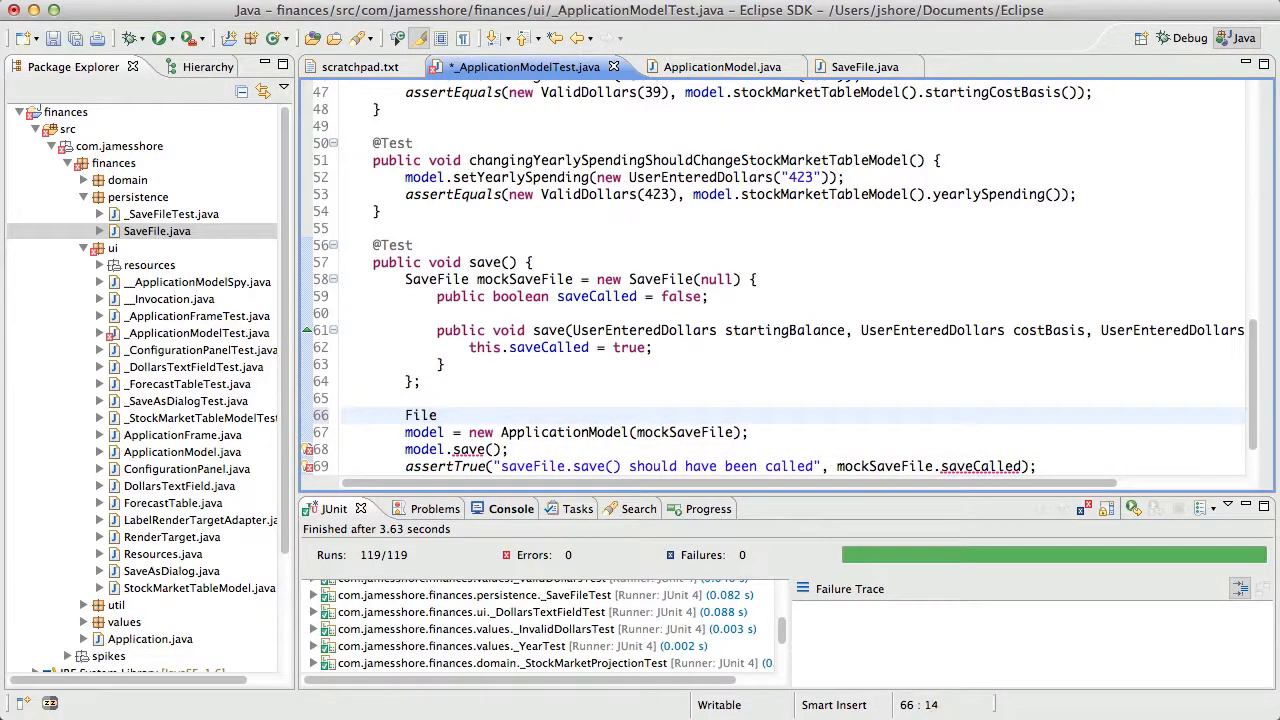
type("expectedFile = new File(\"")
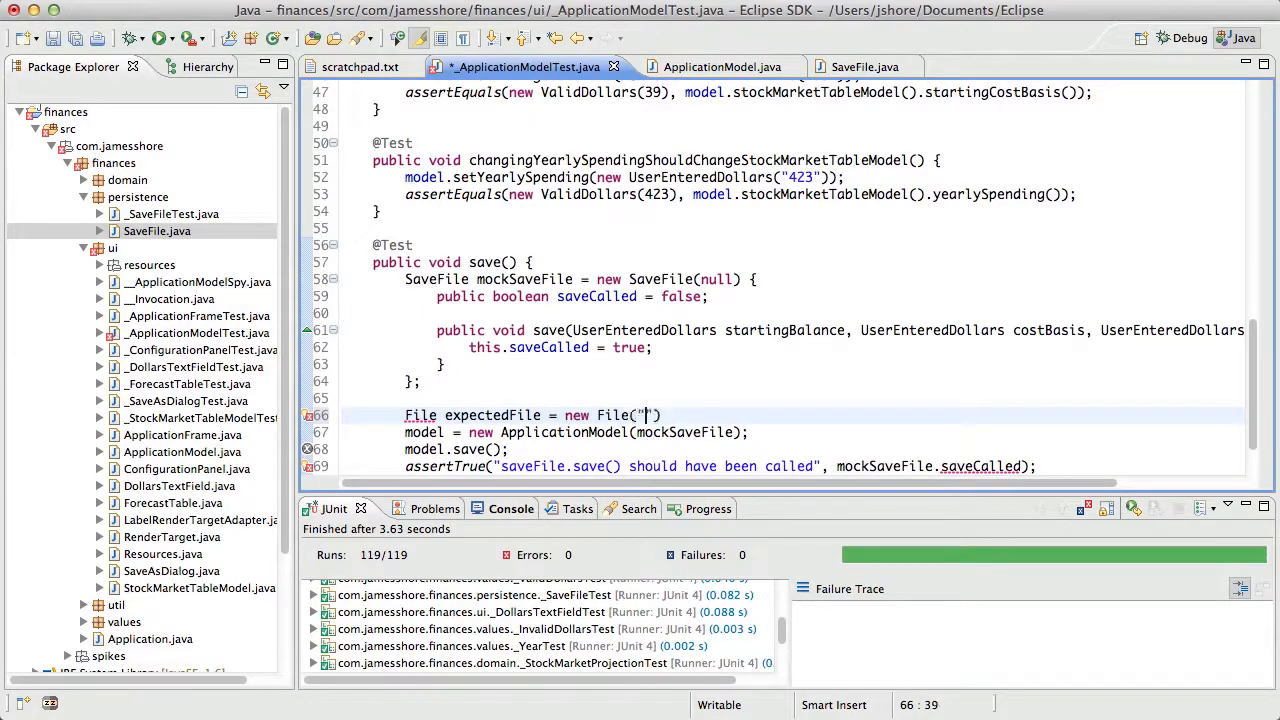
type("foo")
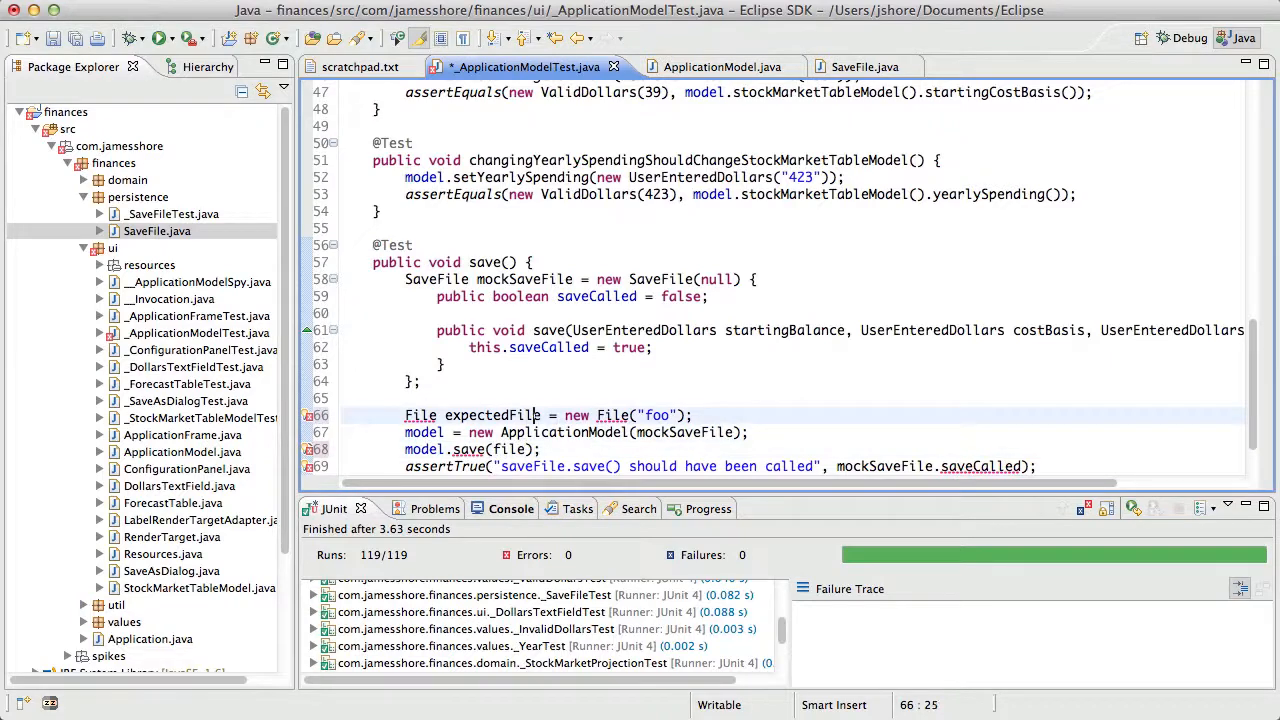
Drop the expectedFile line and call model.save(null) instead
double_click(492, 414)
type("filenam")
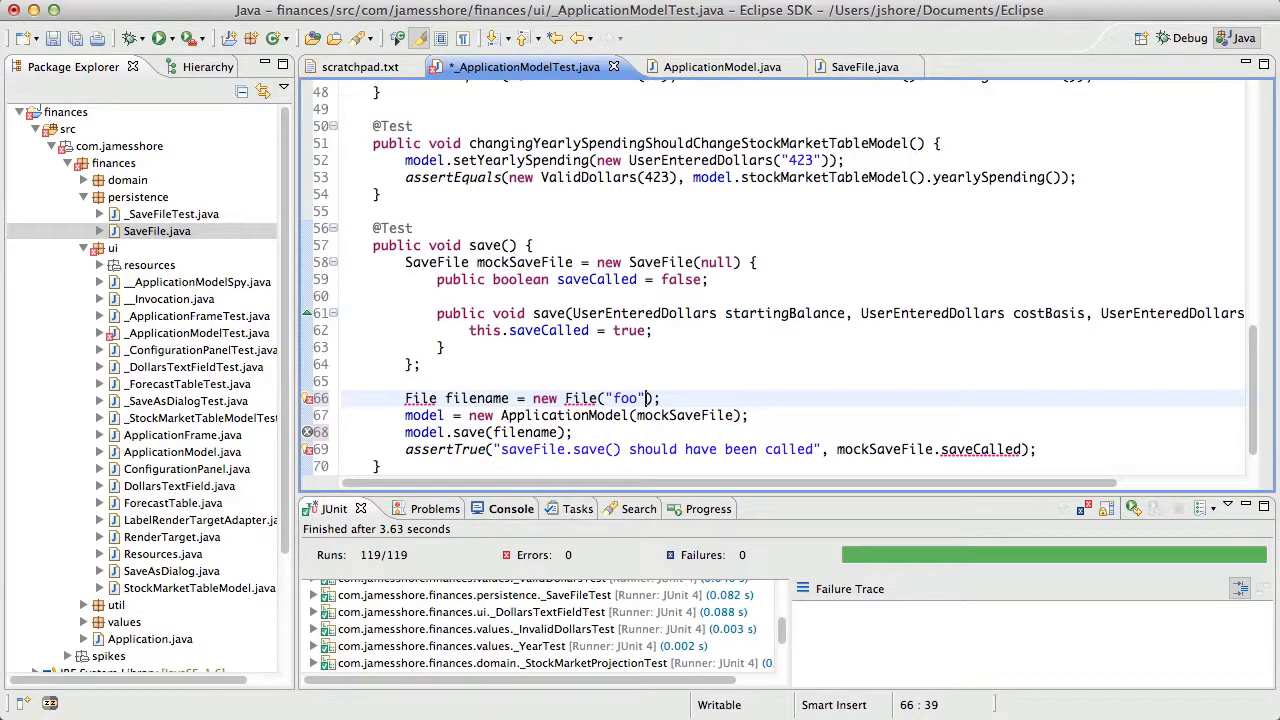
left_click(404, 398)
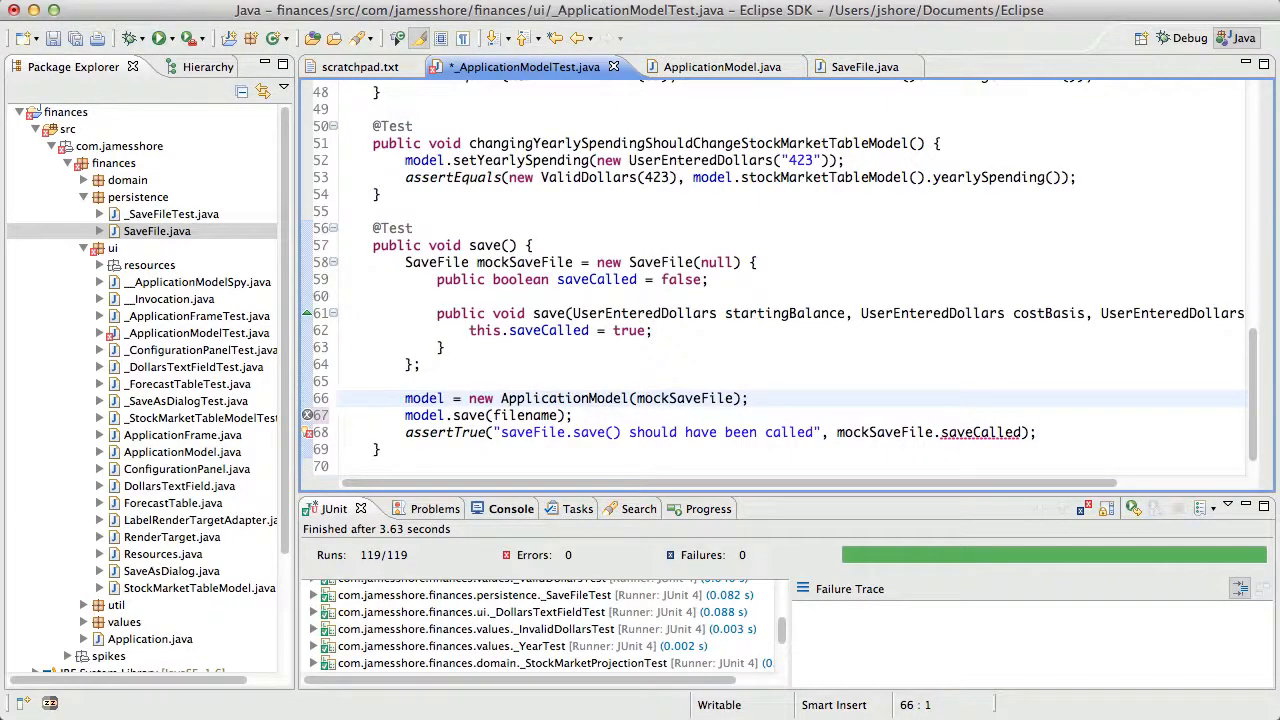
left_click(530, 414)
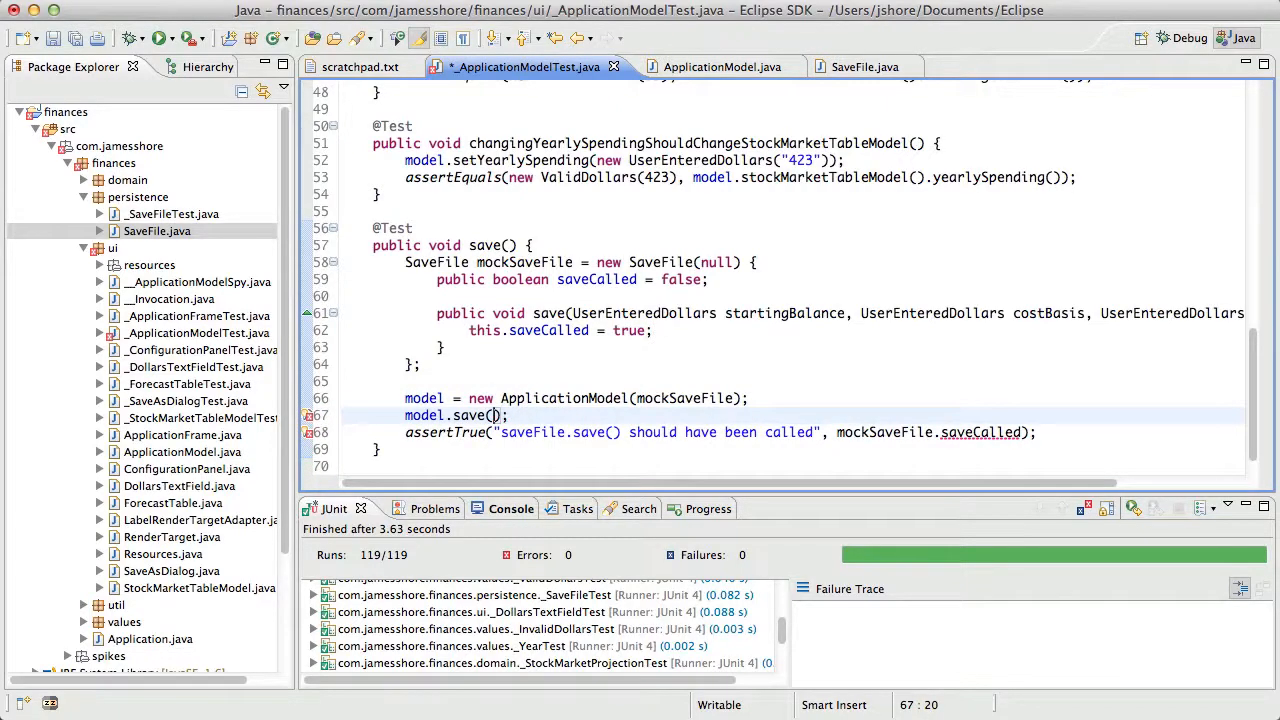
type("null")
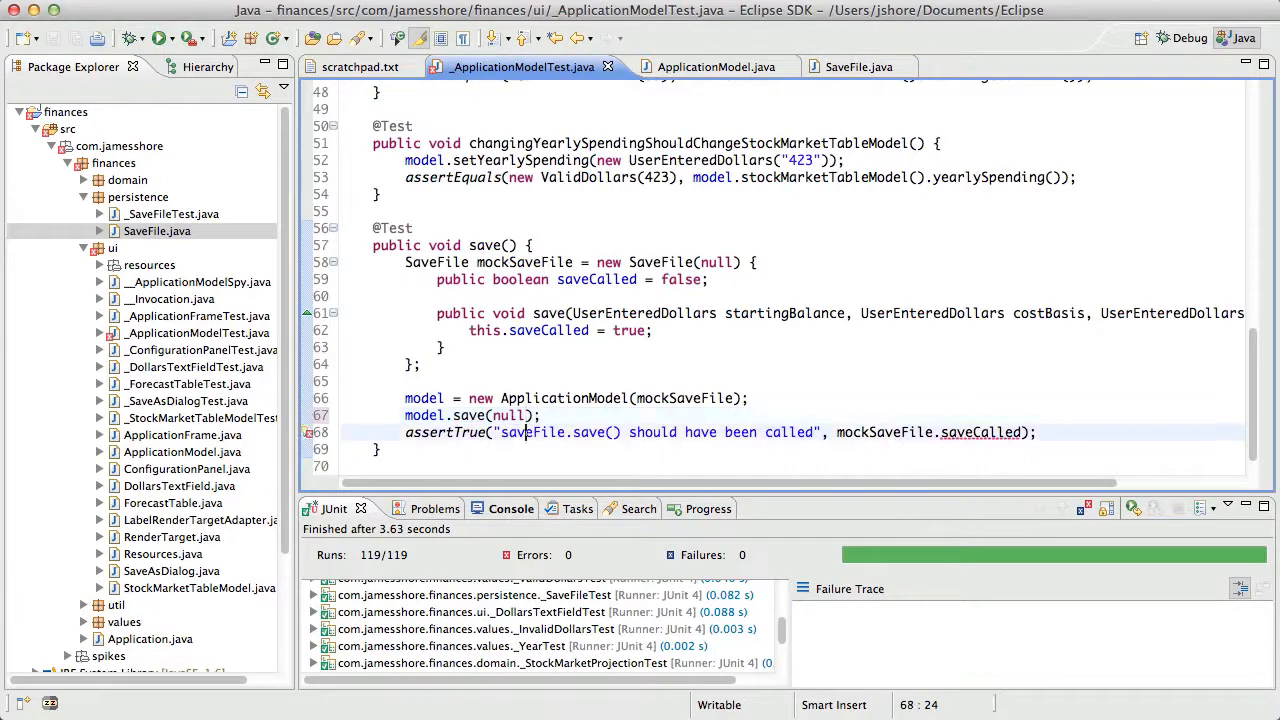
Add the comment // TODO: assert that the correct filename is used
type("//")
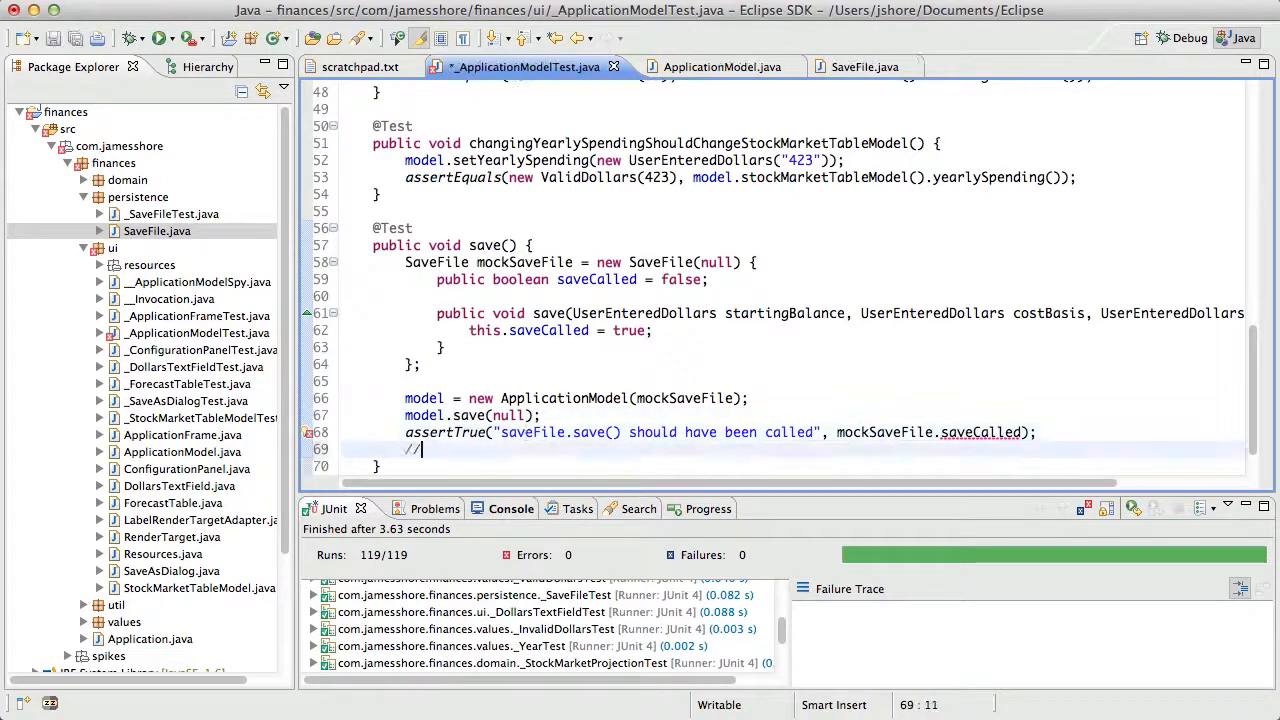
type("TODO:")
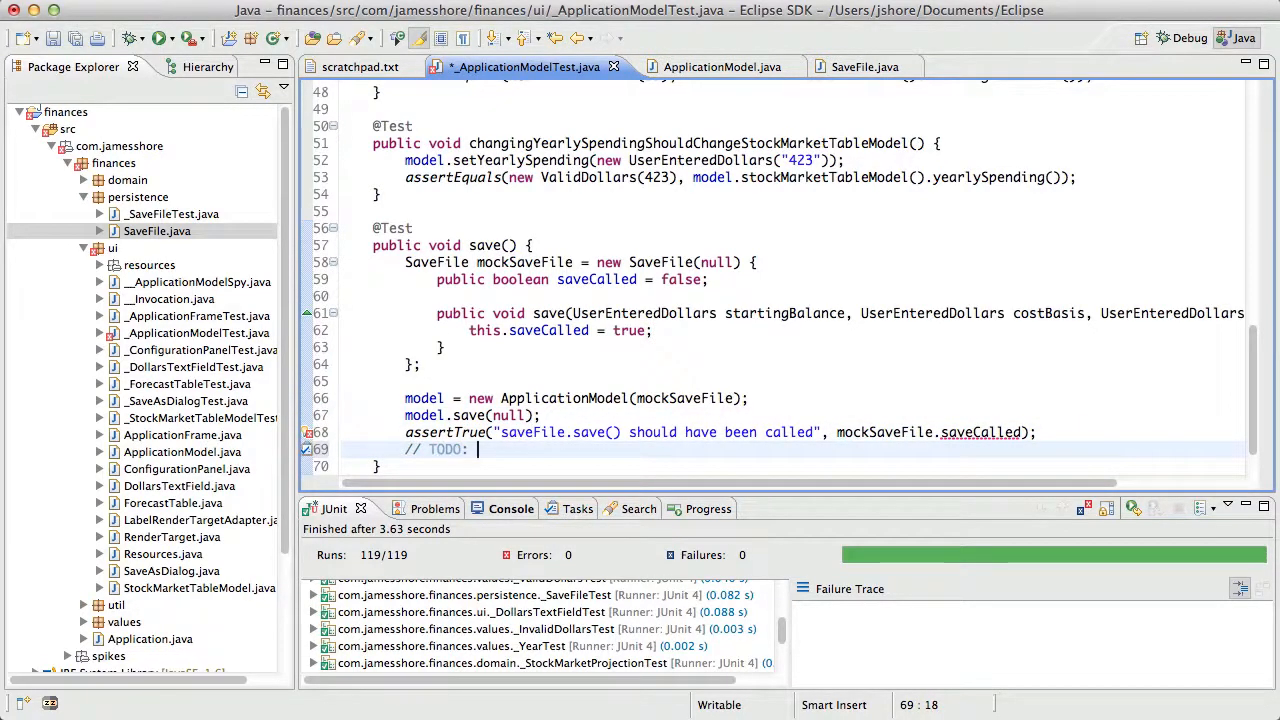
type("assert that the correct filename is tu")
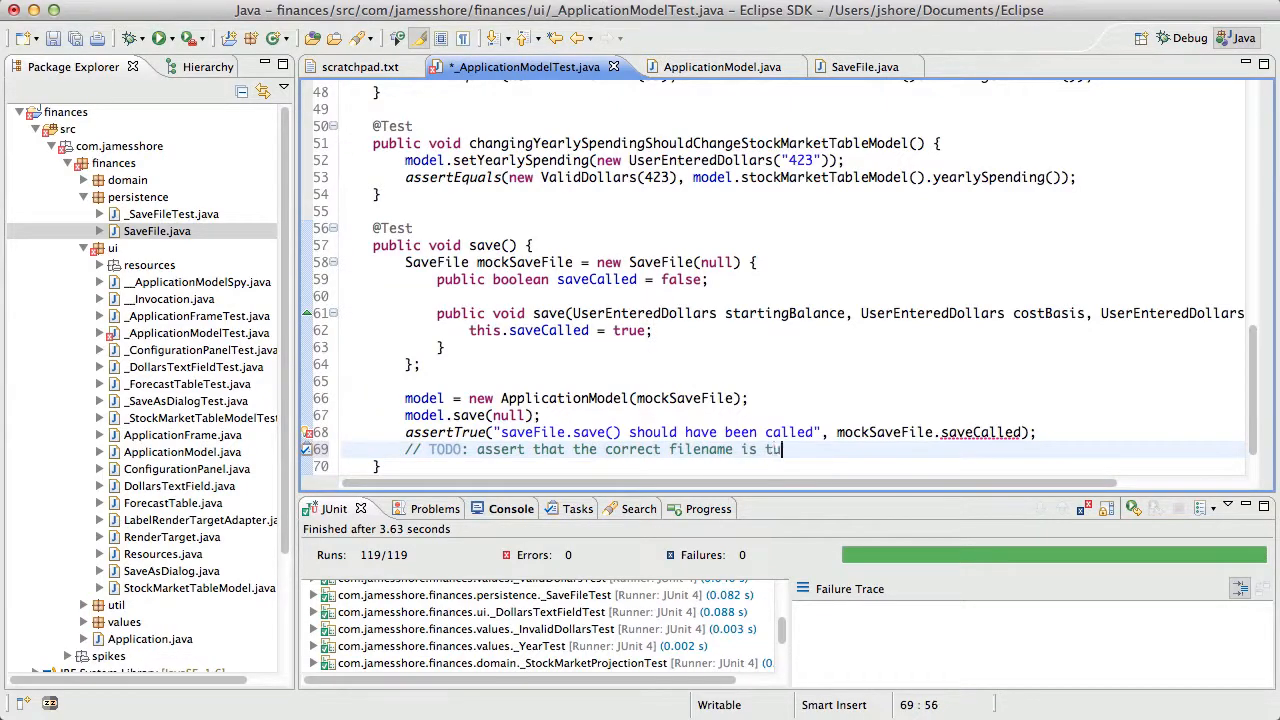
type("sed")
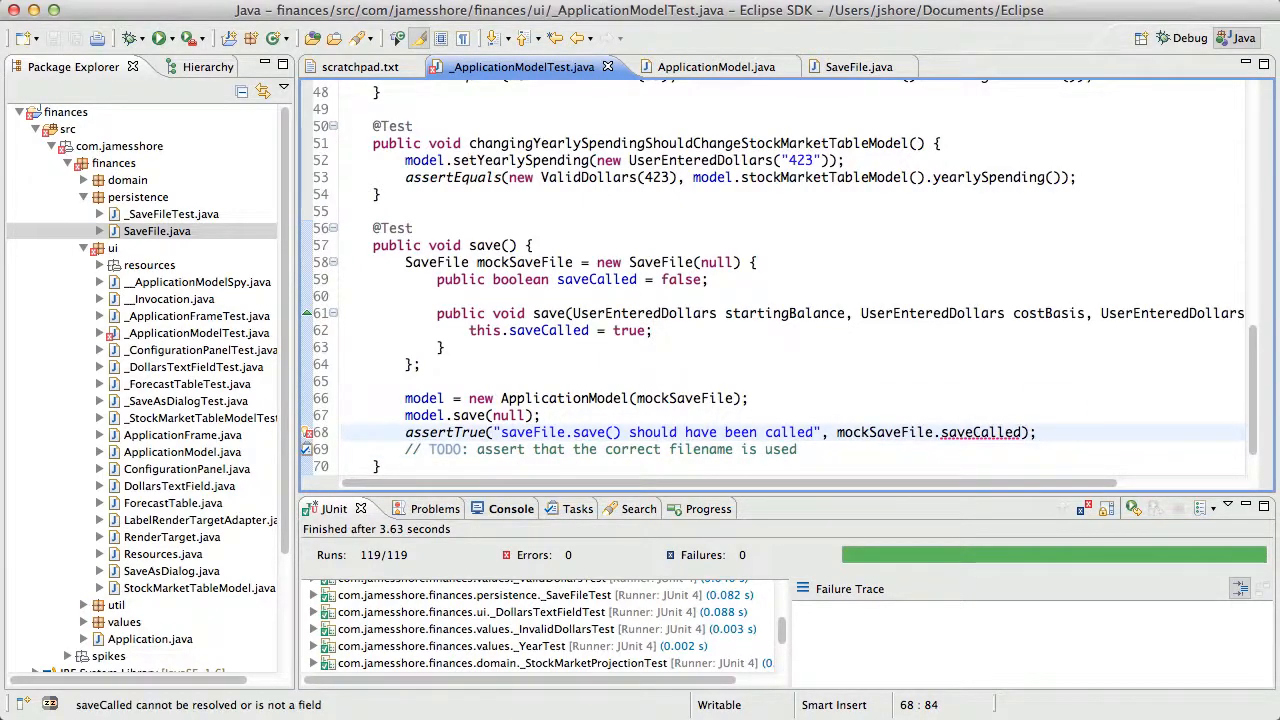
left_click(980, 432)
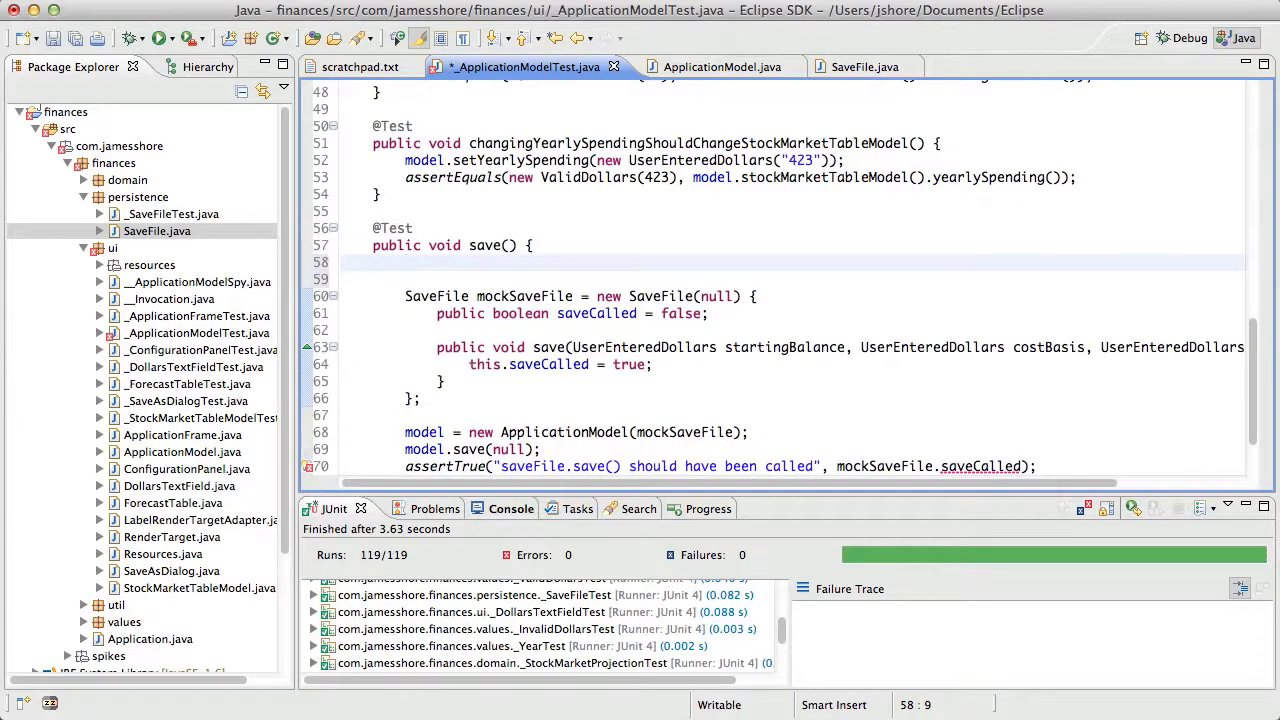
Introduce a named SaveFileSpy class extending SaveFile and declare the mock as SaveFileSpy
type("SaveFileSpy =")
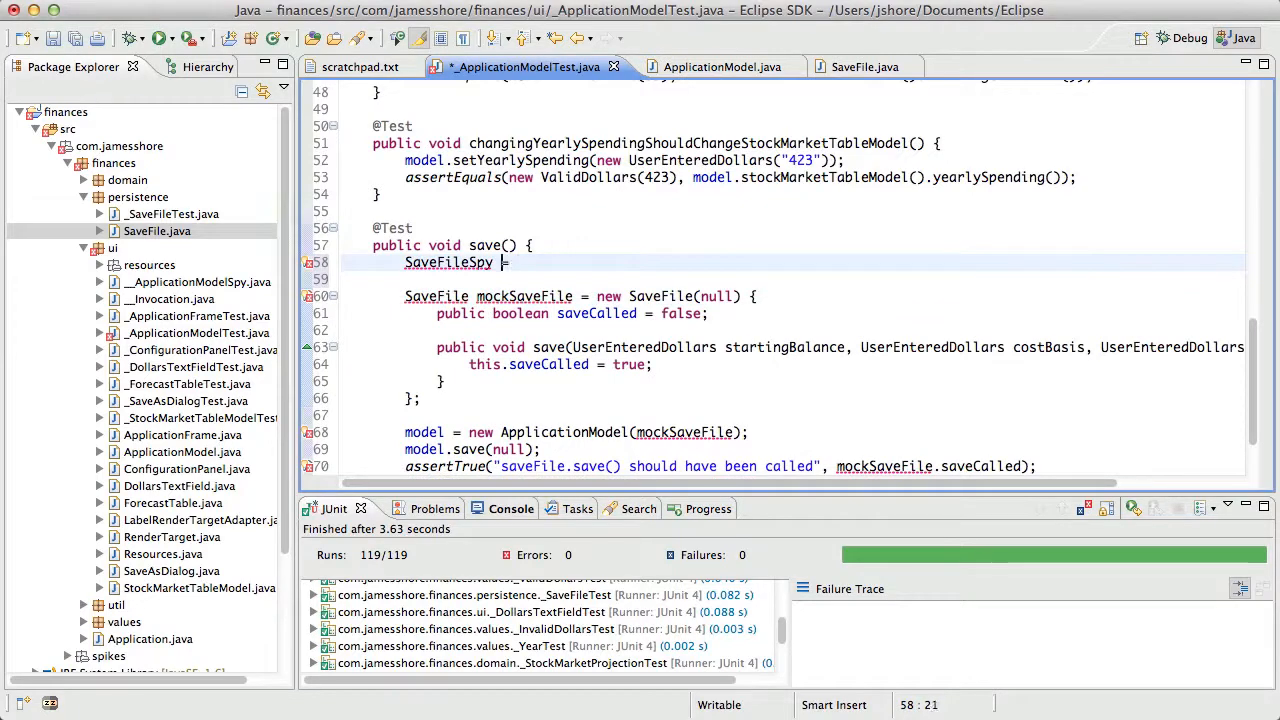
type("class")
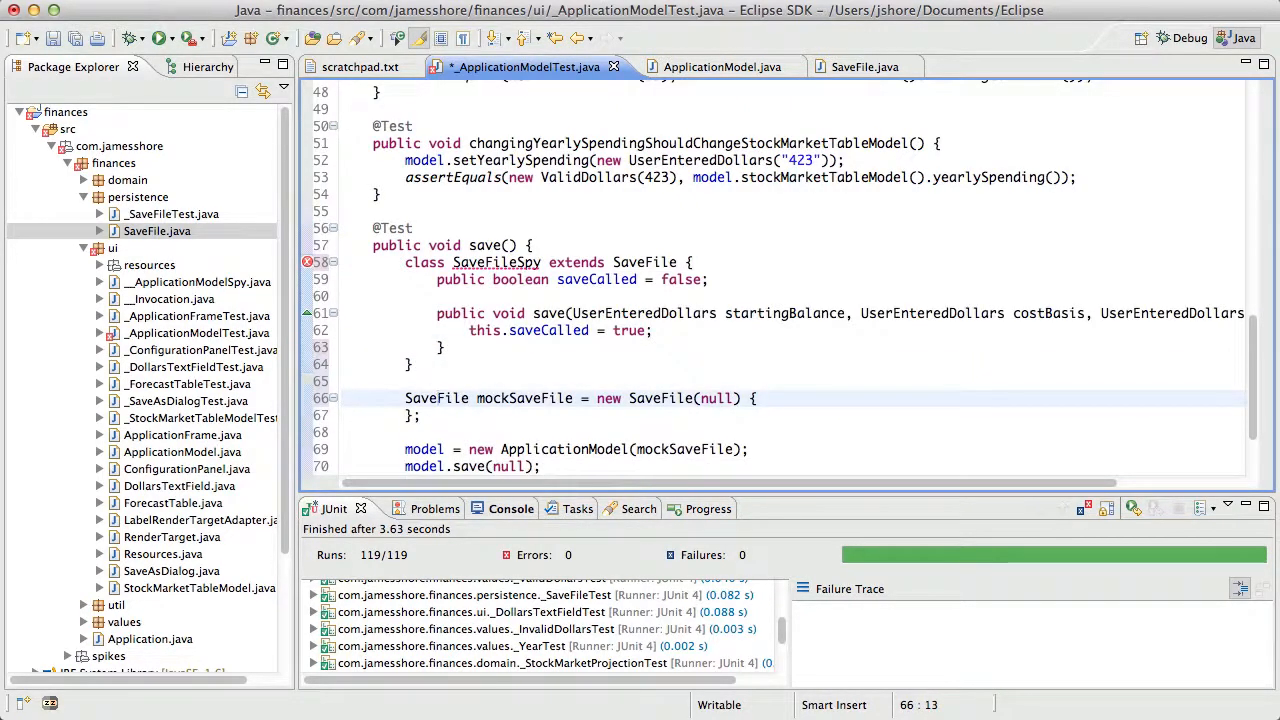
left_click(436, 398)
type("Spy")
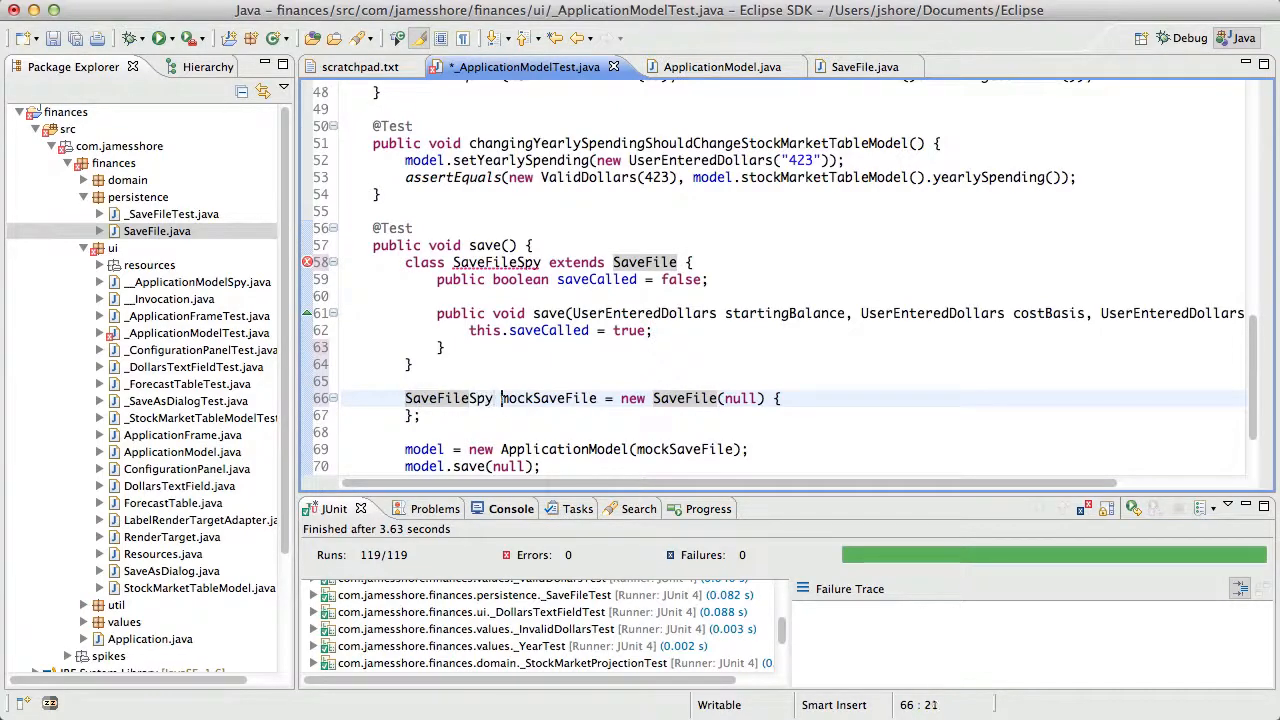
double_click(548, 398)
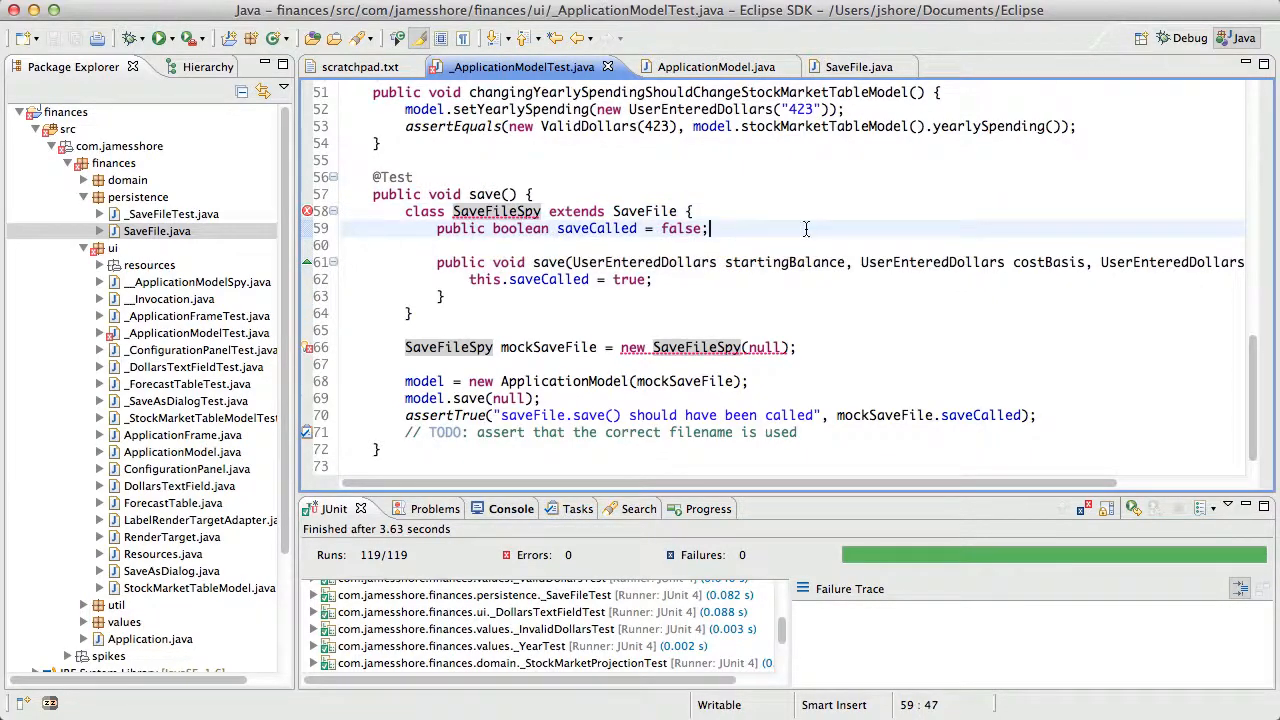
Give SaveFileSpy a constructor calling super(null) and let the save test throw IOException
type("public Save")
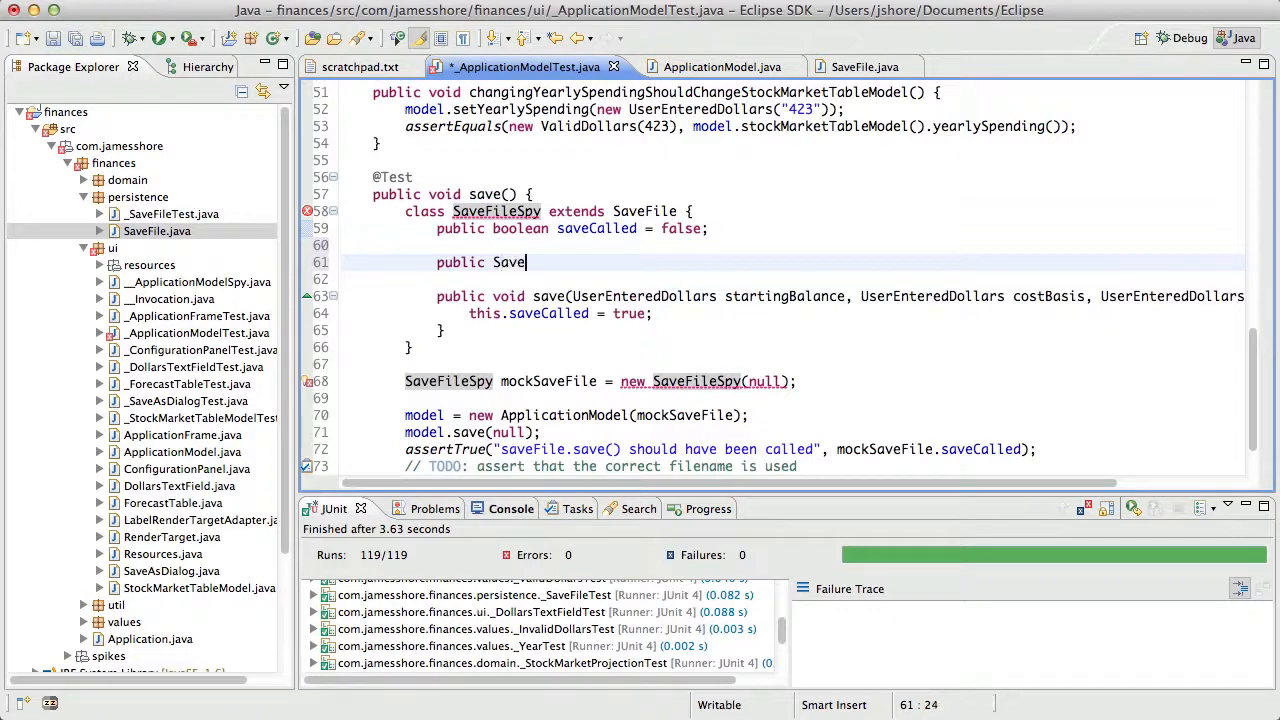
type("FileSpy() {")
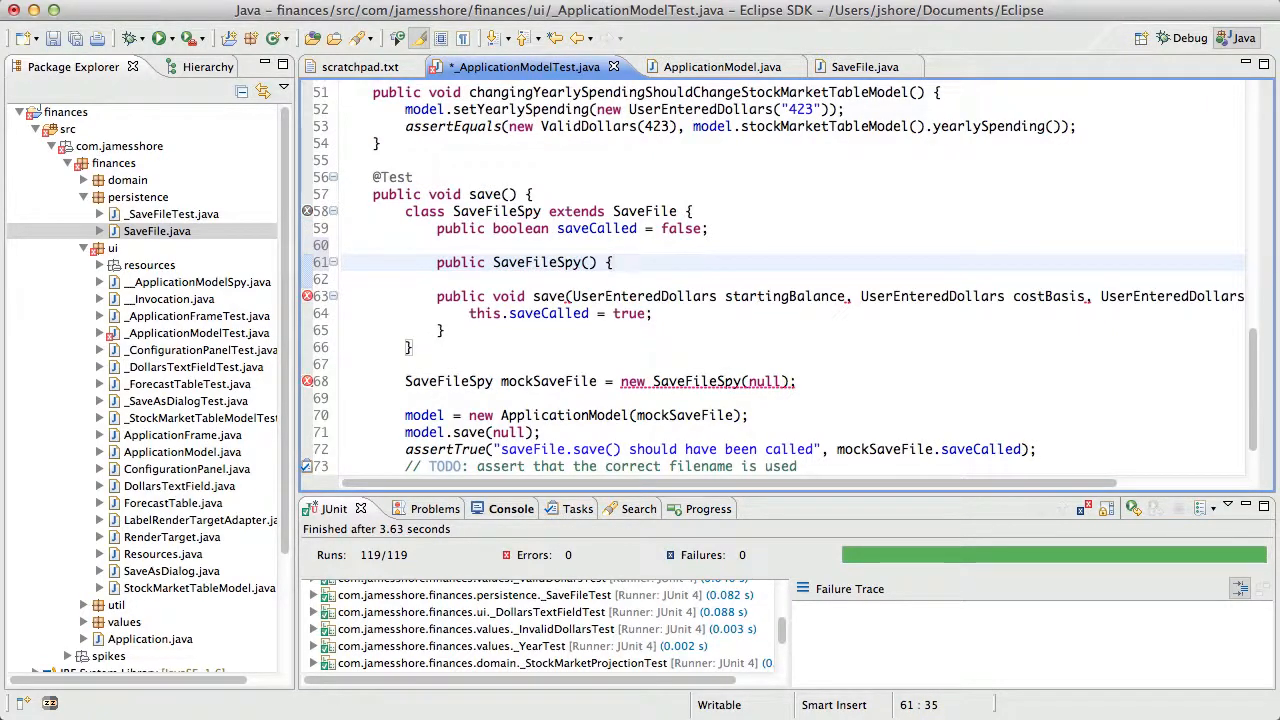
type("super()")
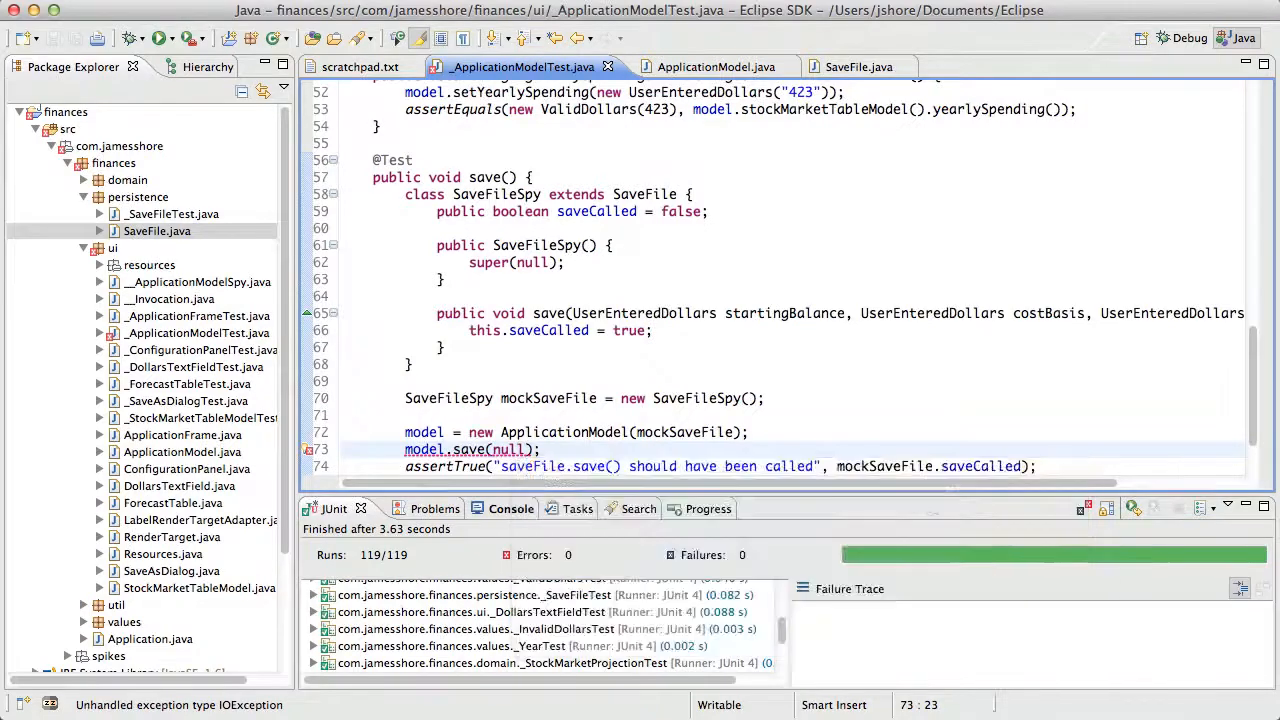
type("throws IOException")
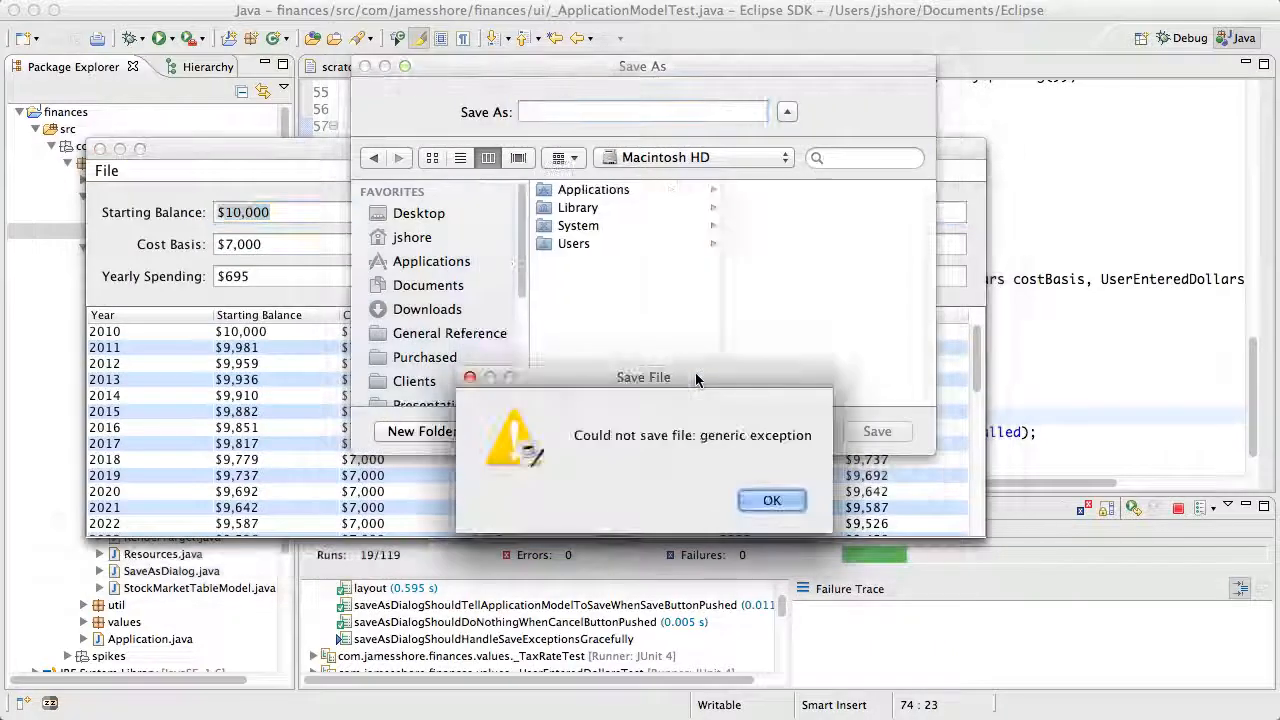
Run the JUnit tests and dismiss the 'Could not save file' error to see the failing save test
left_click(772, 500)
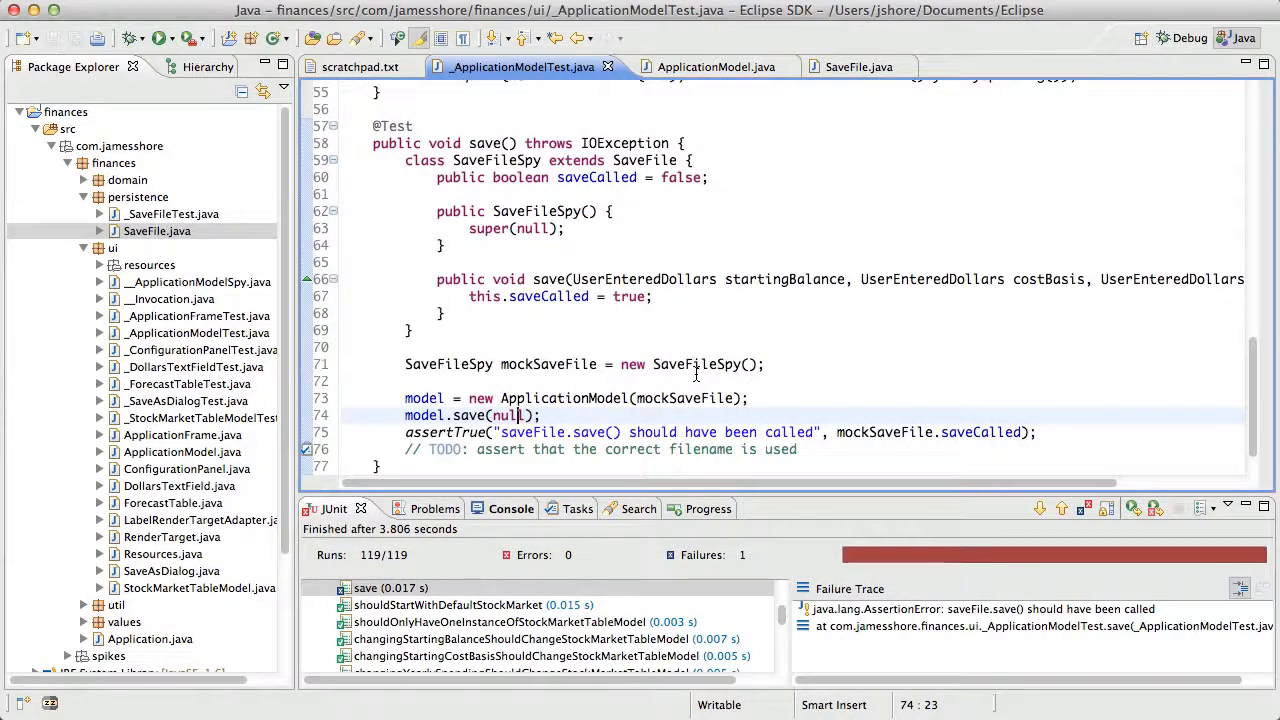